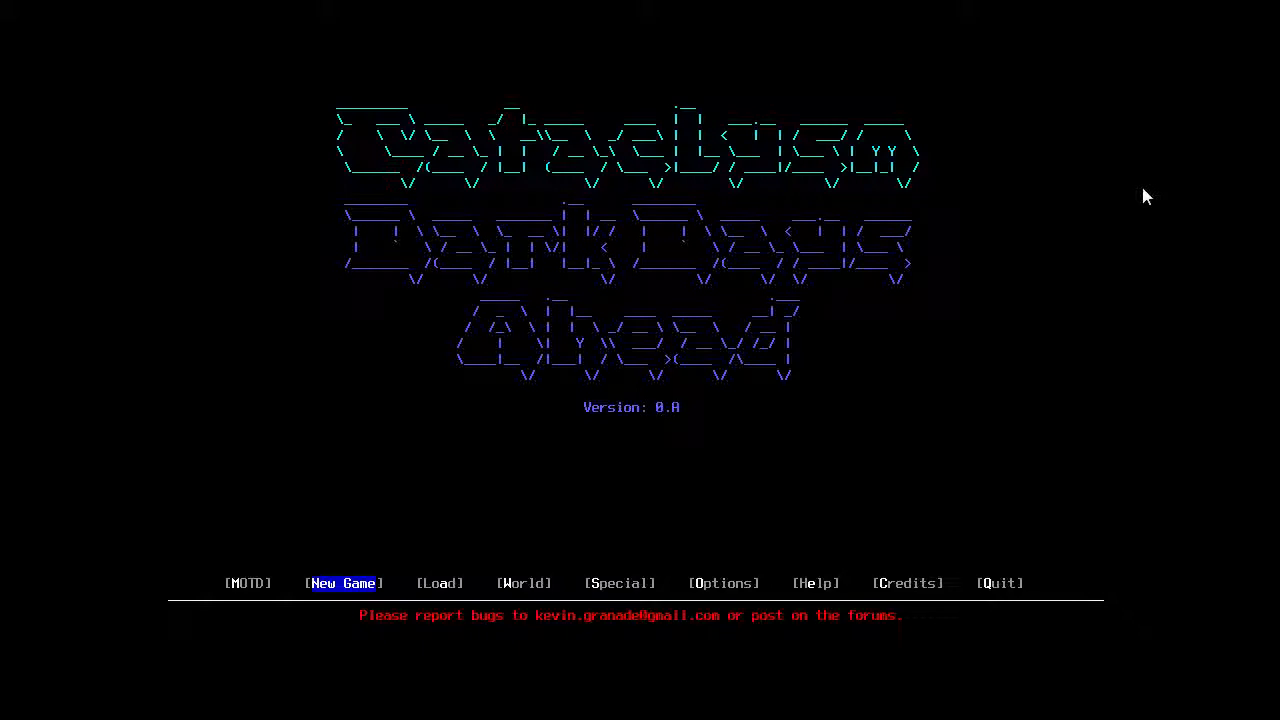
# Load the Mr Postman saved game from the title menu and enter the world
pyautogui.click(340, 584)
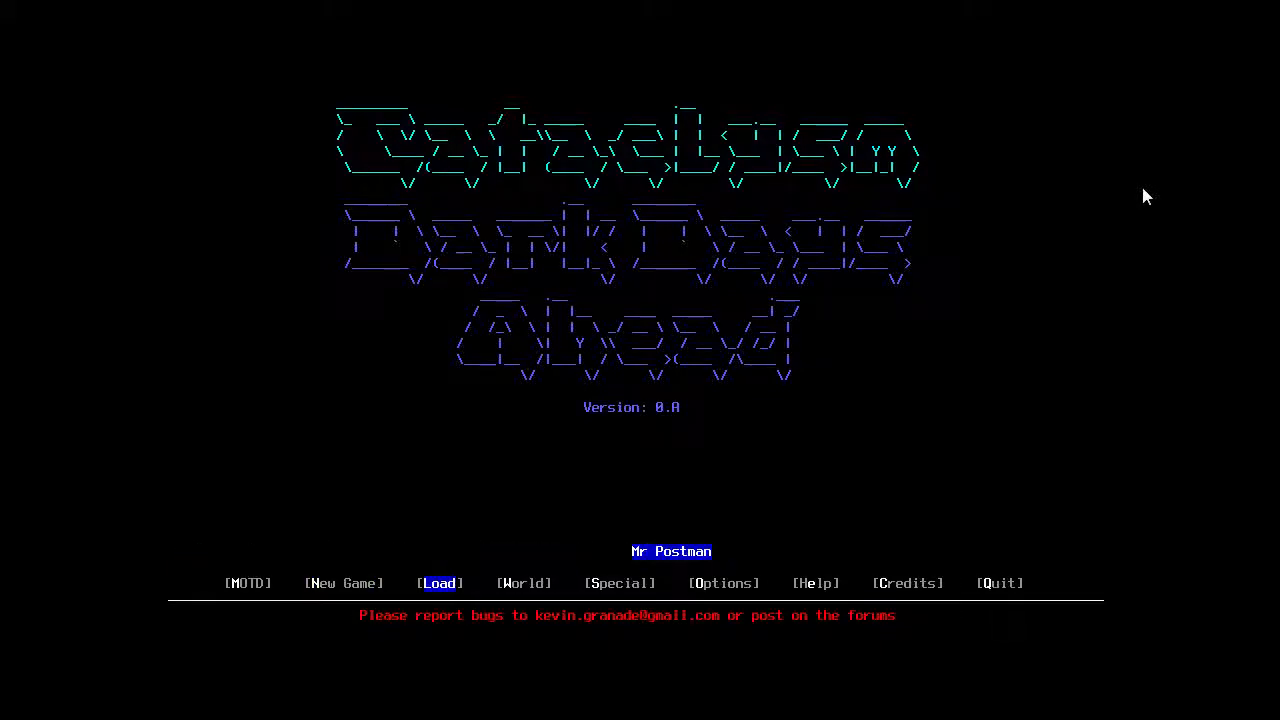
pyautogui.click(440, 584)
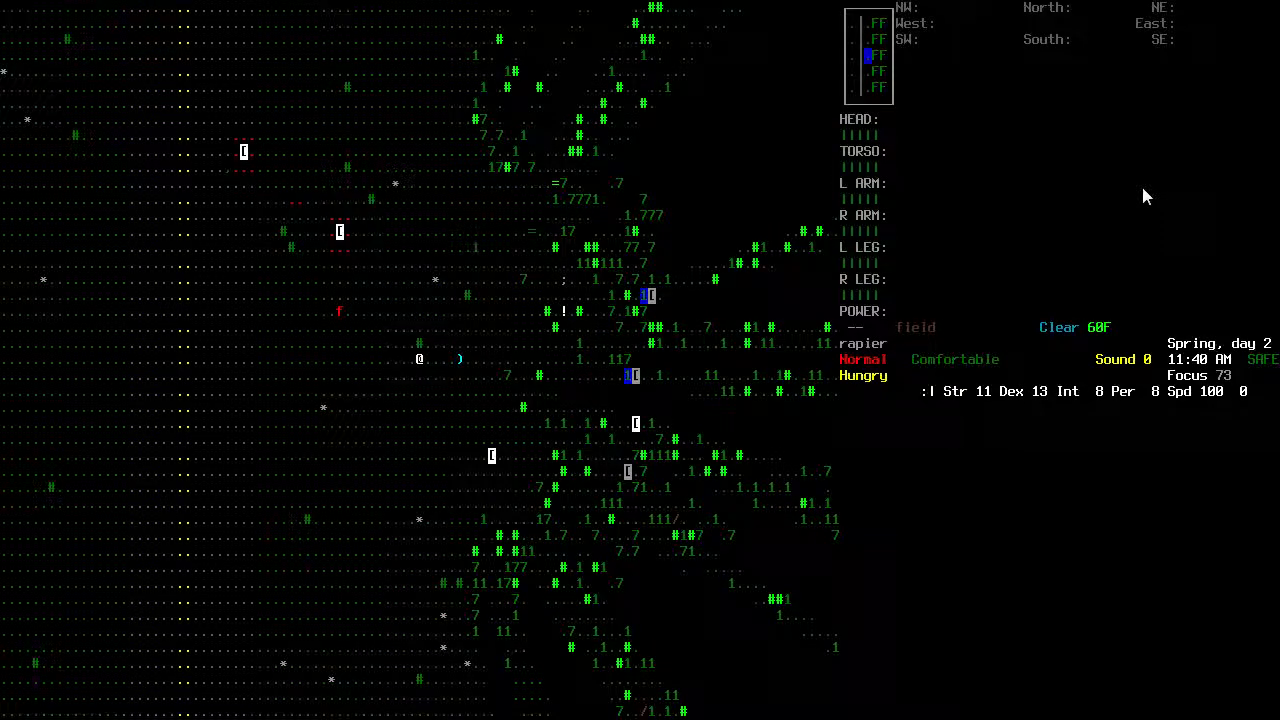
# Check the overview map for the route, then review the carried gear in inventory
pyautogui.press('m')
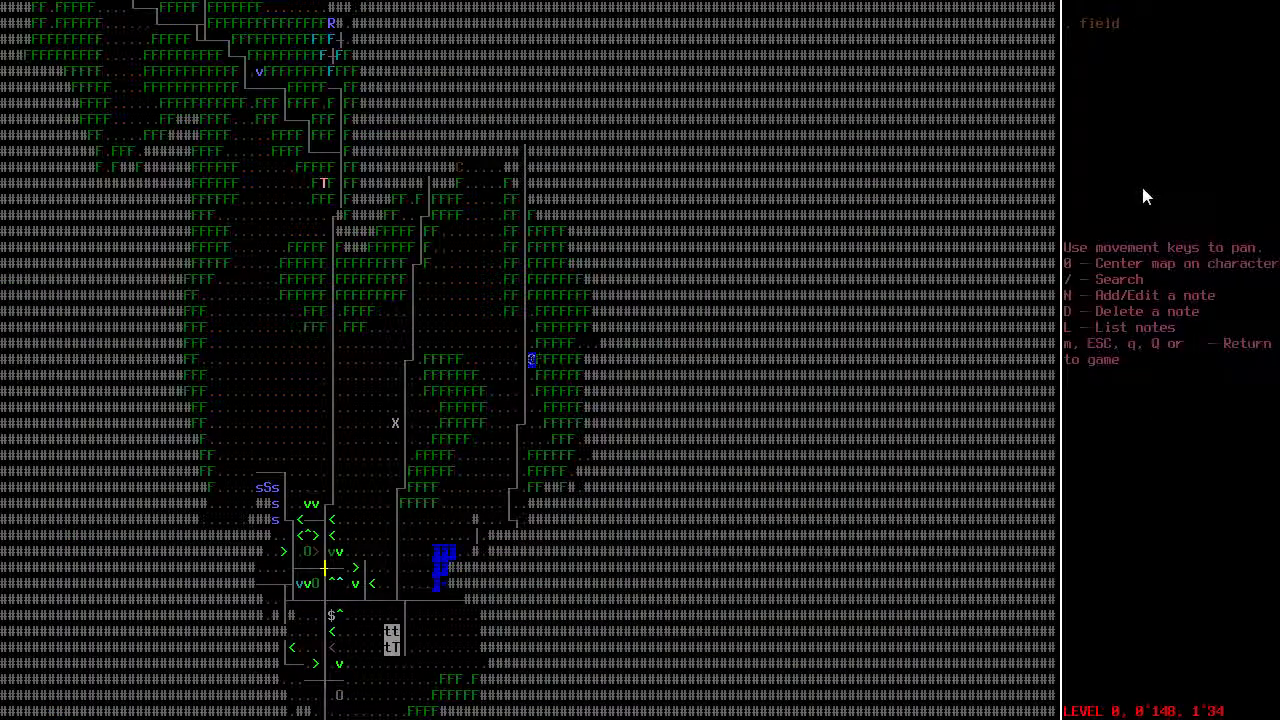
pyautogui.press('Escape')
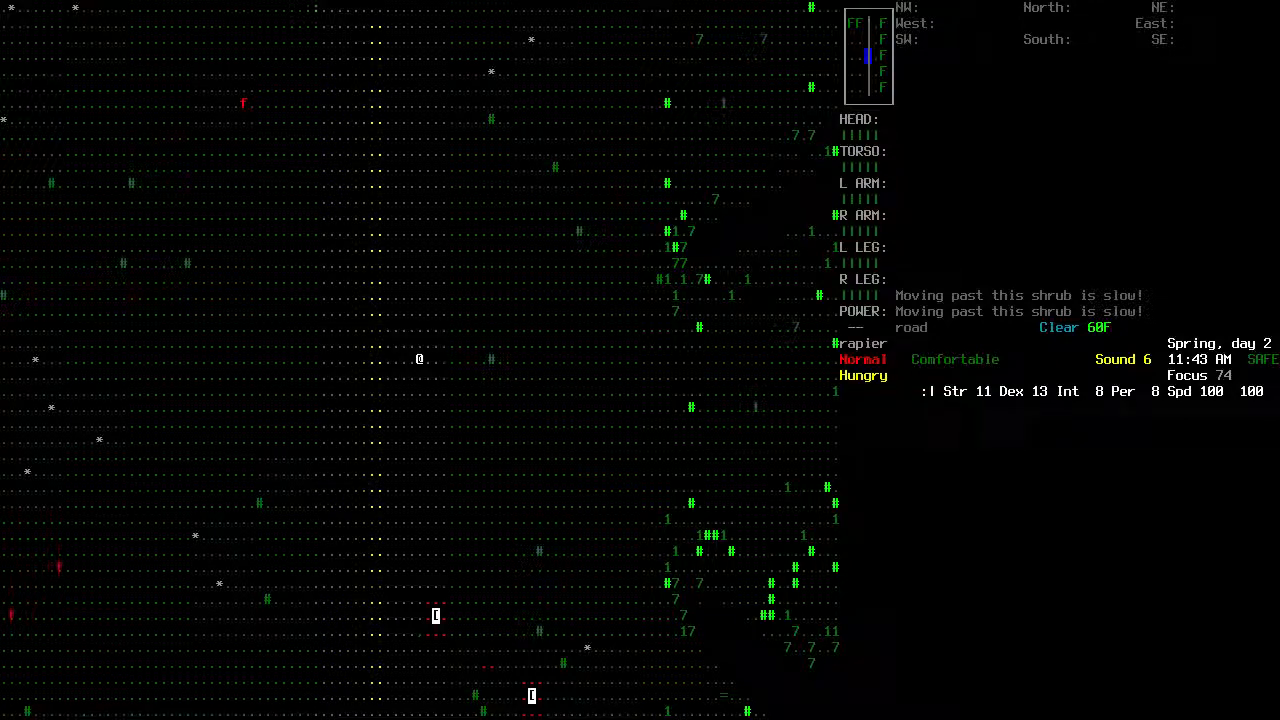
pyautogui.moveTo(1208, 240)
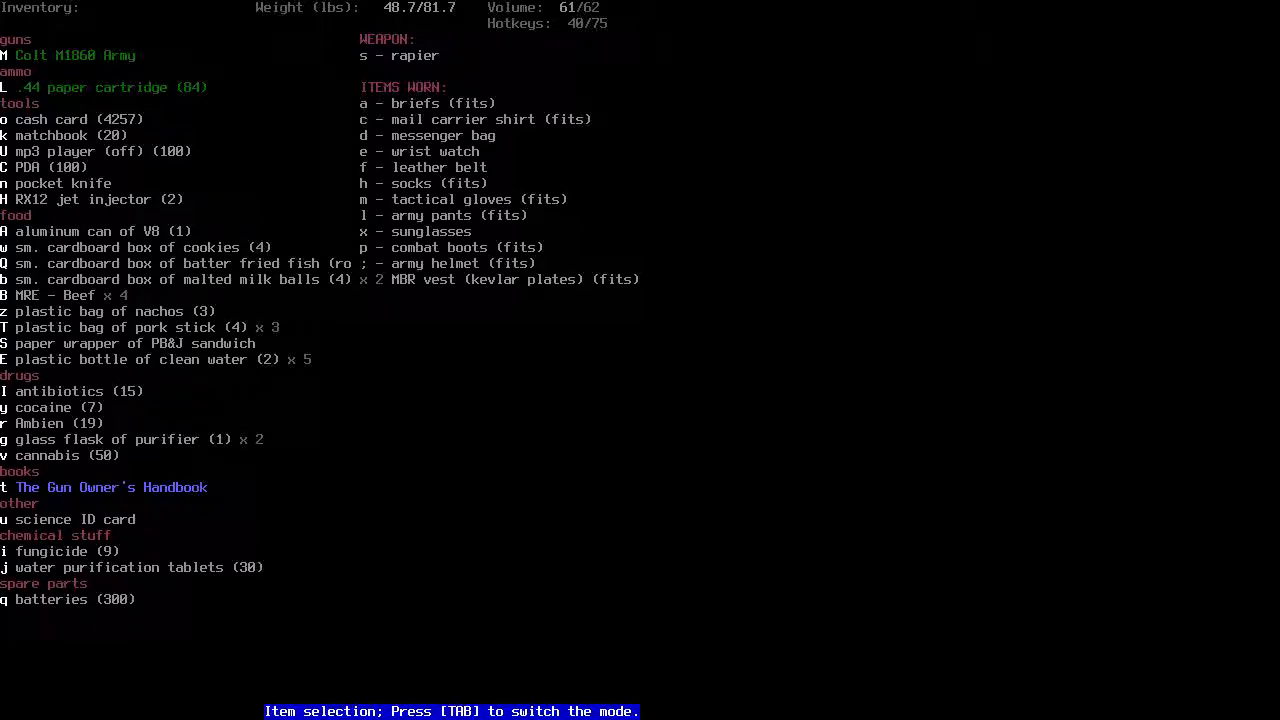
pyautogui.press('Escape')
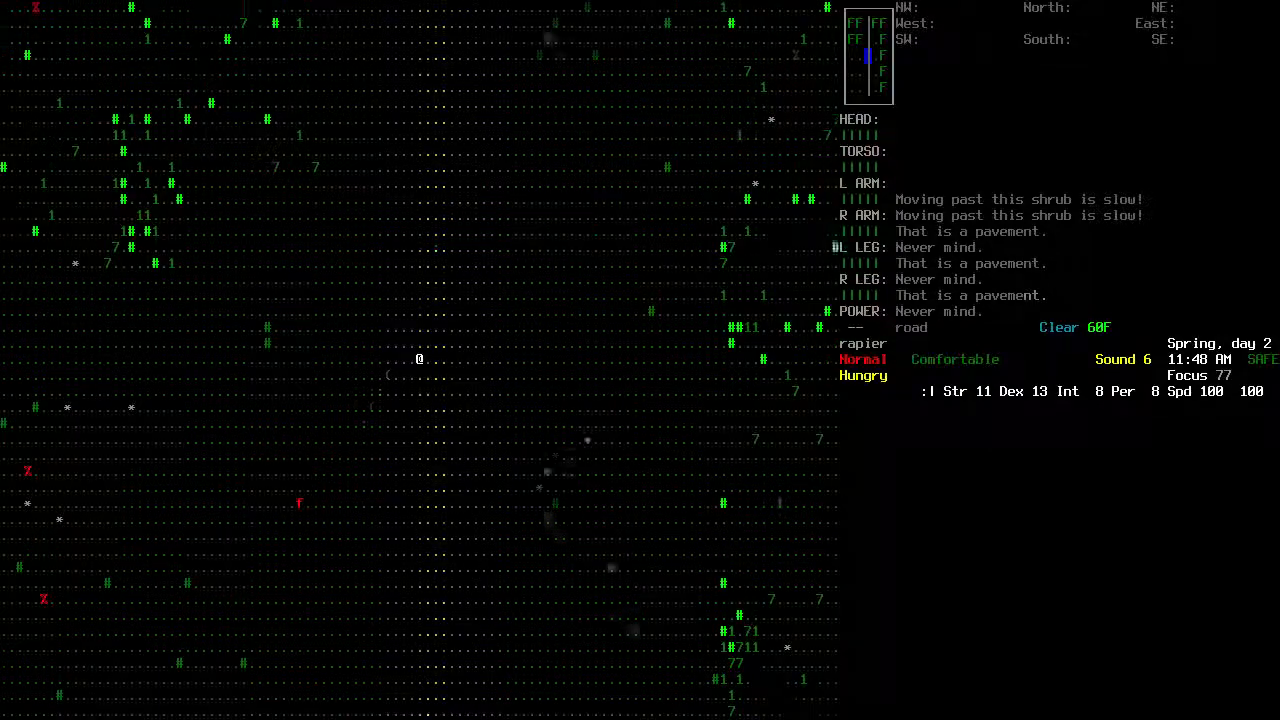
# Reload the Colt M1860 Army with paper cartridges and walk along the road to the map
pyautogui.press('i')
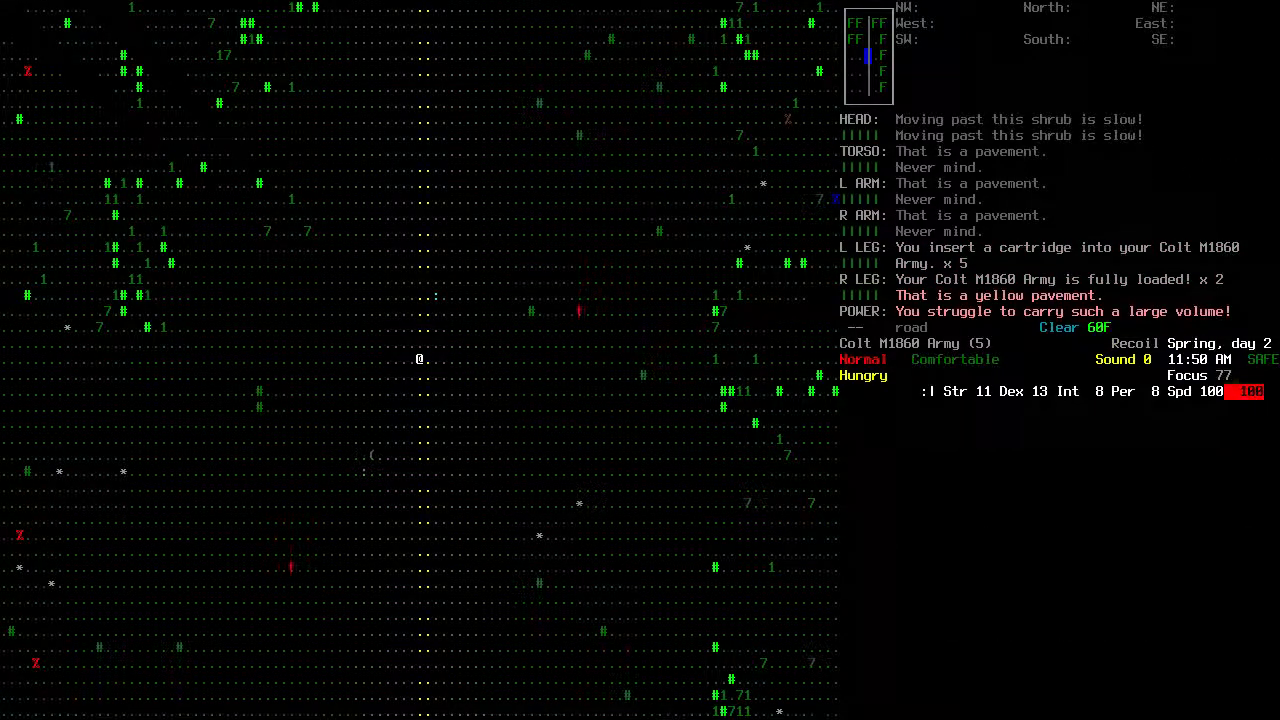
pyautogui.press('i')
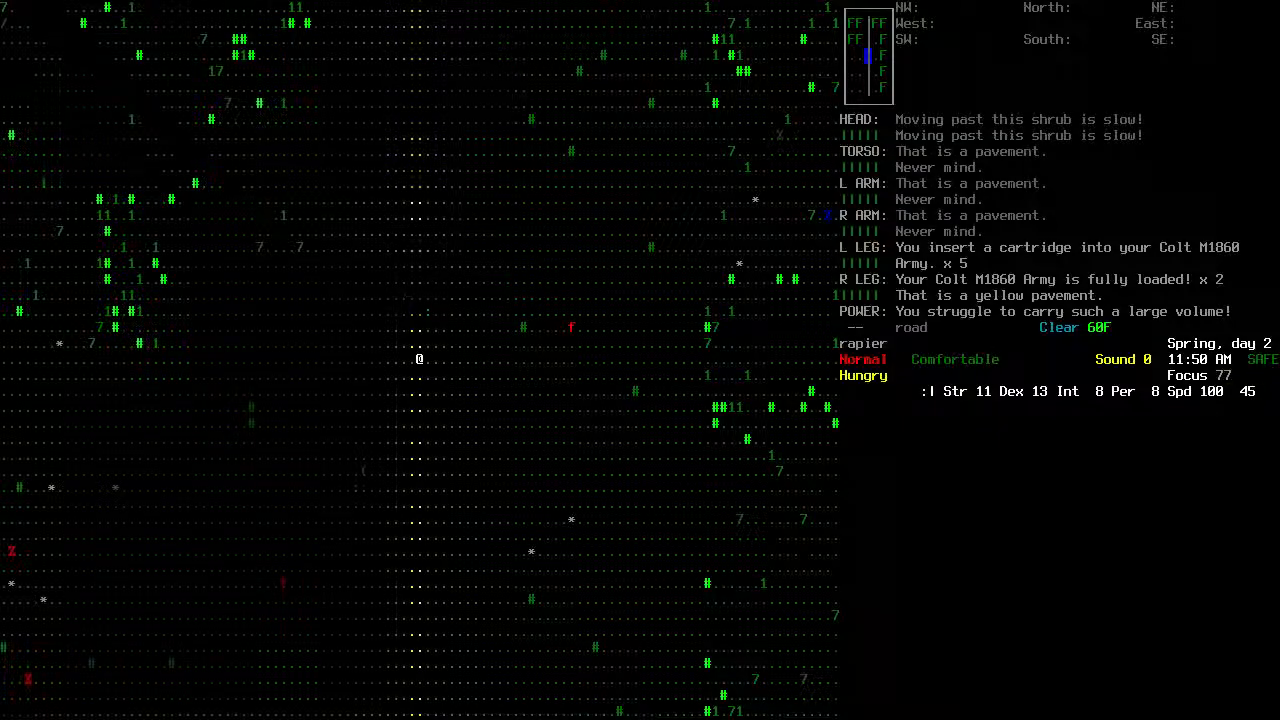
pyautogui.press('i')
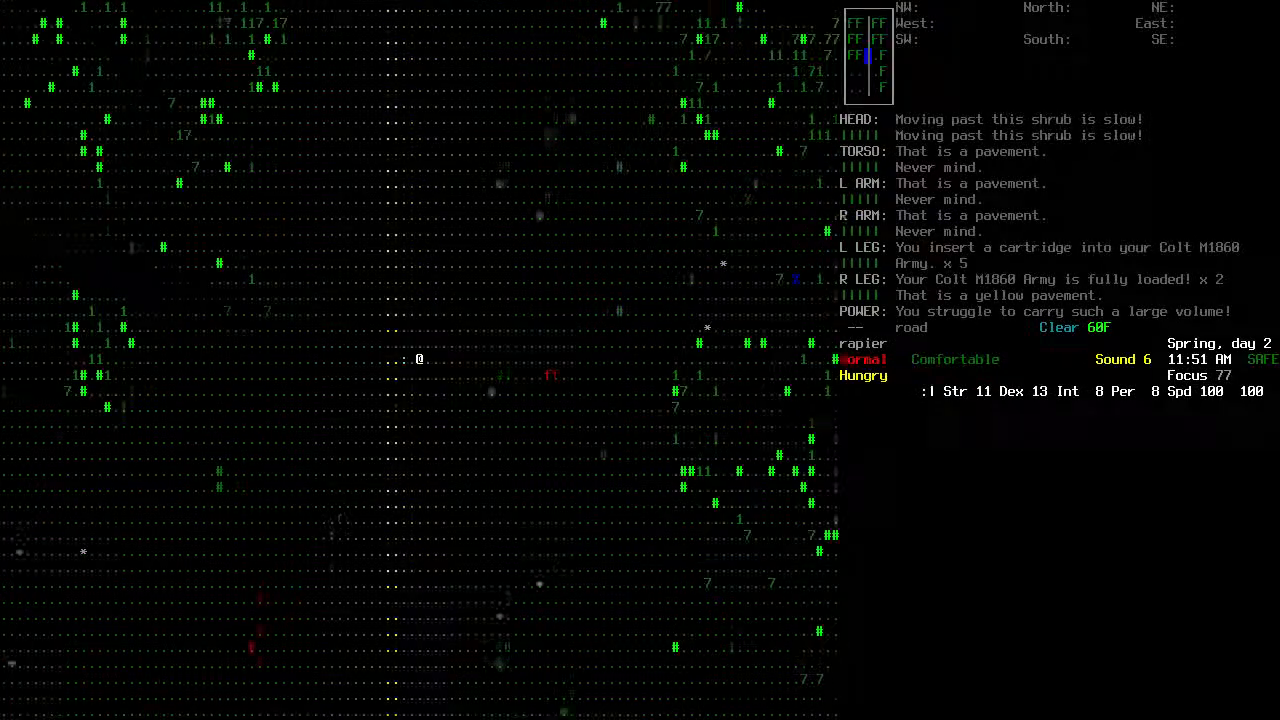
pyautogui.press('i')
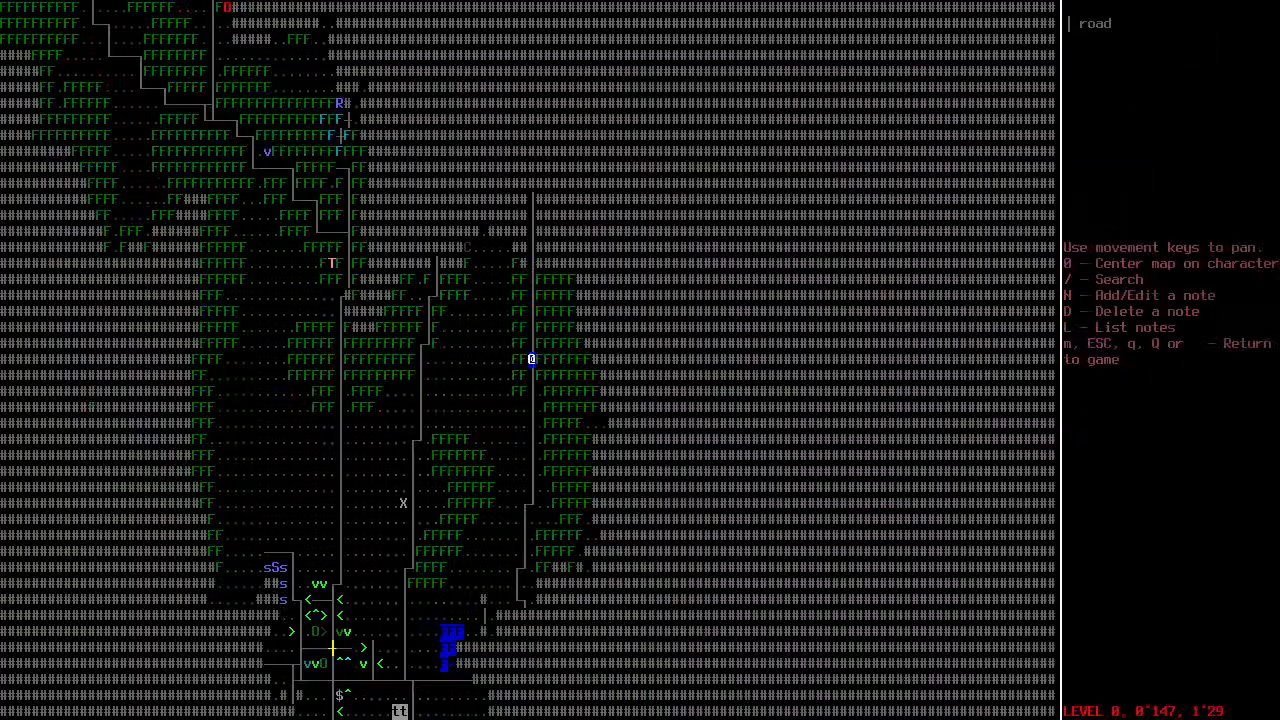
# Walk off the road through the underbrush to the sealed crates and view their supplies
pyautogui.press('up')
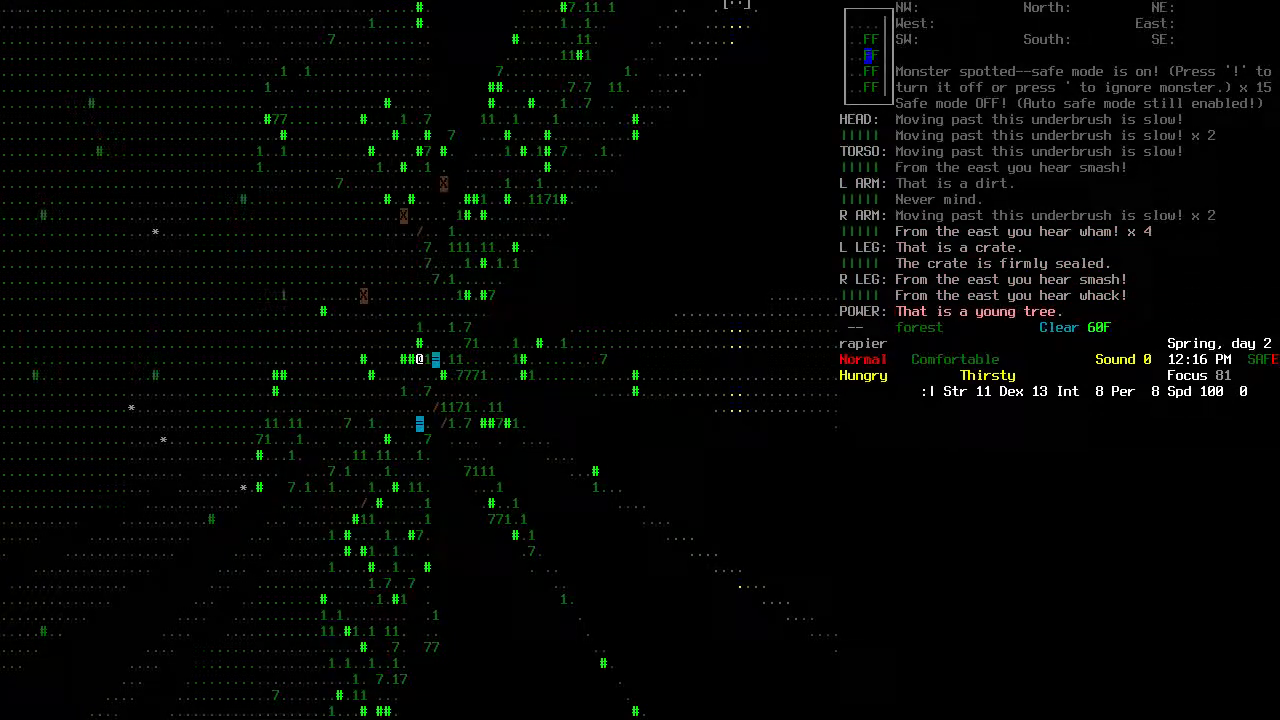
pyautogui.press('g')
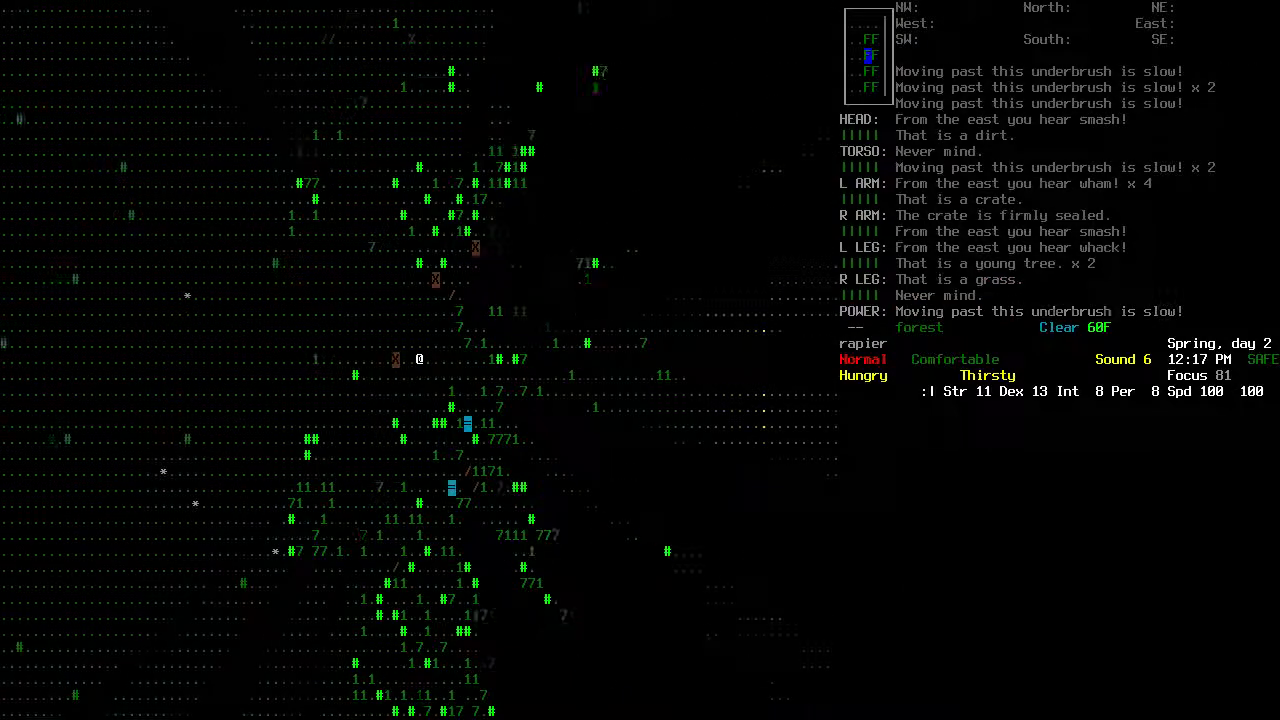
pyautogui.press('s')
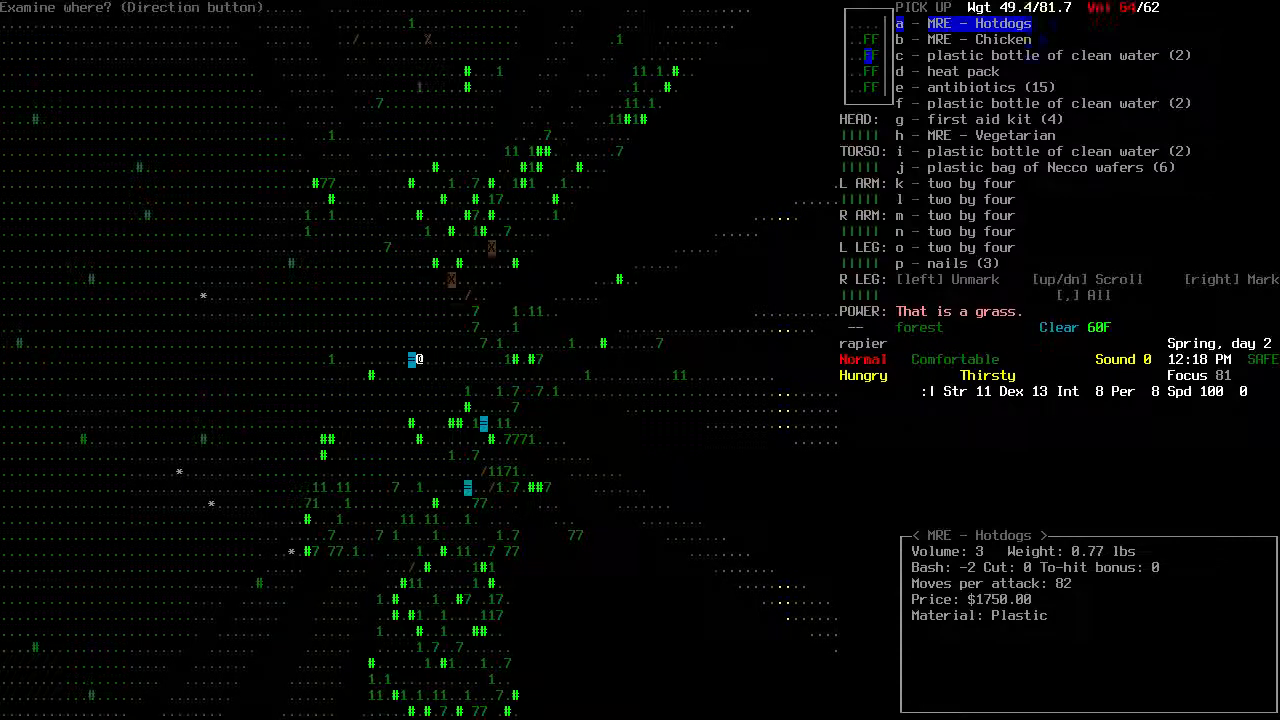
# Pick up the marked crate supplies and eat the PB&J sandwich
pyautogui.press('DOWN')
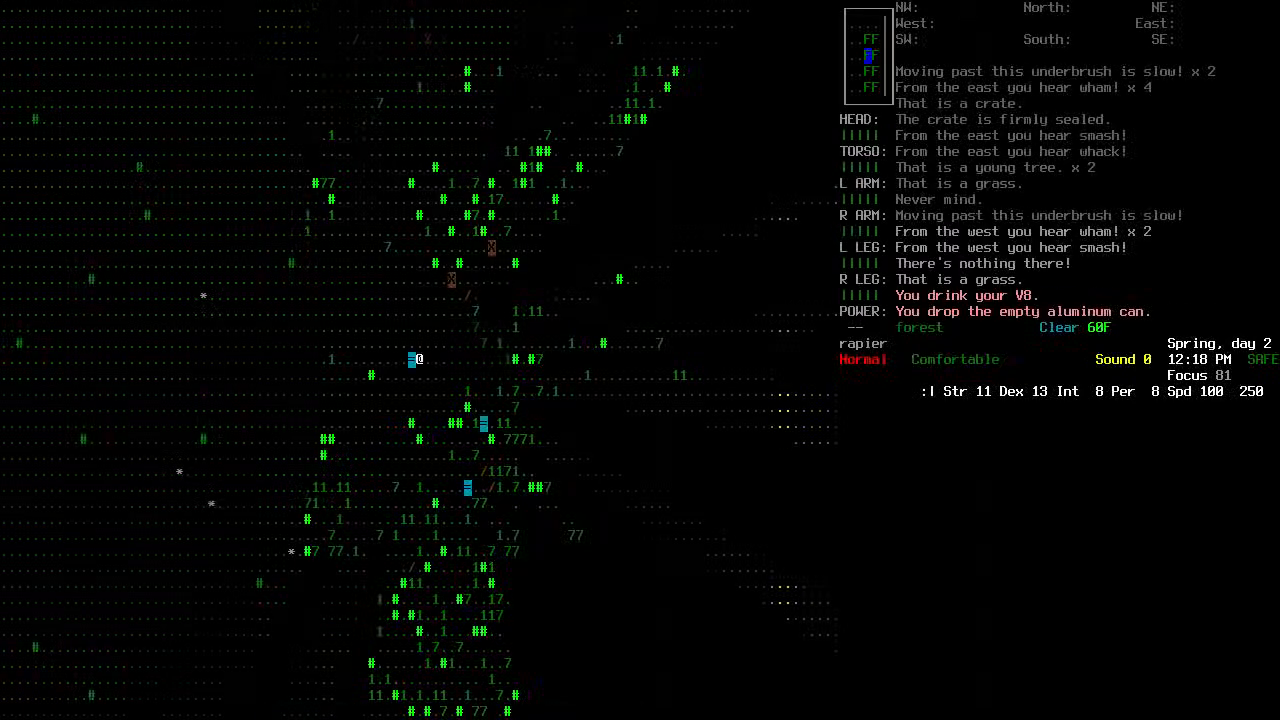
pyautogui.press('E')
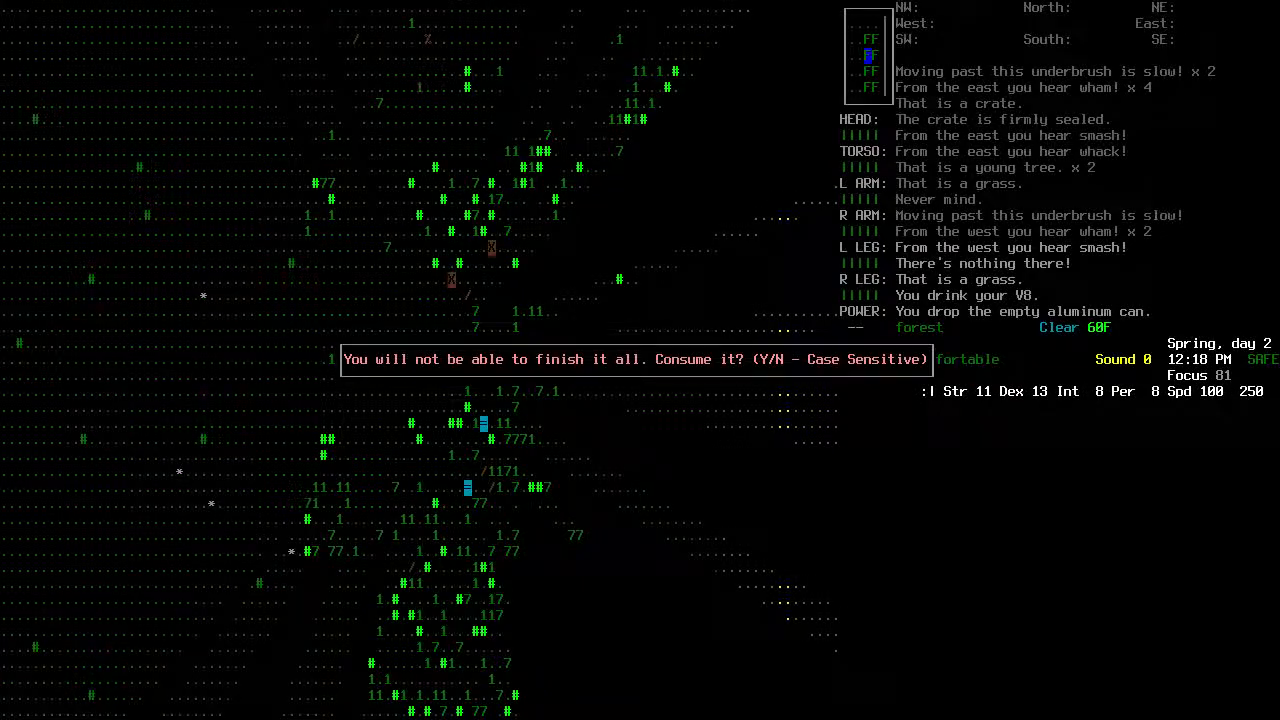
pyautogui.press('y')
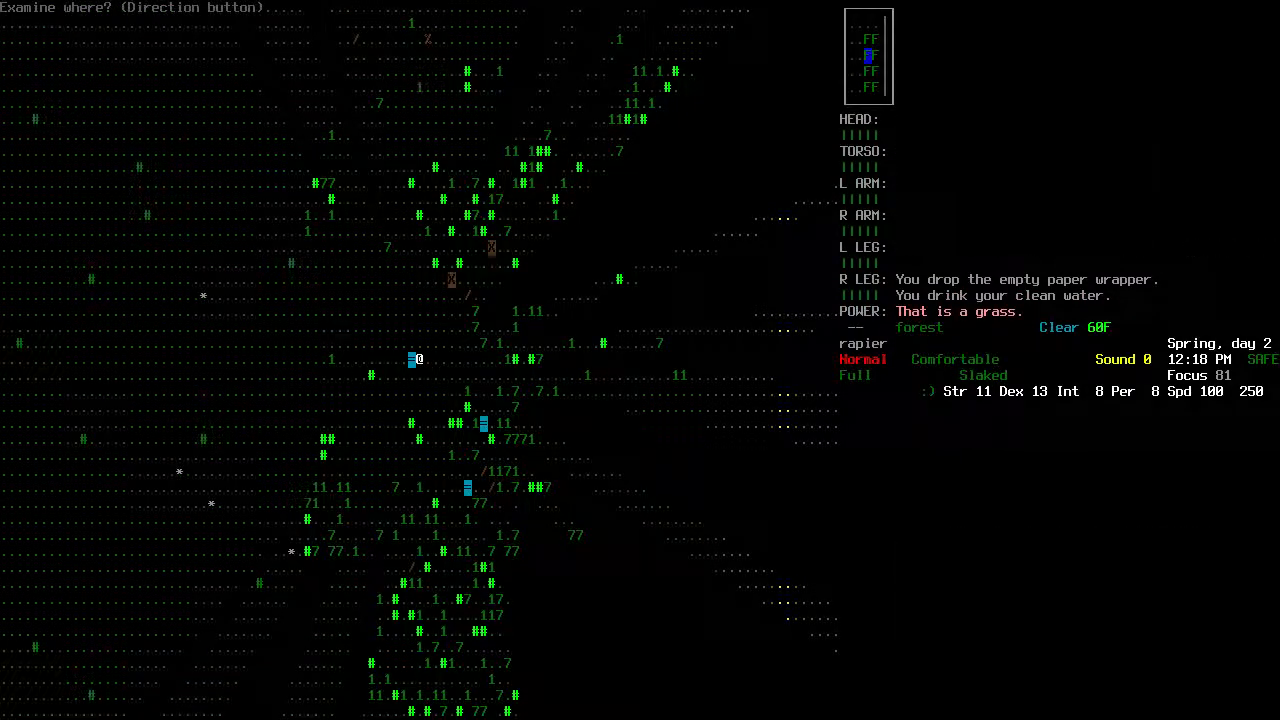
# Drink V8 and water until full and slaked, then bring up the inventory
pyautogui.press('i')
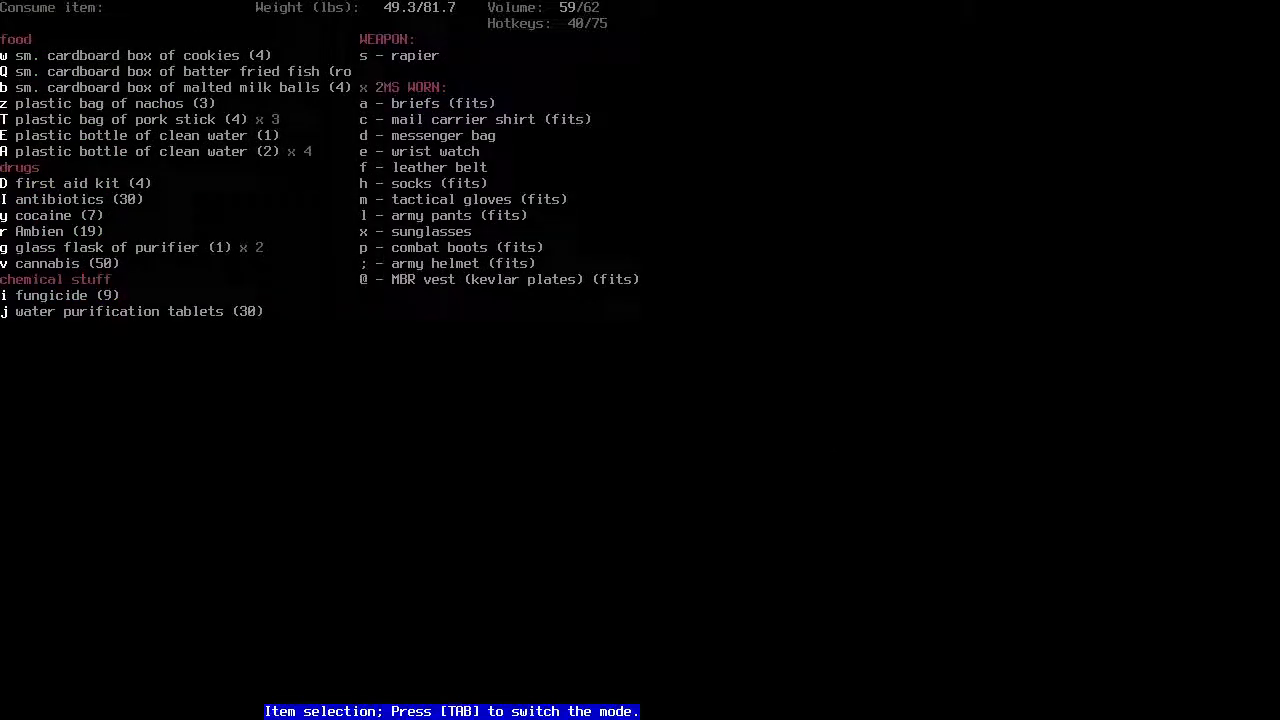
pyautogui.press('Escape')
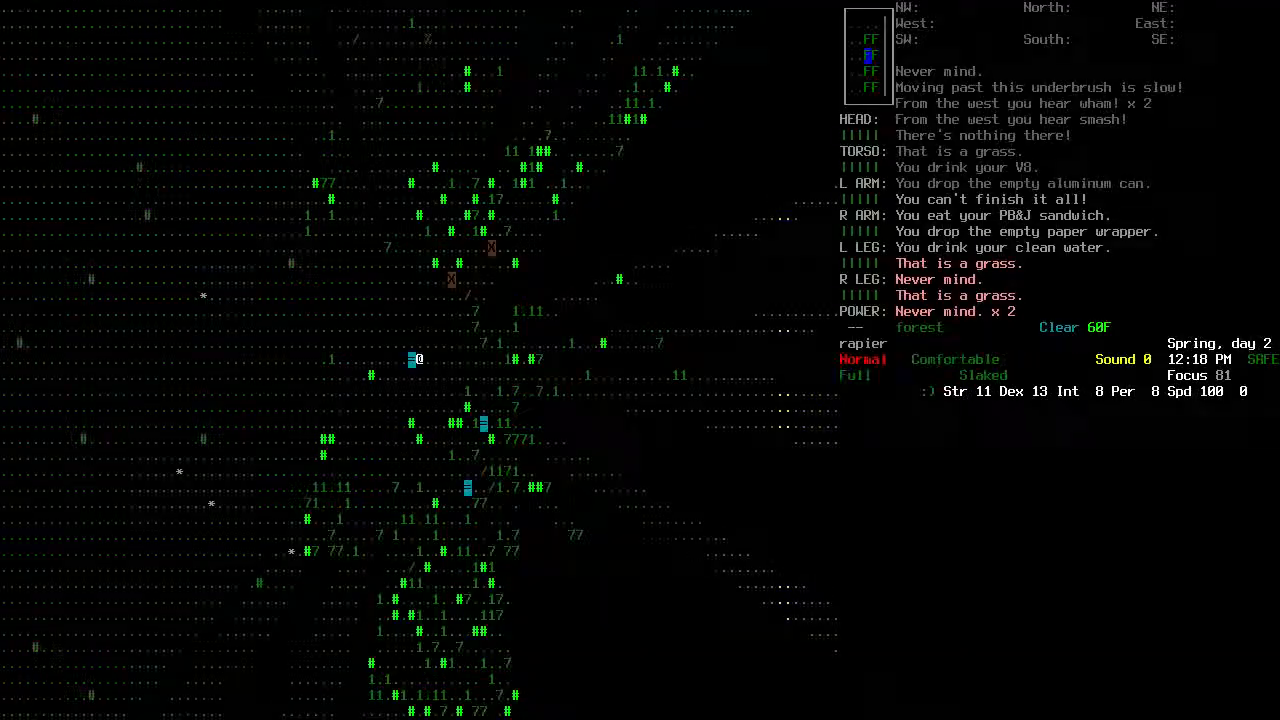
pyautogui.press('i')
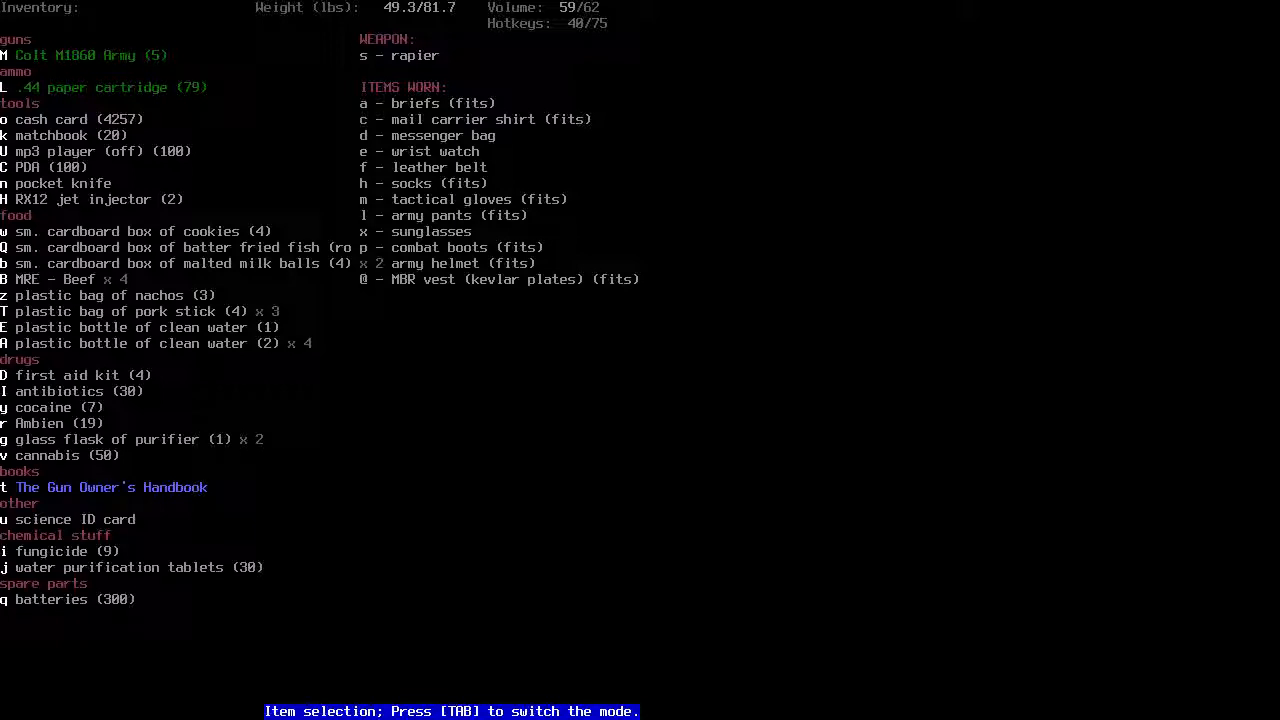
# Drop the PDA and other unneeded gear onto the ground via the multidrop screen
pyautogui.press('Escape')
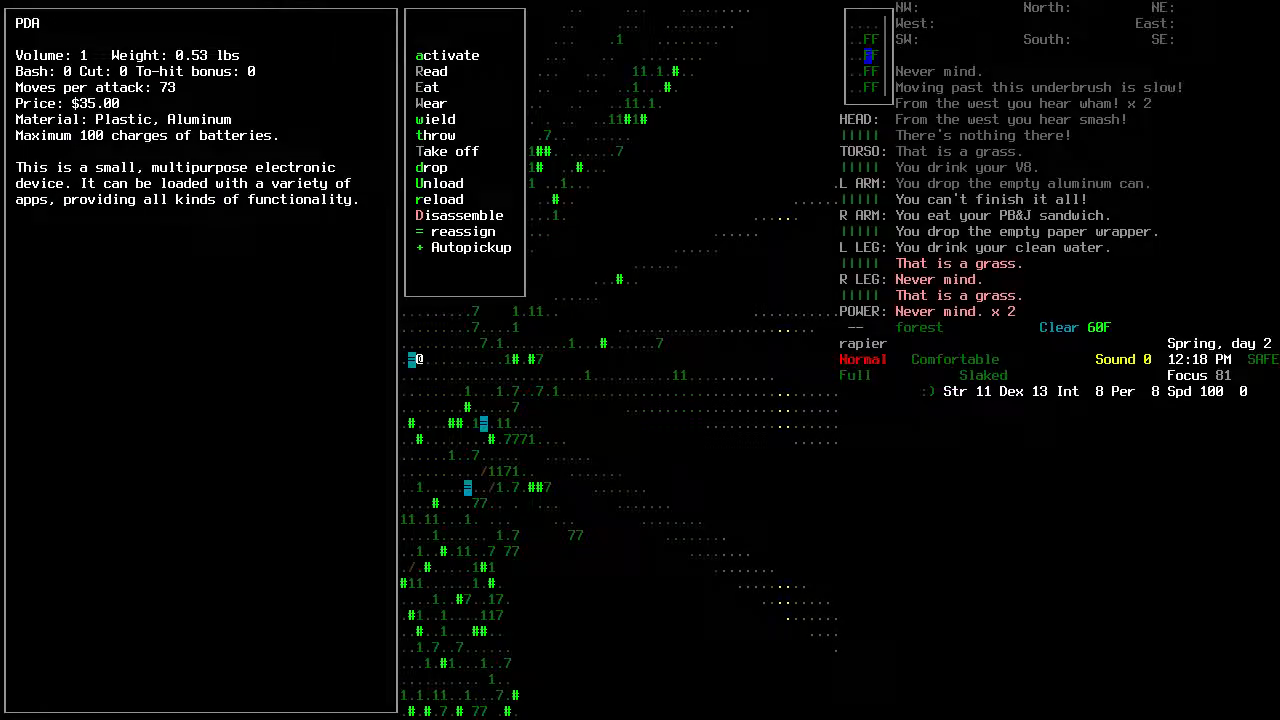
pyautogui.click(460, 216)
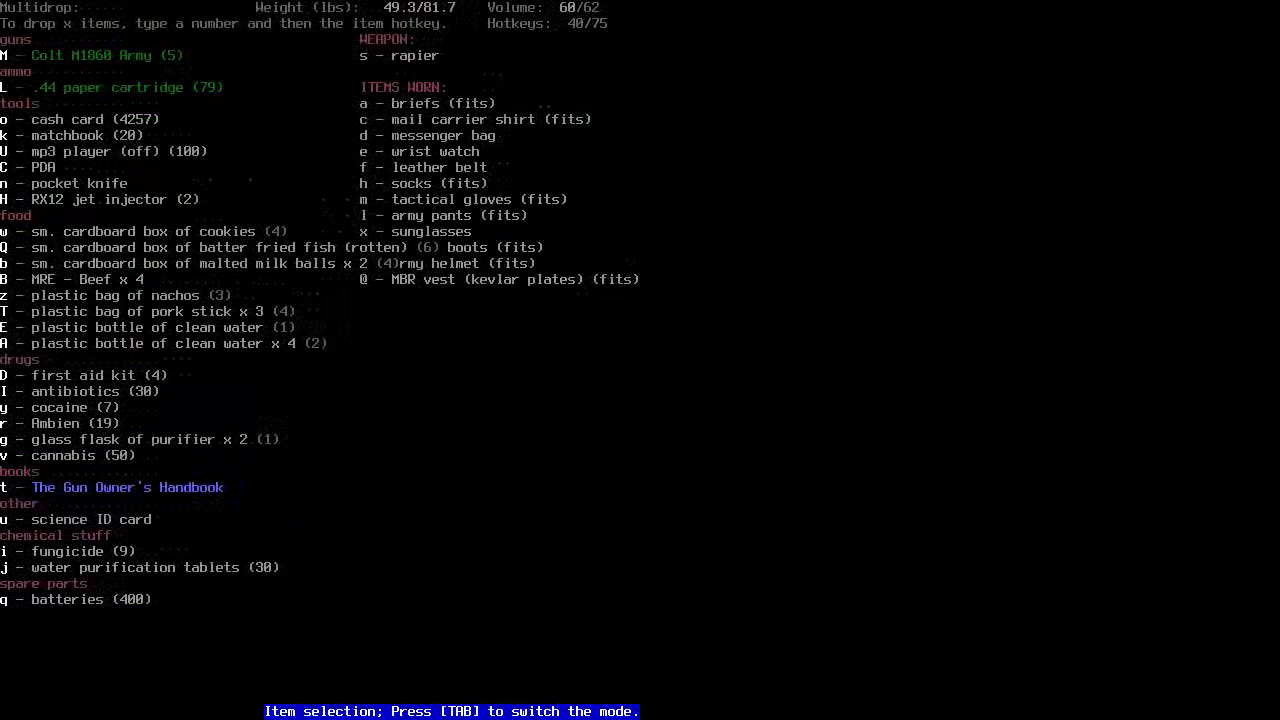
pyautogui.press('C')
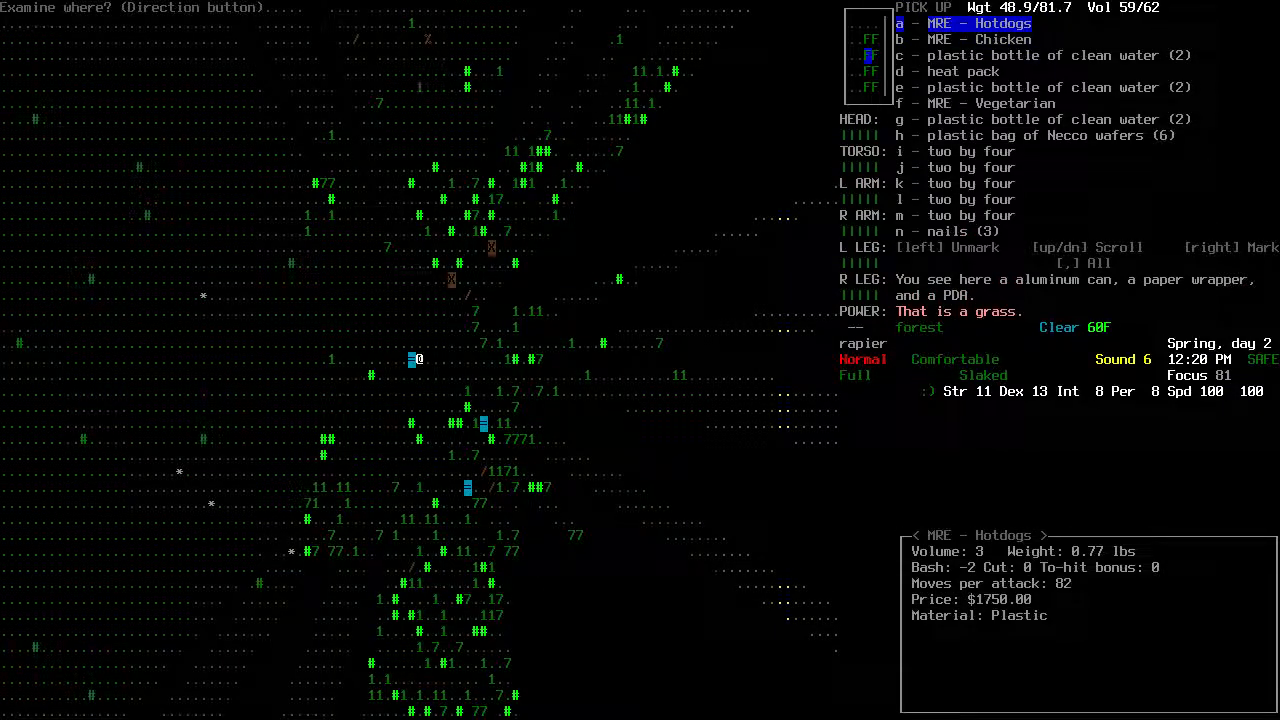
# Take the marked two-by-fours from the crate
pyautogui.press('Down')
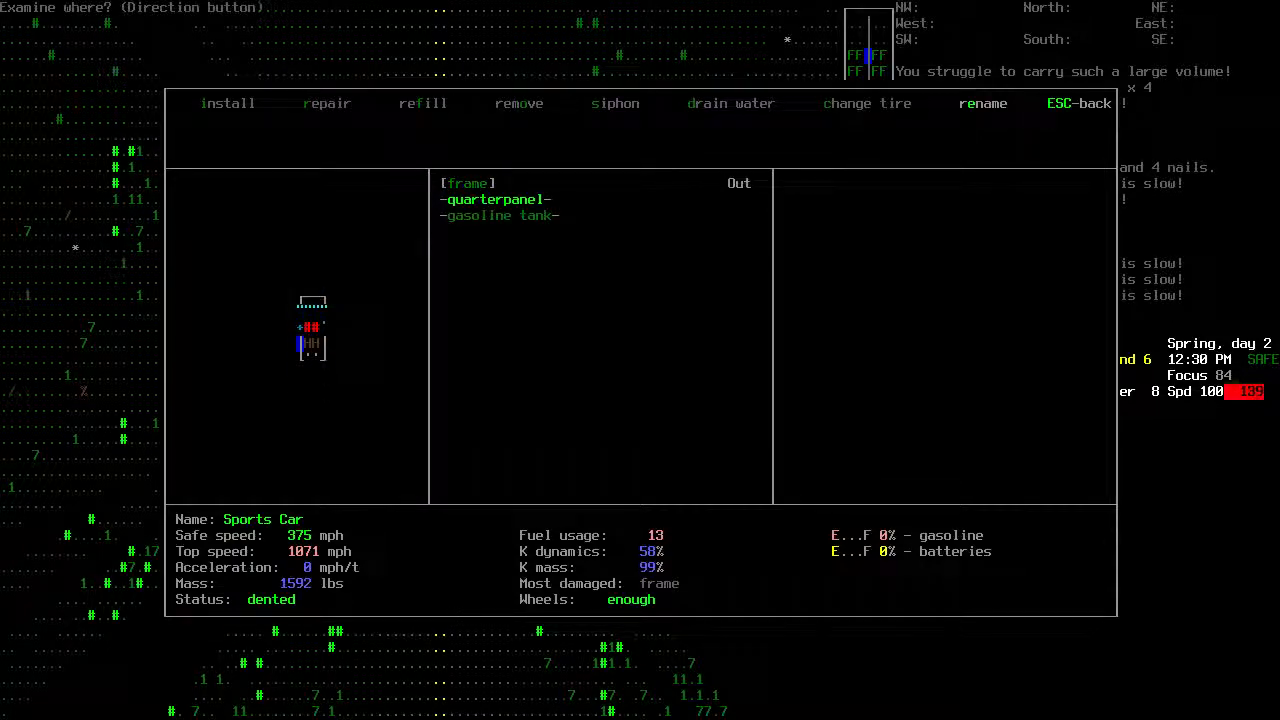
# Leave the sports car, look over the nearby Humvee and browse the wreckage's nearby items
pyautogui.press('down')
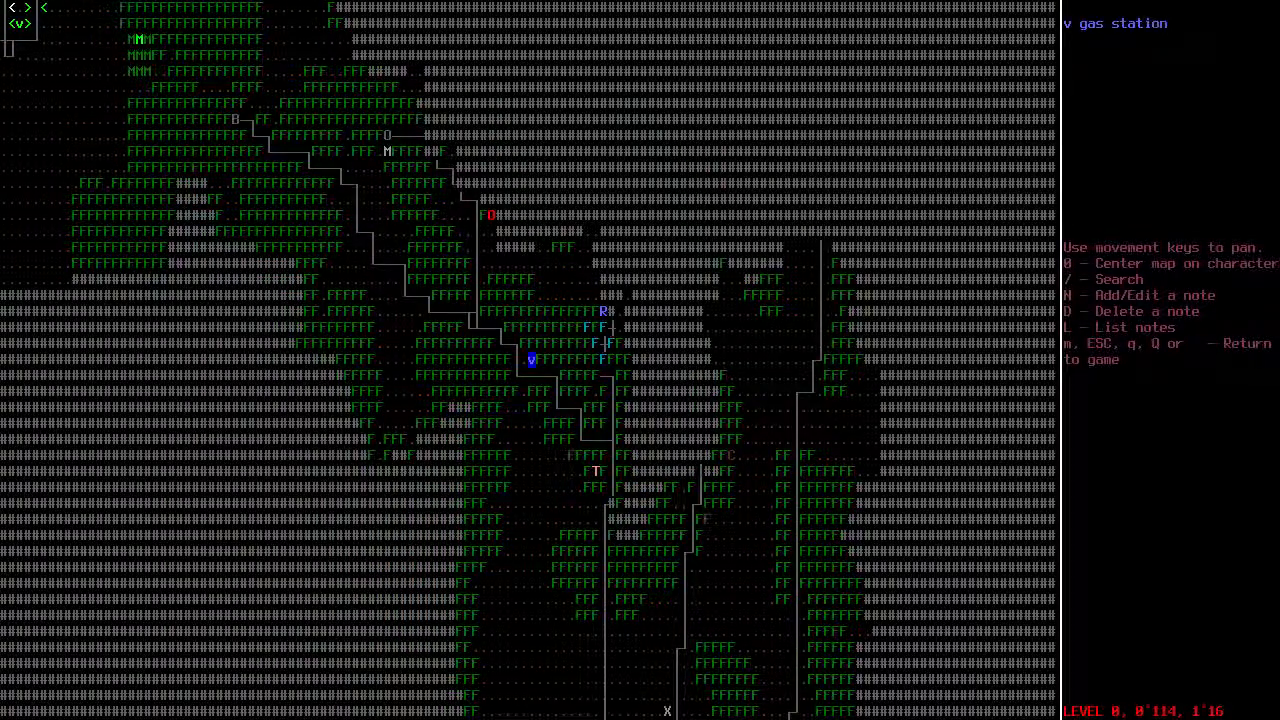
pyautogui.press('Escape')
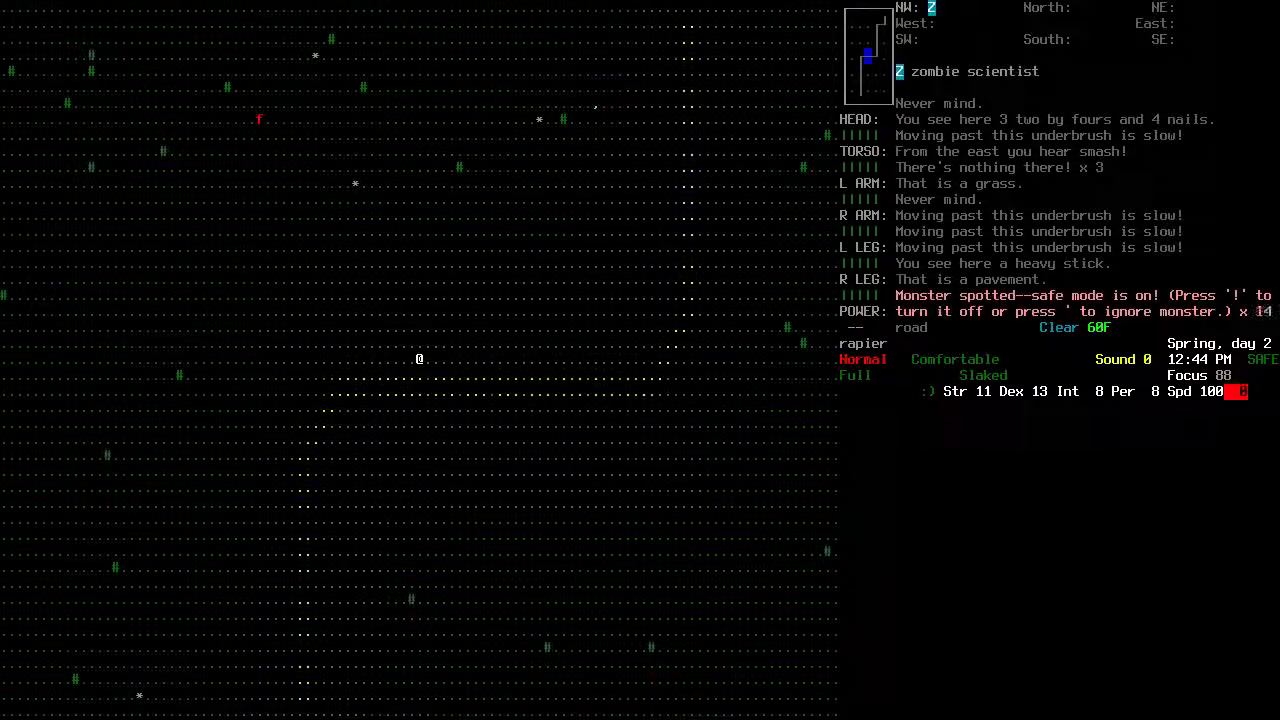
pyautogui.press('!')
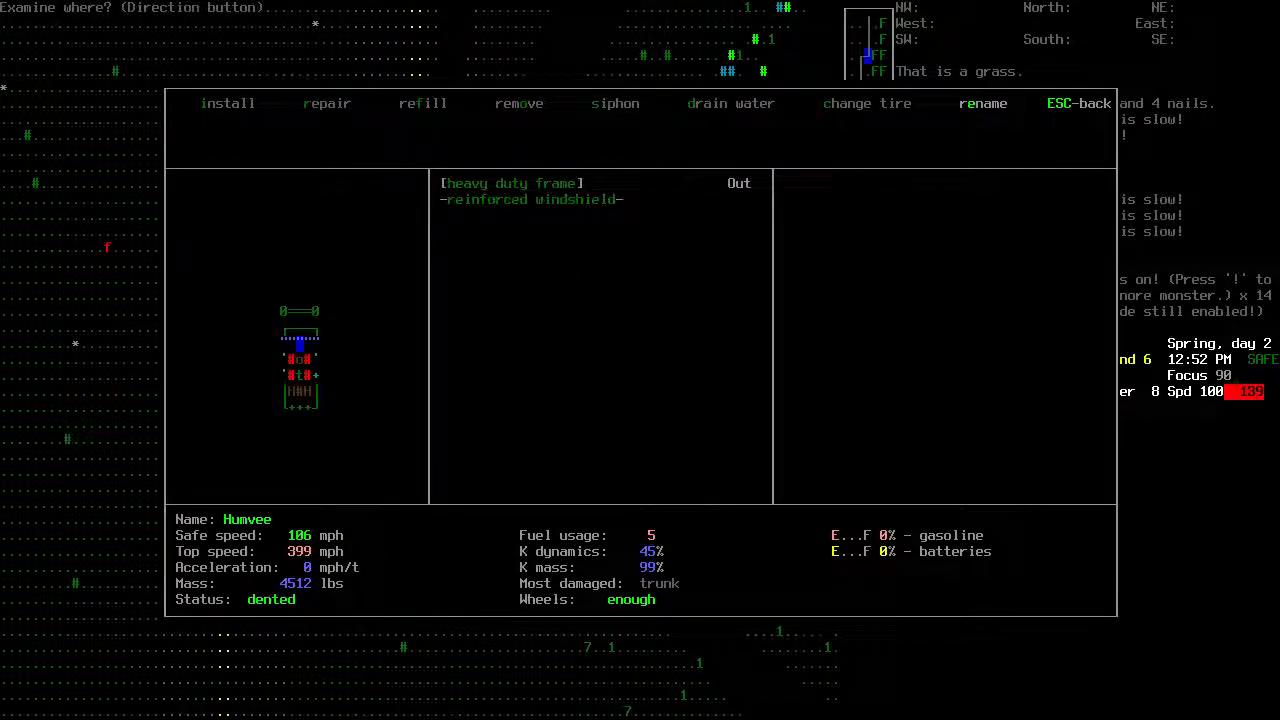
pyautogui.press('down')
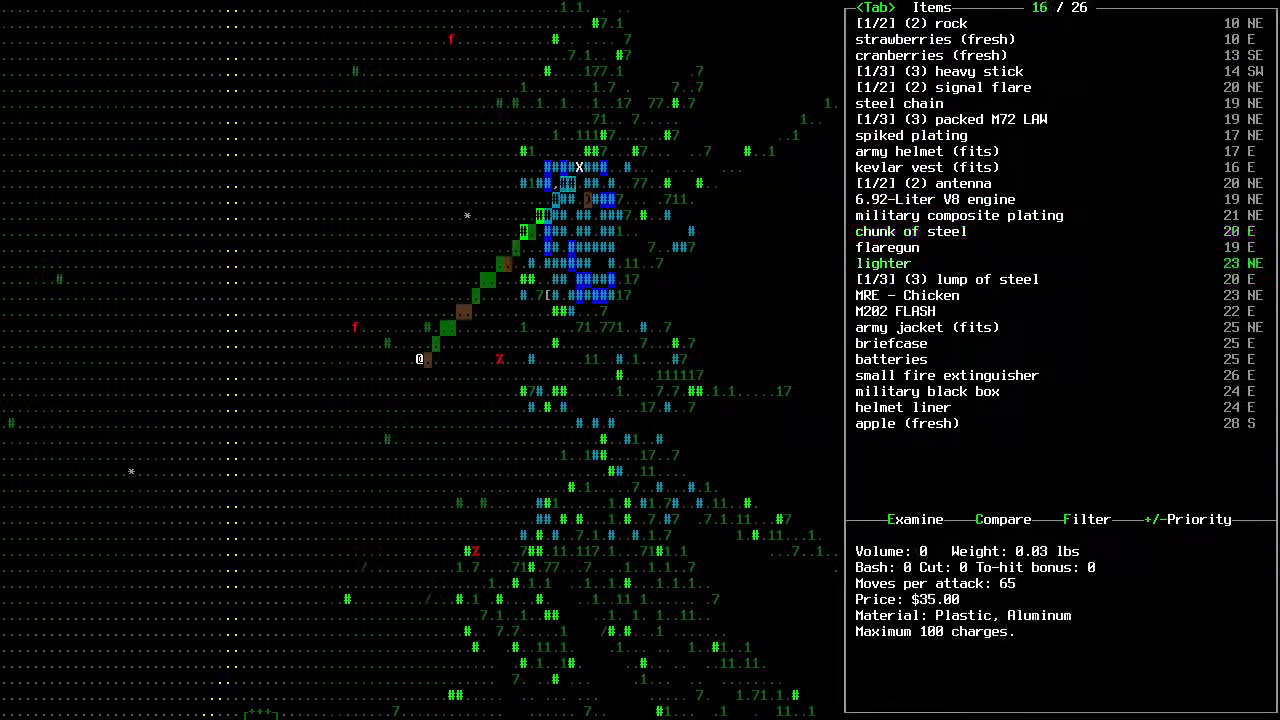
pyautogui.scroll(-3)
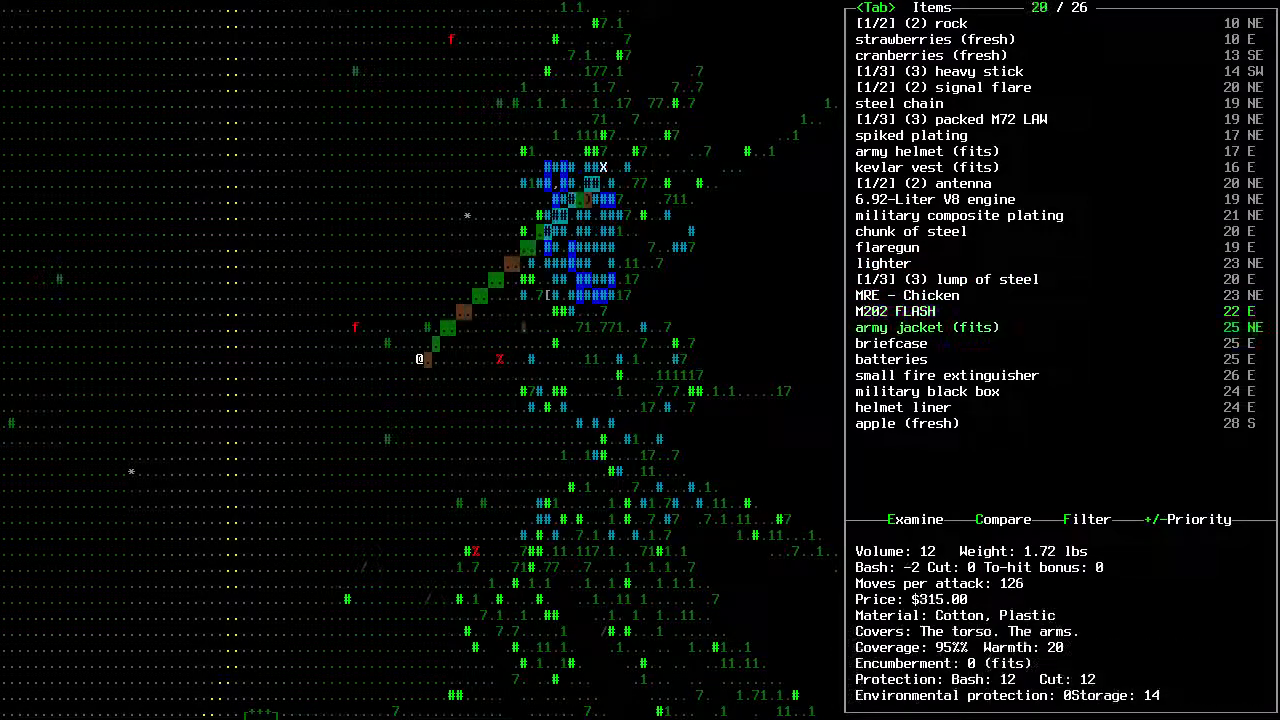
pyautogui.press('DOWN')
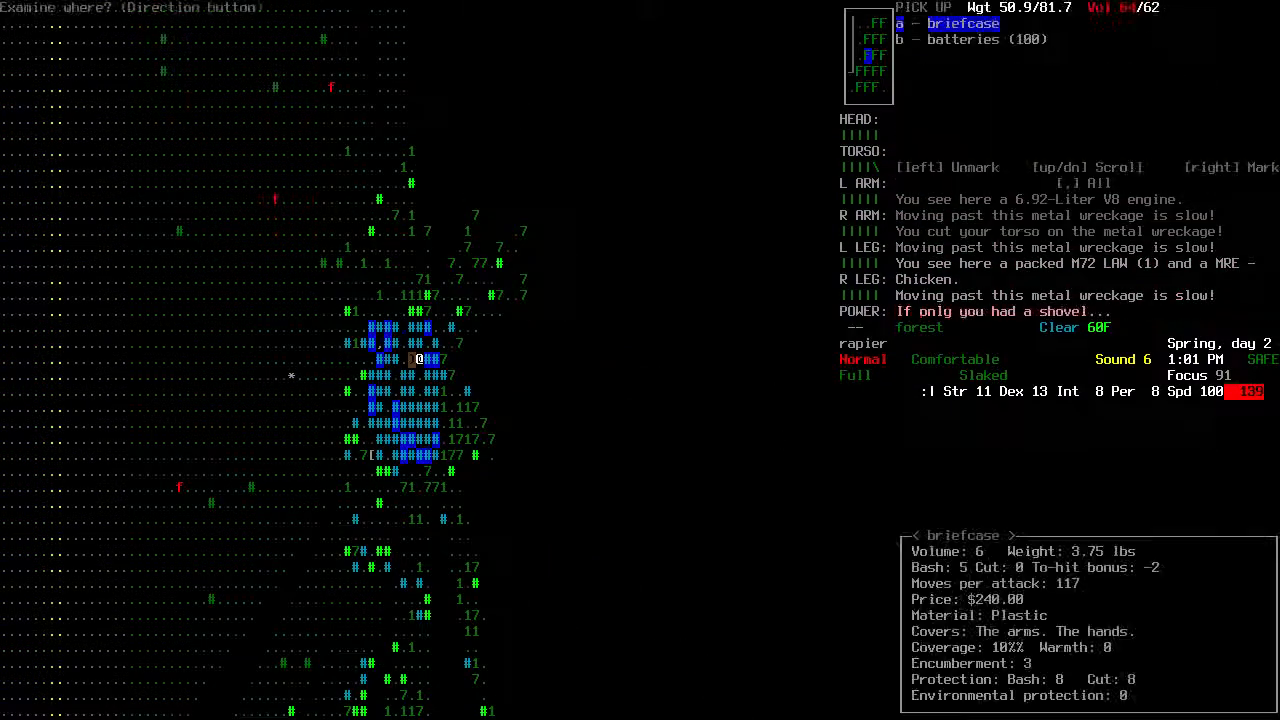
# Pick up the briefcase and batteries, wear the briefcase and confirm it in inventory
pyautogui.press('a')
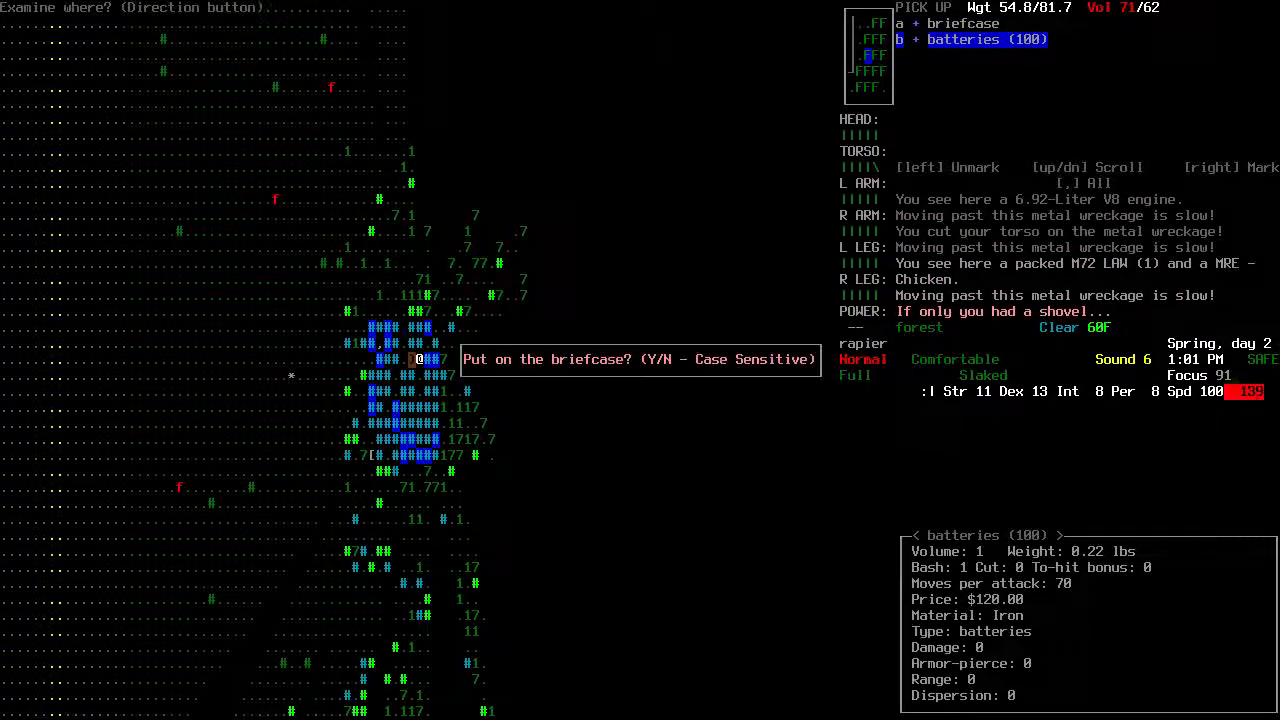
pyautogui.press('y')
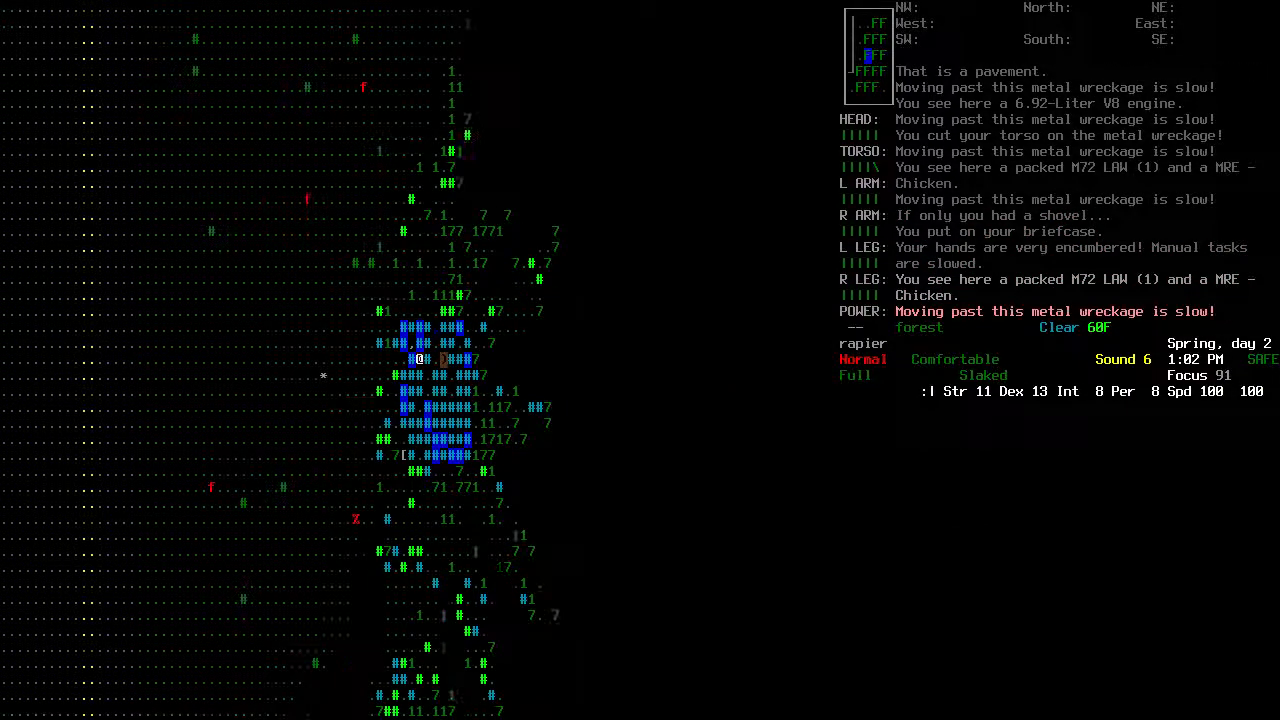
pyautogui.press('i')
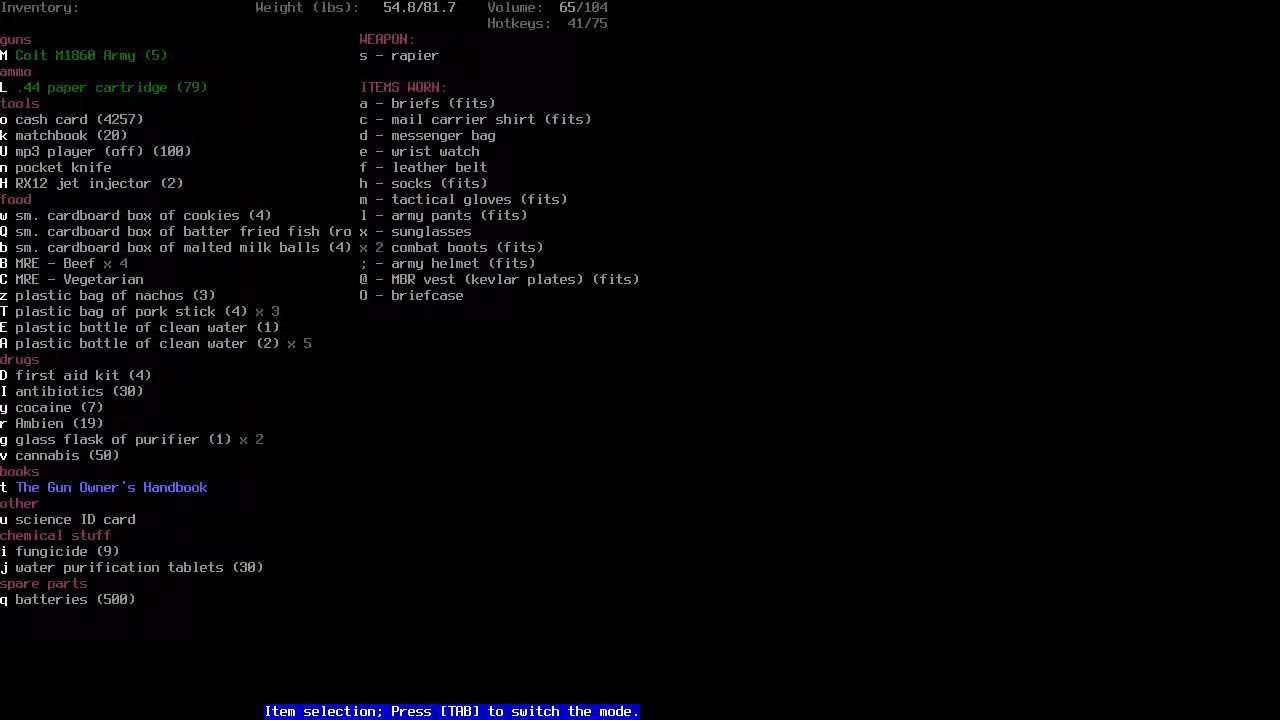
pyautogui.press('Escape')
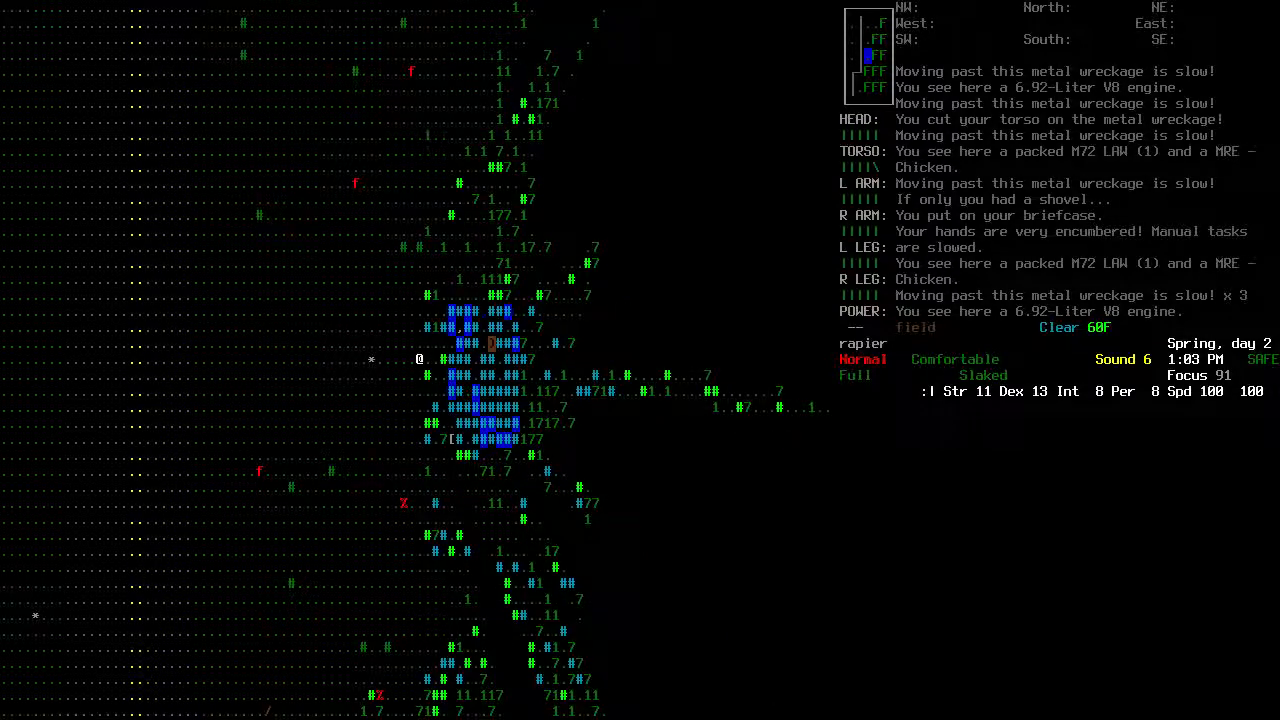
pyautogui.press('i')
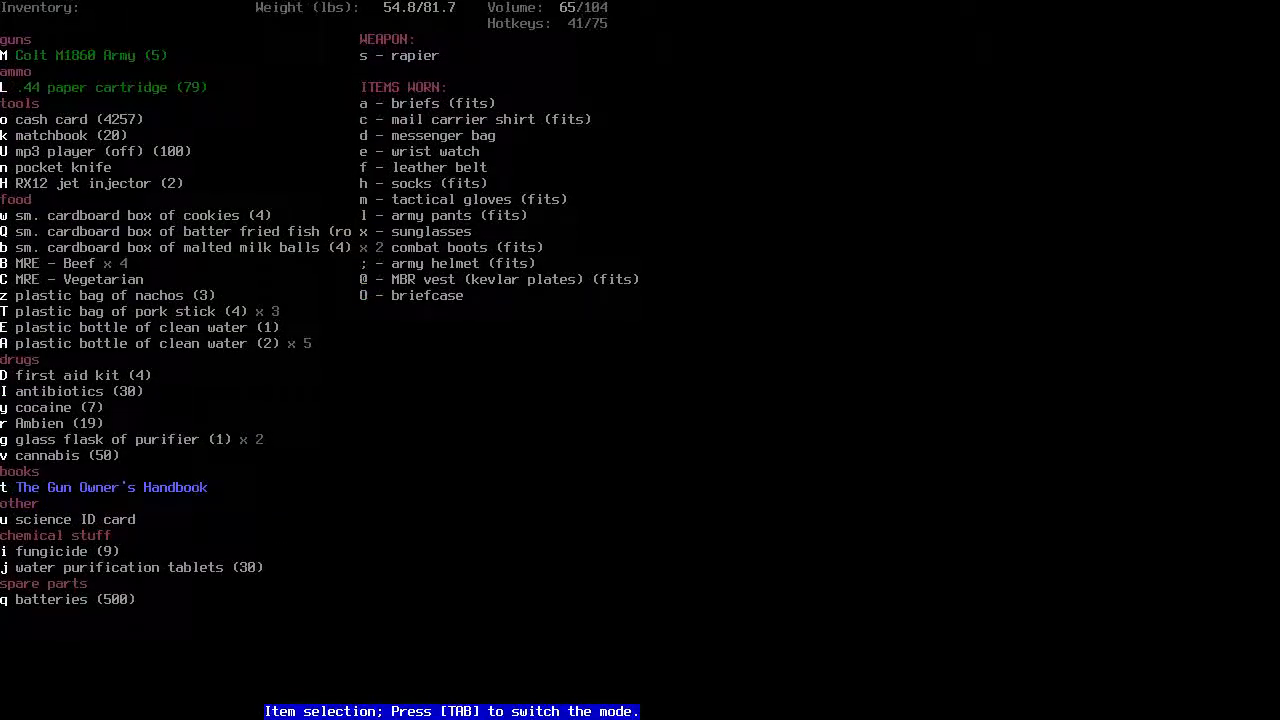
pyautogui.press('escape')
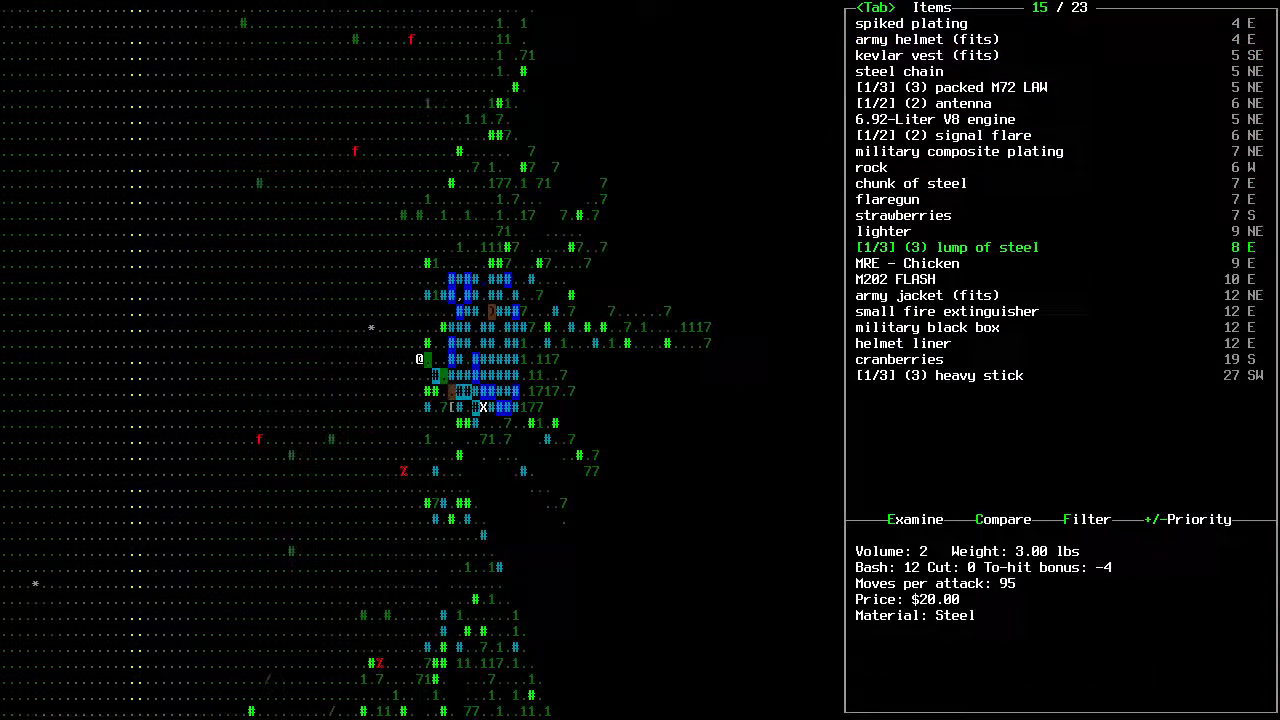
# Walk from the overmap to the LMOE shelter door and examine the card reader
pyautogui.scroll(-3)
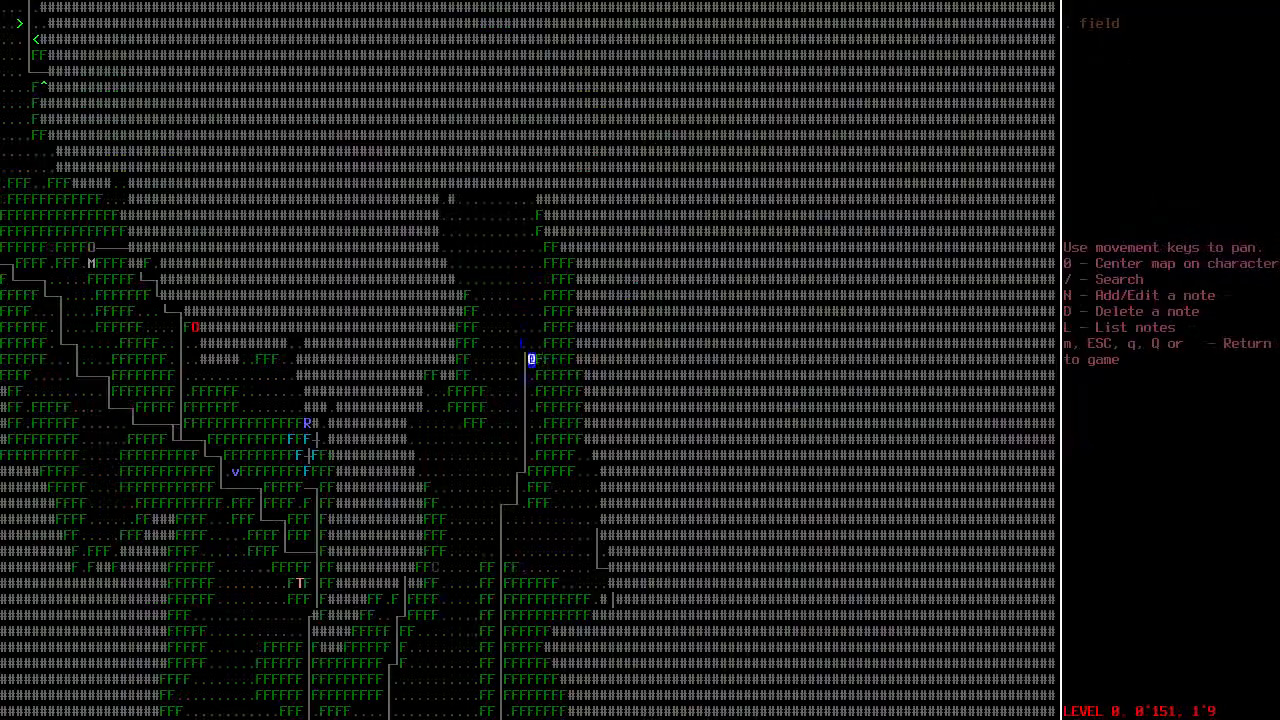
pyautogui.press('Escape')
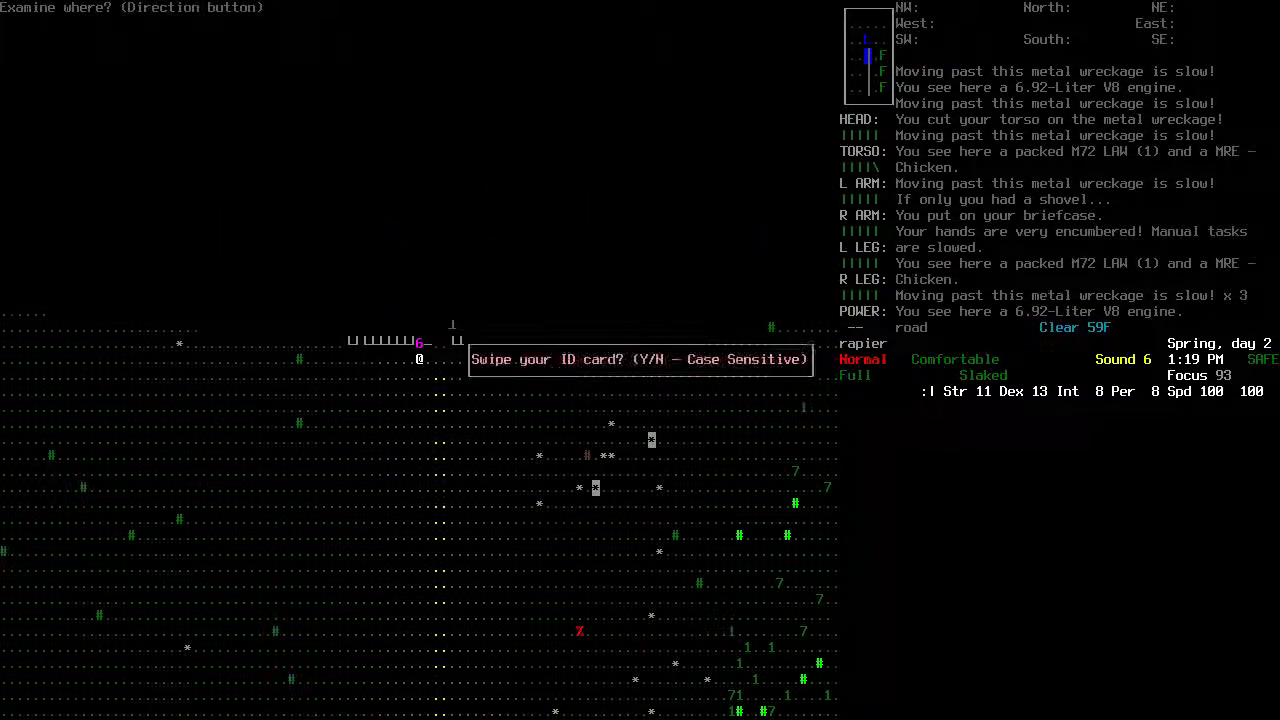
# Swipe the ID card, enter the shelter and examine its bed and dresser, leaving the Glamopolitan
pyautogui.press('y')
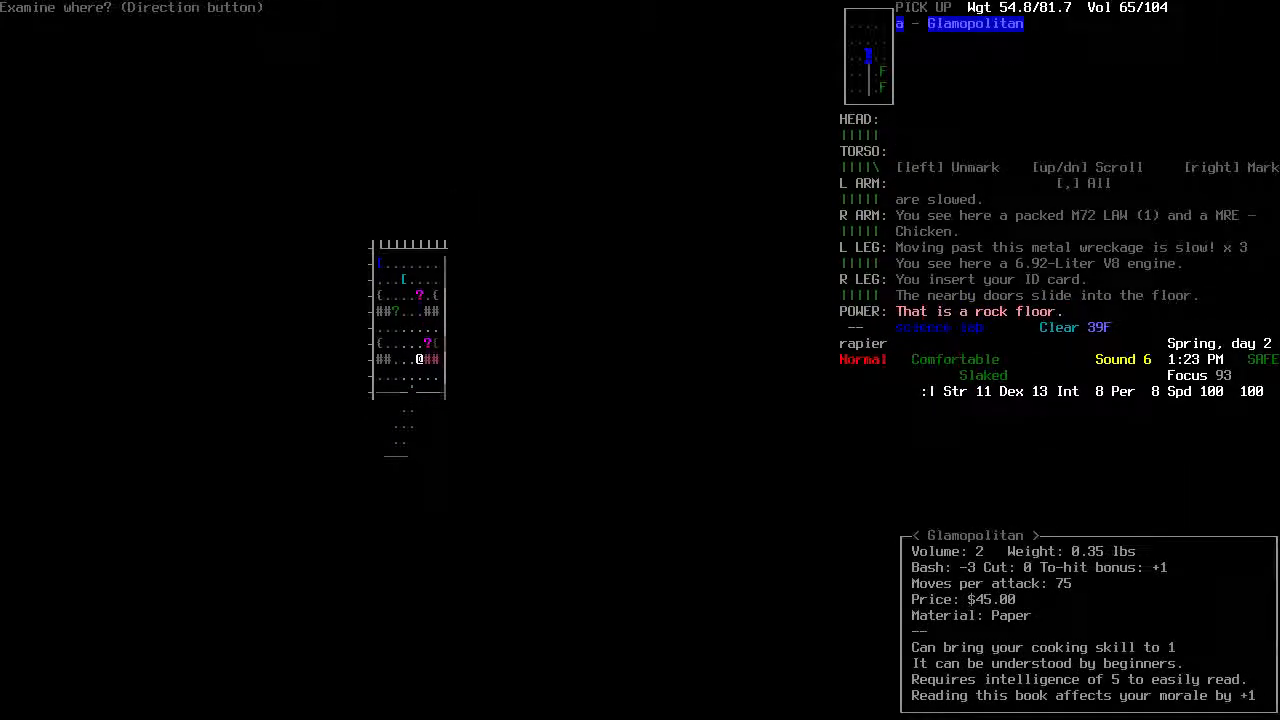
pyautogui.press('escape')
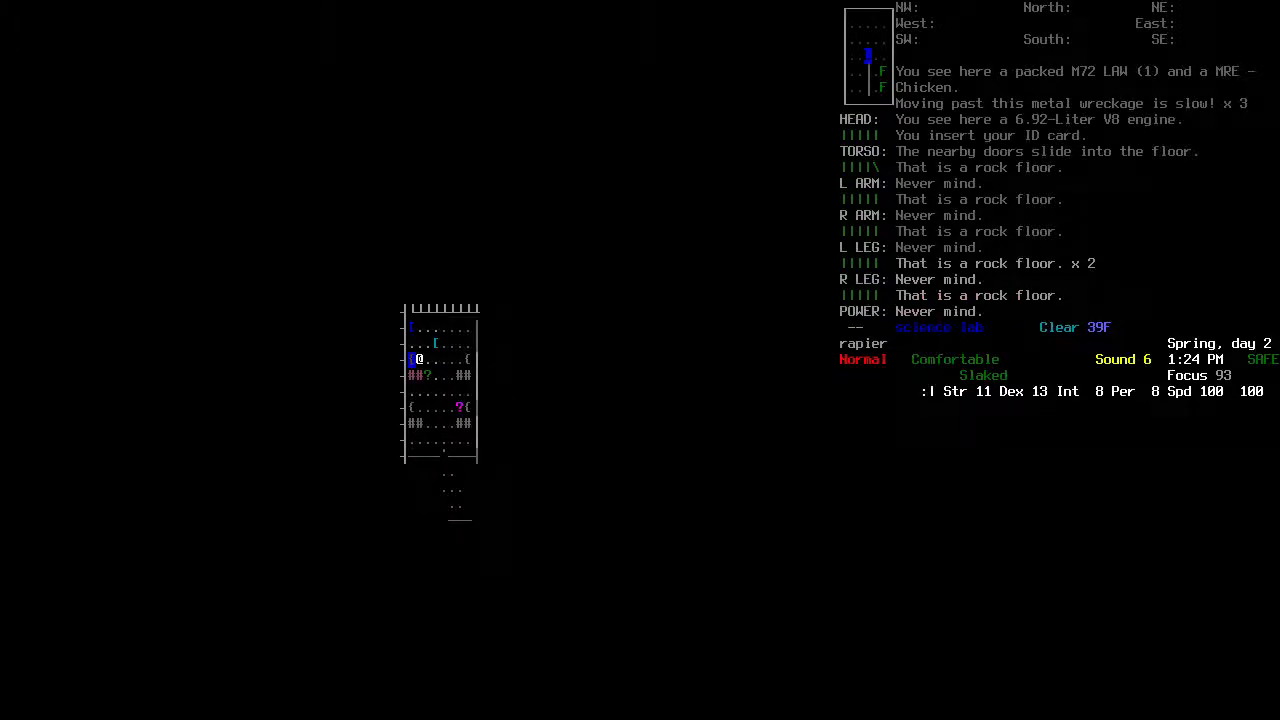
pyautogui.press('g')
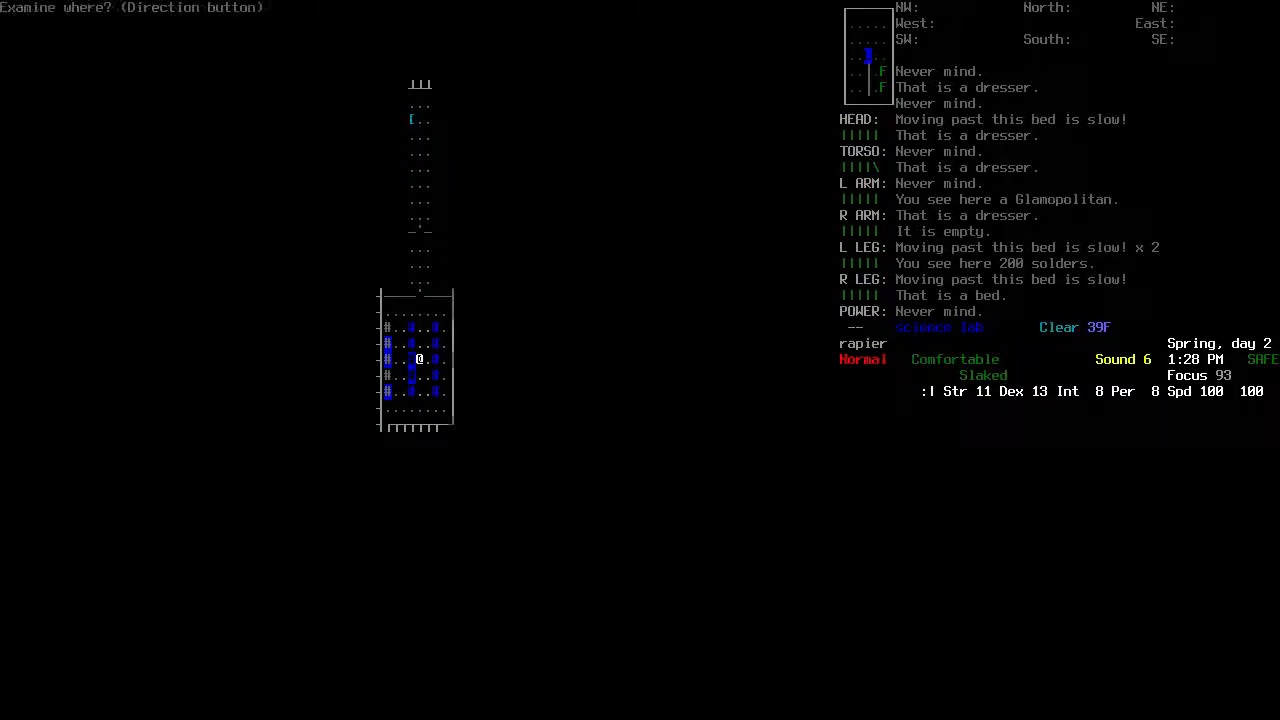
pyautogui.press('g')
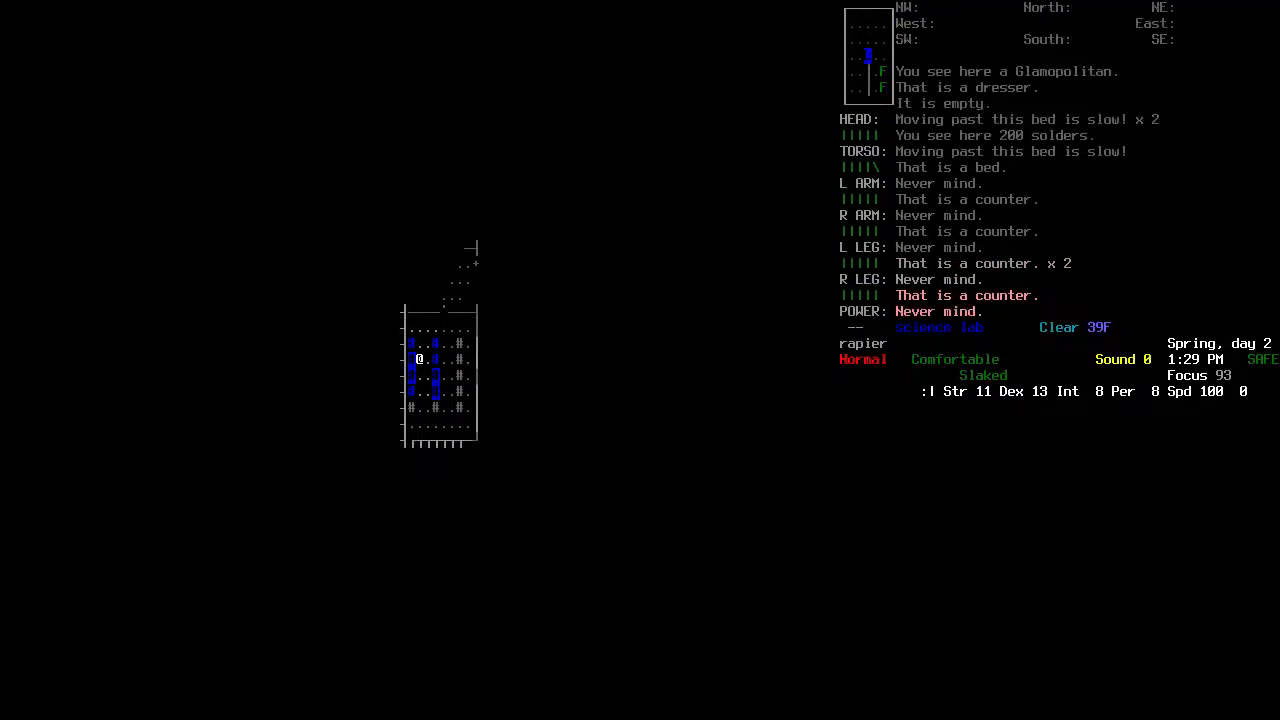
# Collect the Playboy and lupine serum and review them in the inventory
pyautogui.press('i')
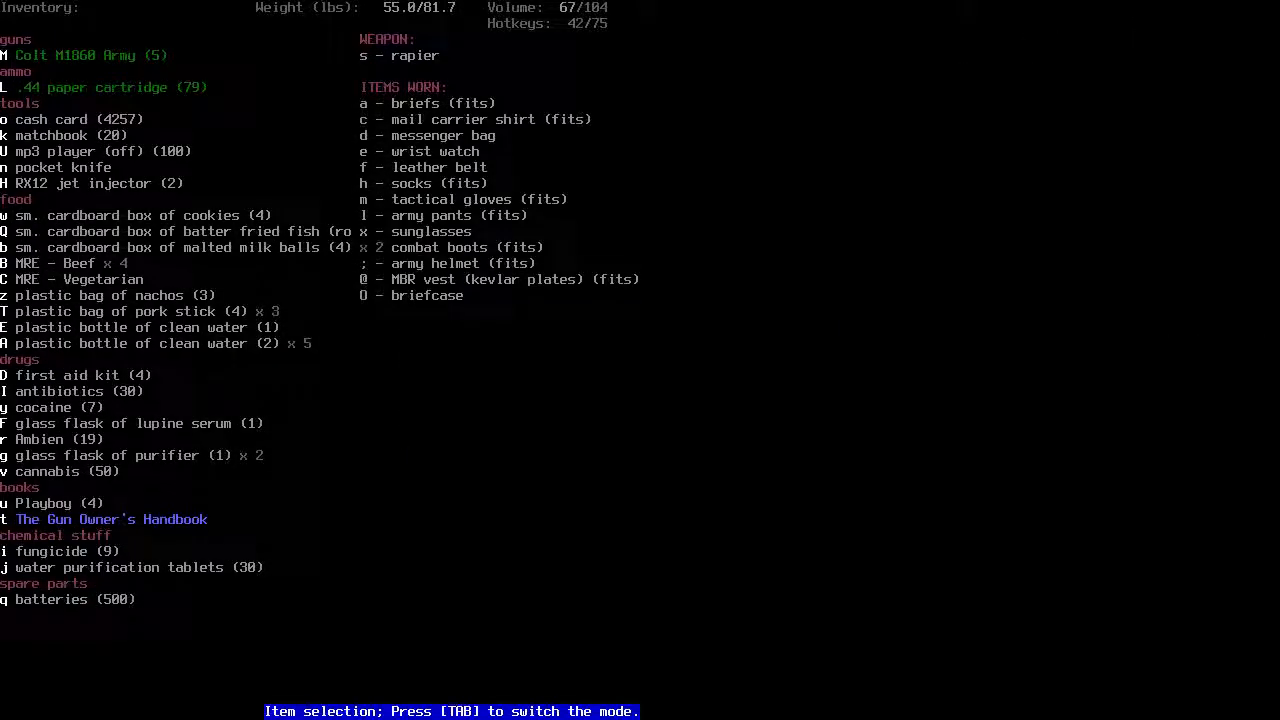
pyautogui.press('F')
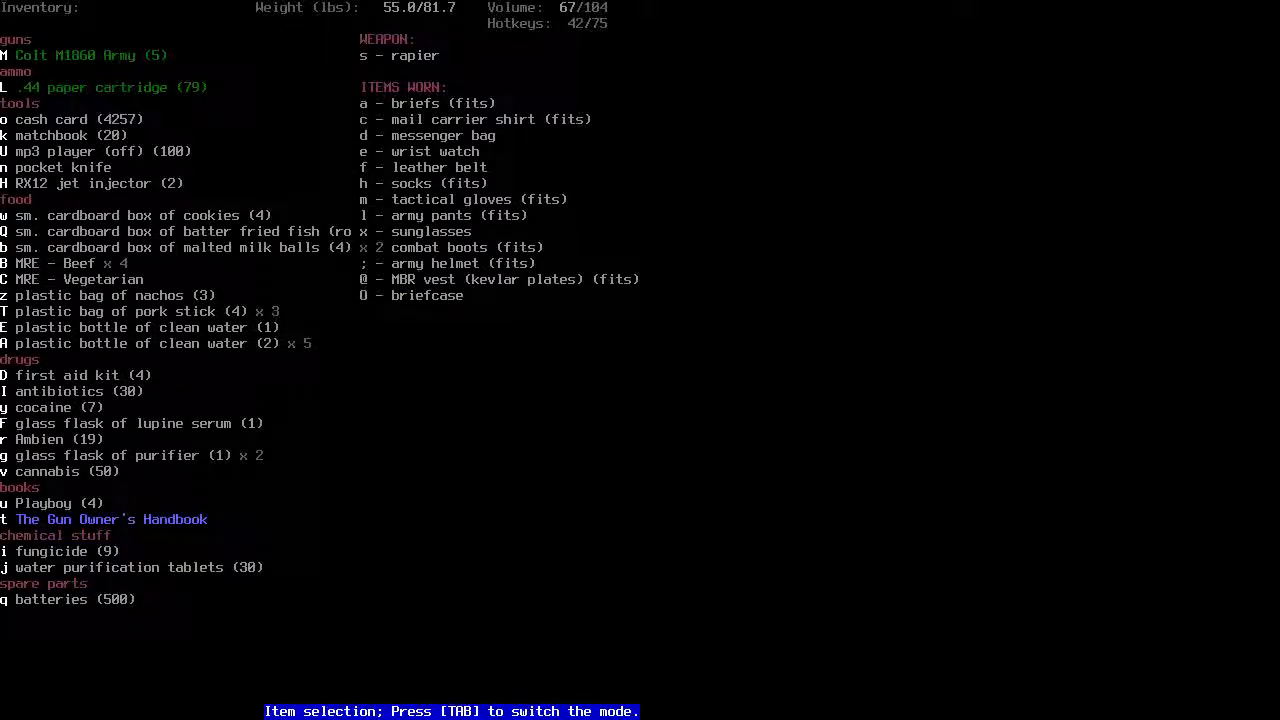
pyautogui.press('Escape')
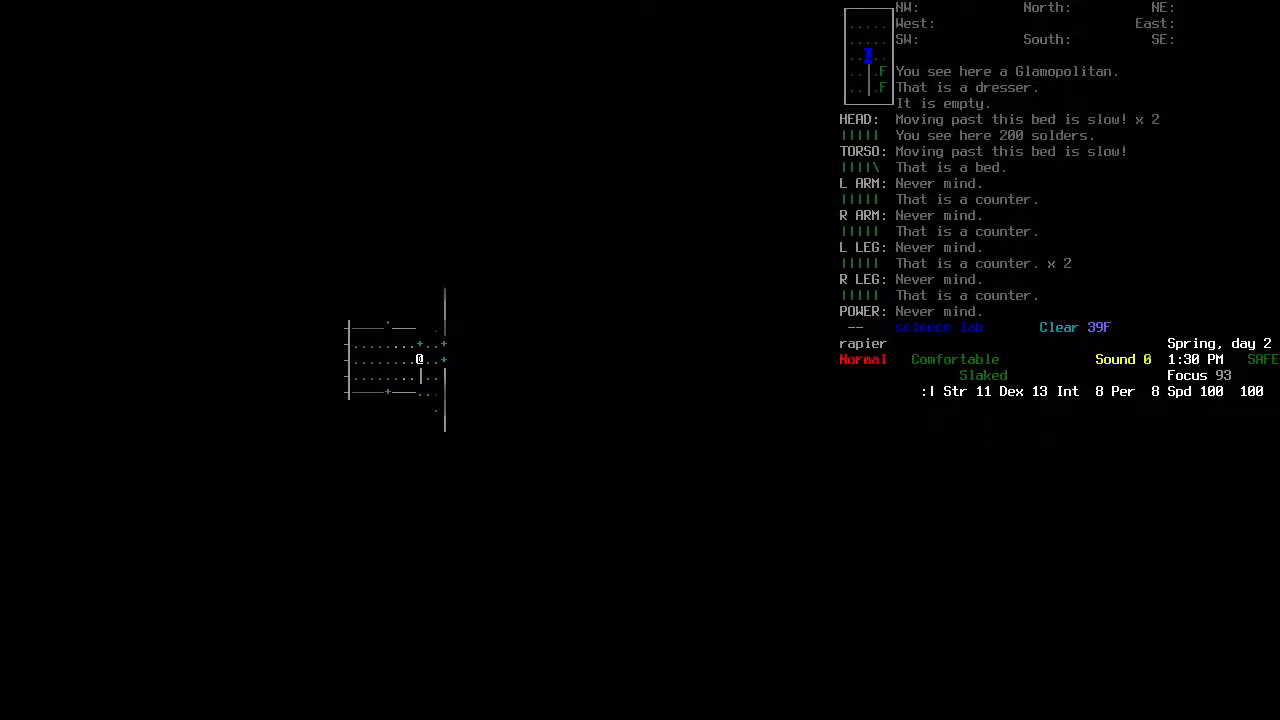
pyautogui.press('i')
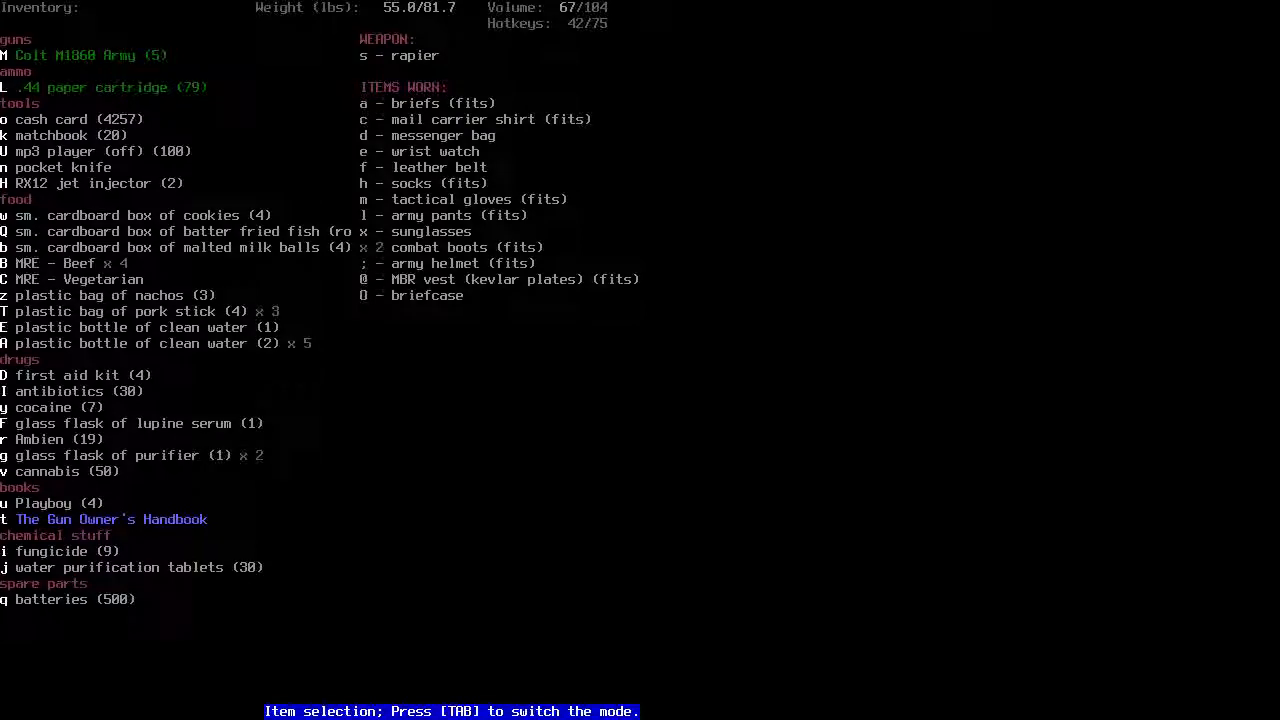
# Pick up the mutagen flask and ID card from the field piles and take the corpse's lab coat
pyautogui.press('Escape')
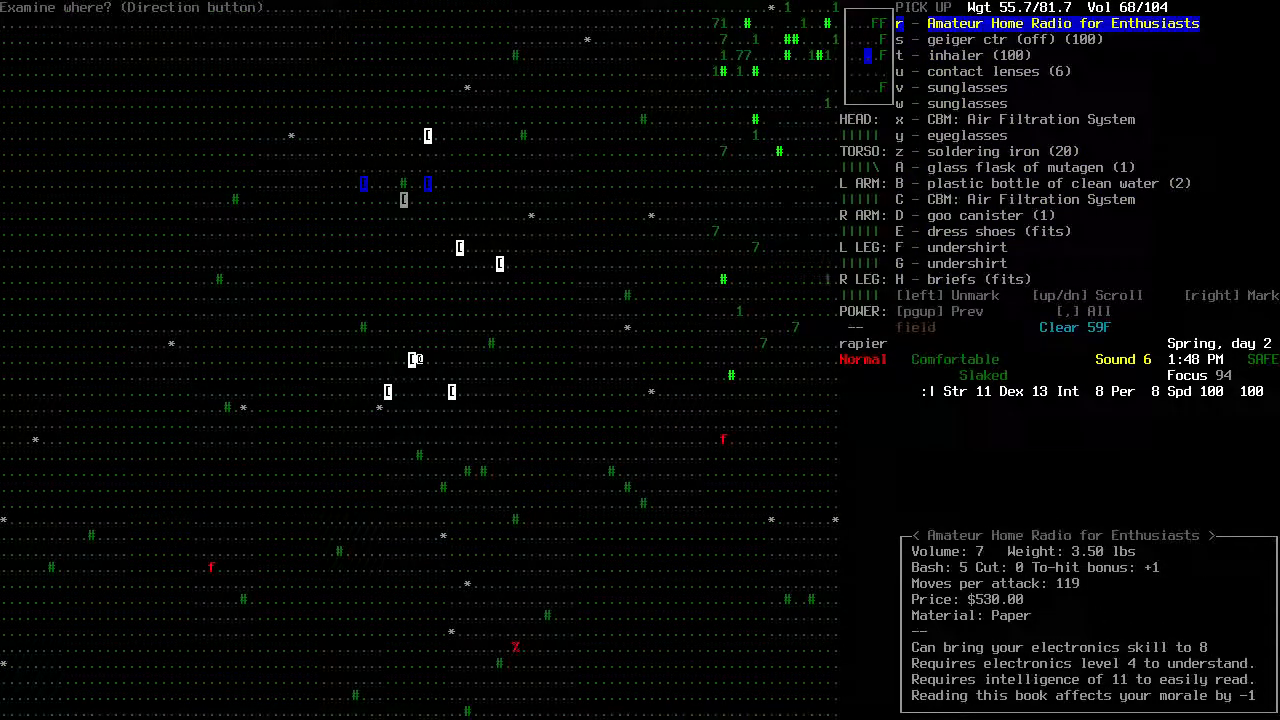
pyautogui.press('down')
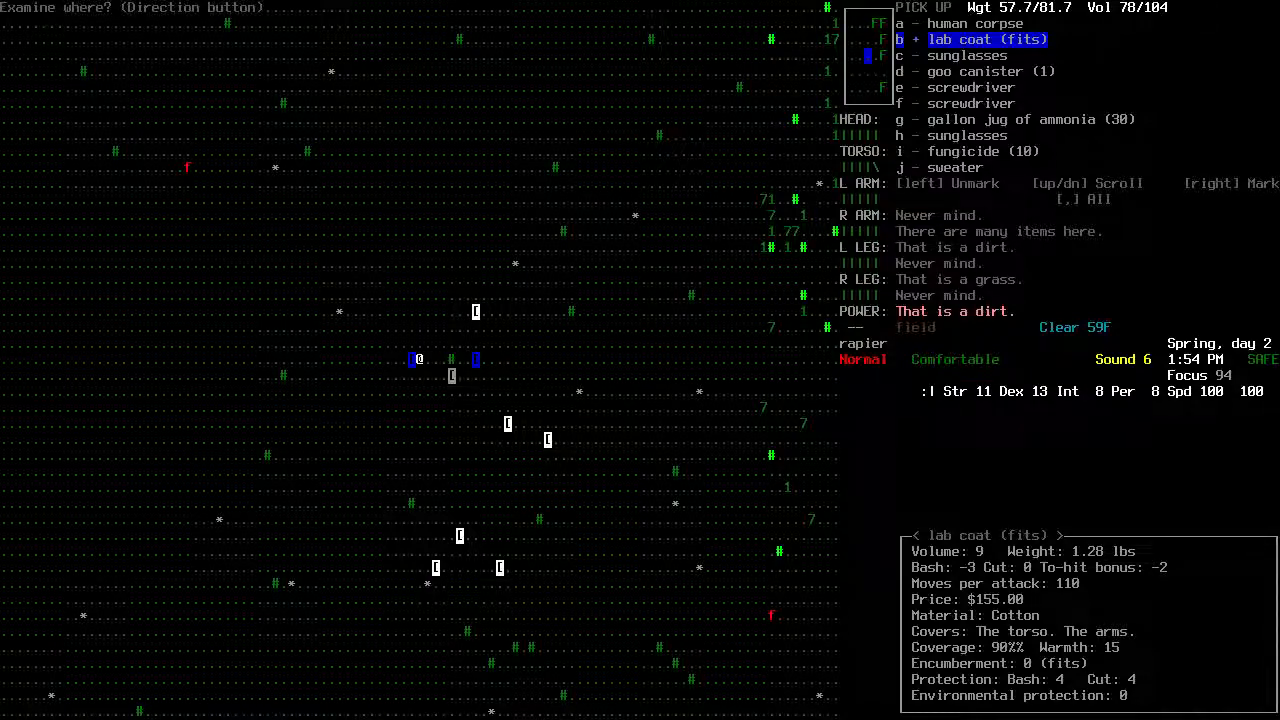
pyautogui.press('i')
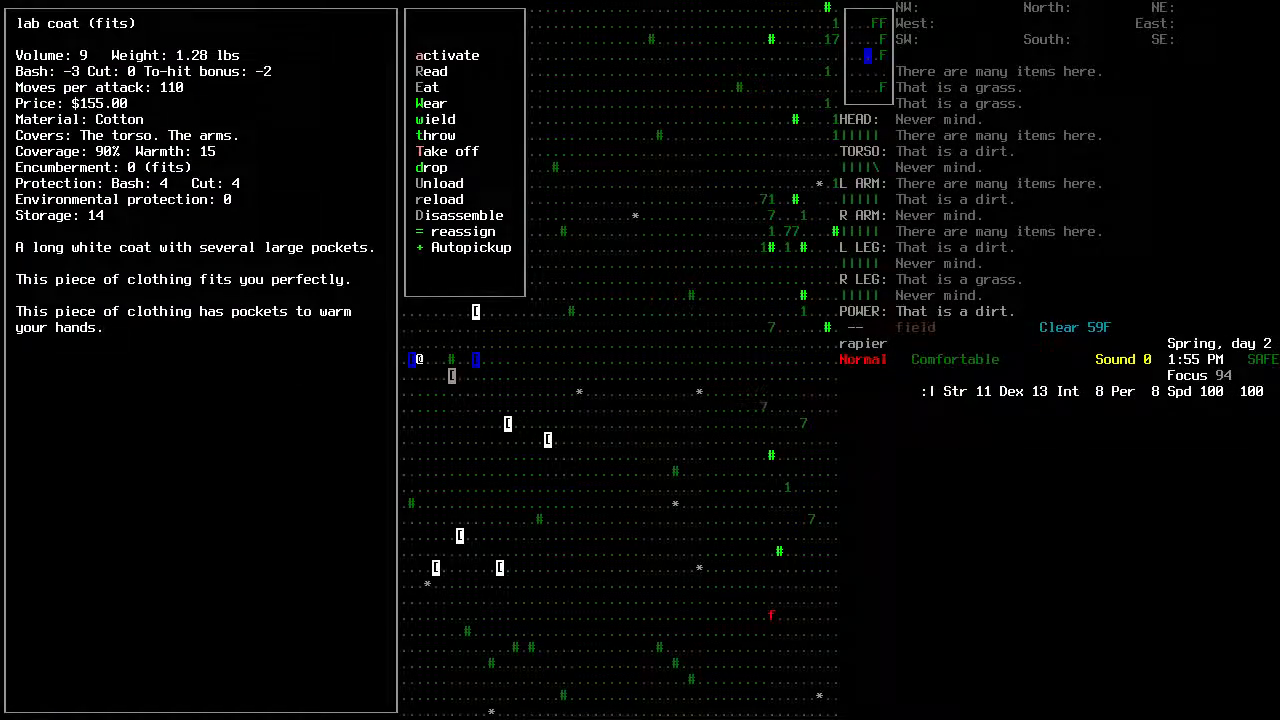
# Wear the lab coat, drop the briefcase, then drink the mutagen followed by the purifier
pyautogui.click(432, 104)
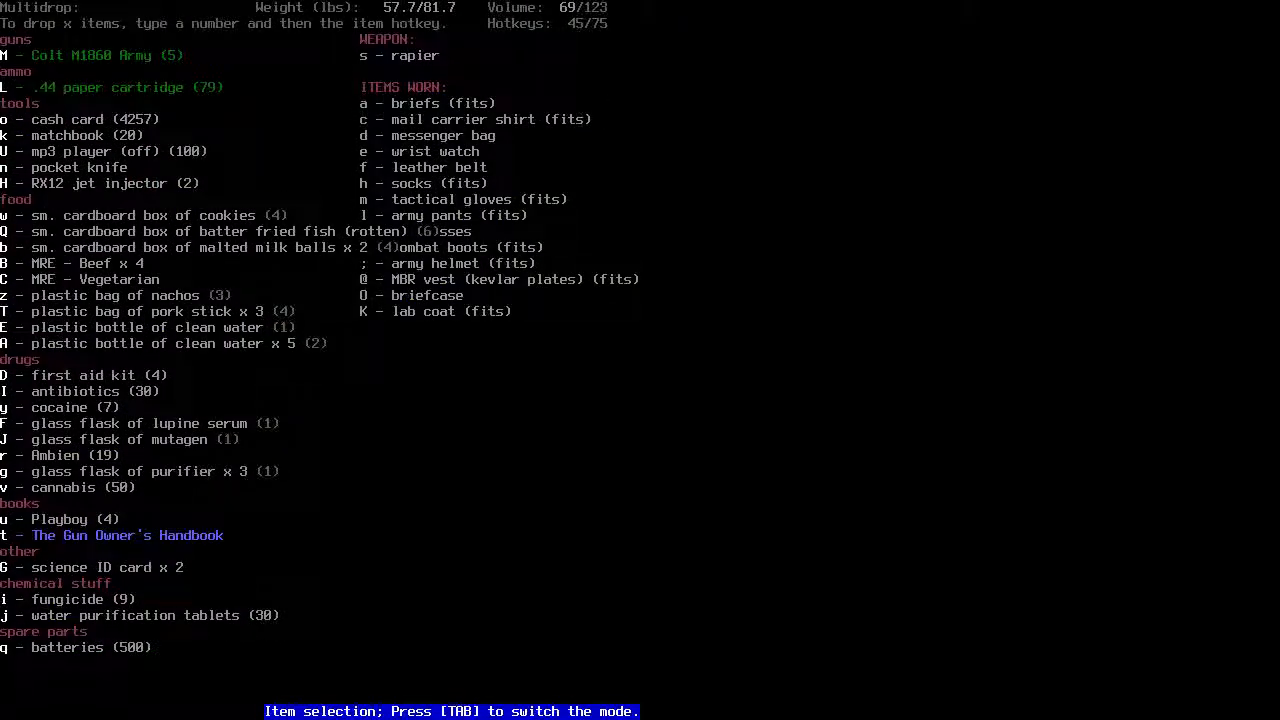
pyautogui.press('O')
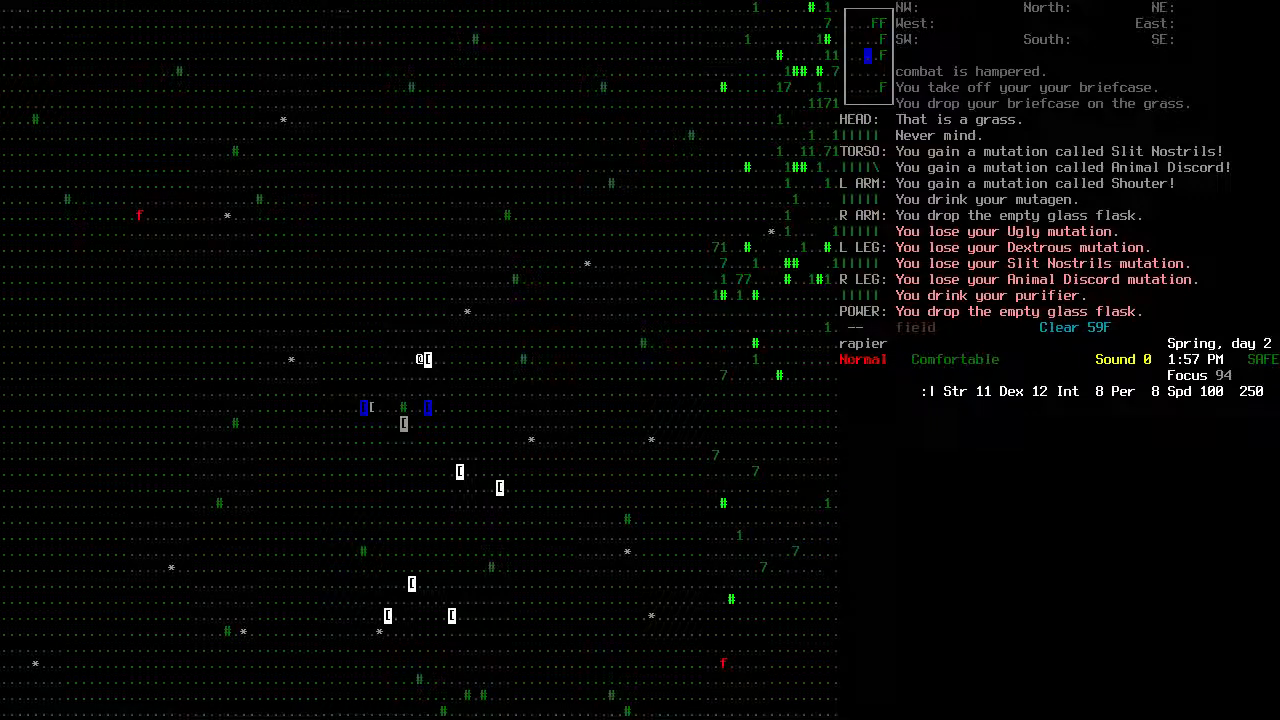
pyautogui.press('d')
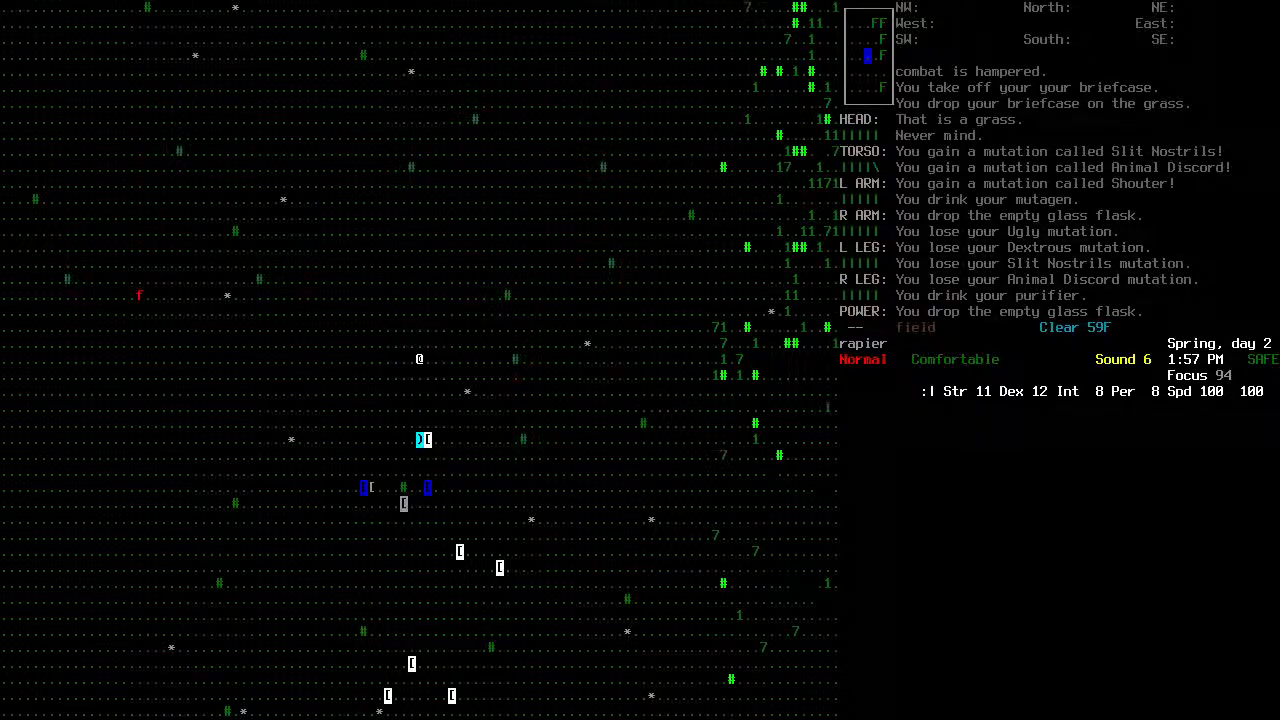
# View the overworld map and pan across the surrounding area
pyautogui.press('m')
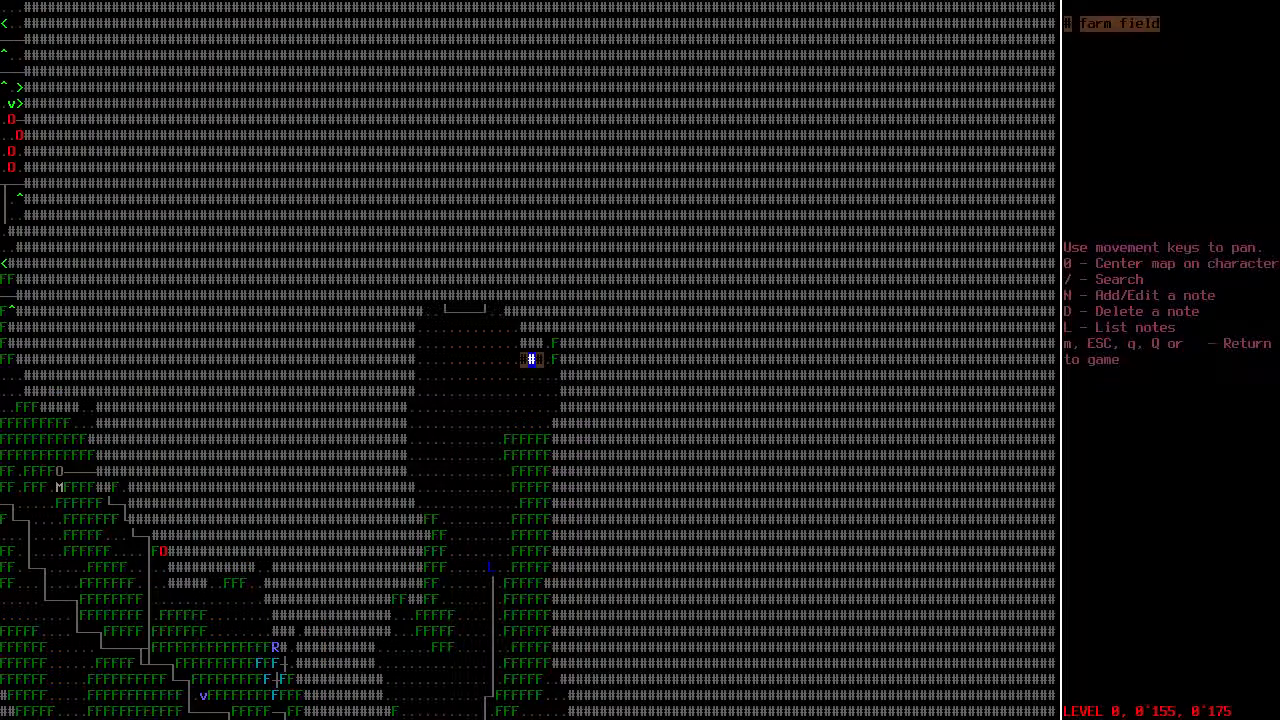
pyautogui.press('Escape')
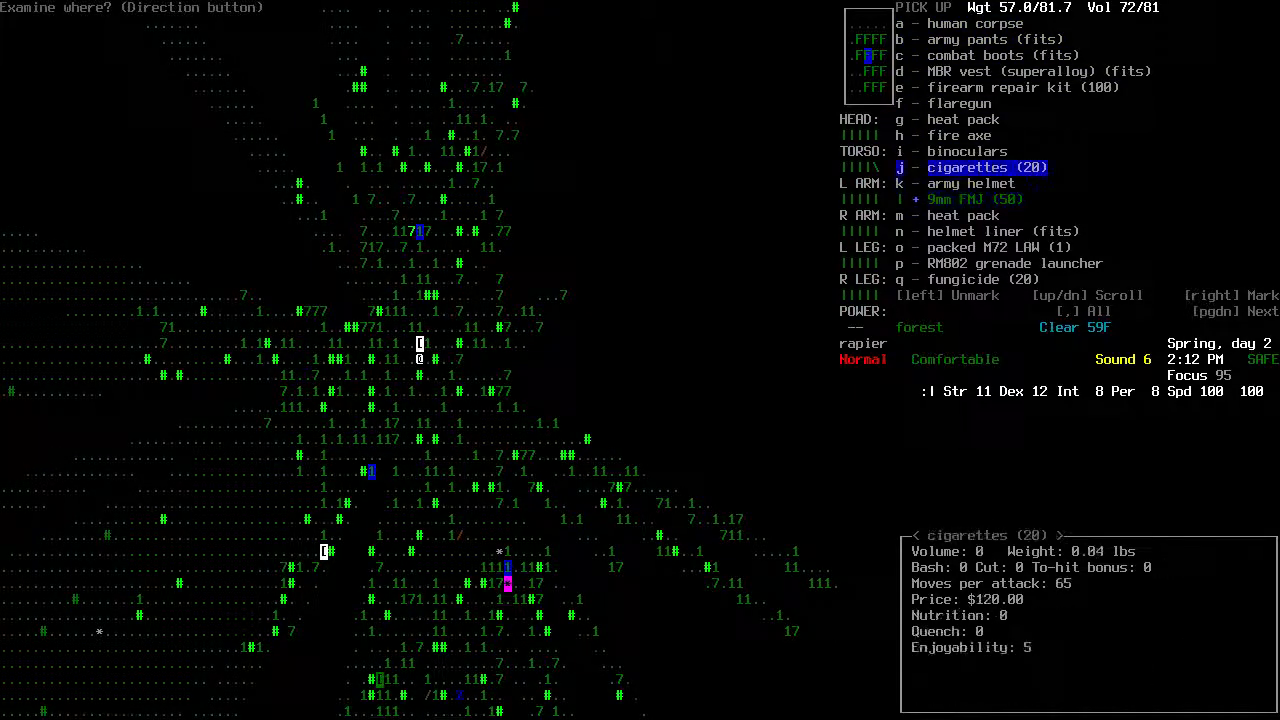
# Review the inventory and the human corpse's items including the superalloy MBR vest, then return to the map
pyautogui.press('up')
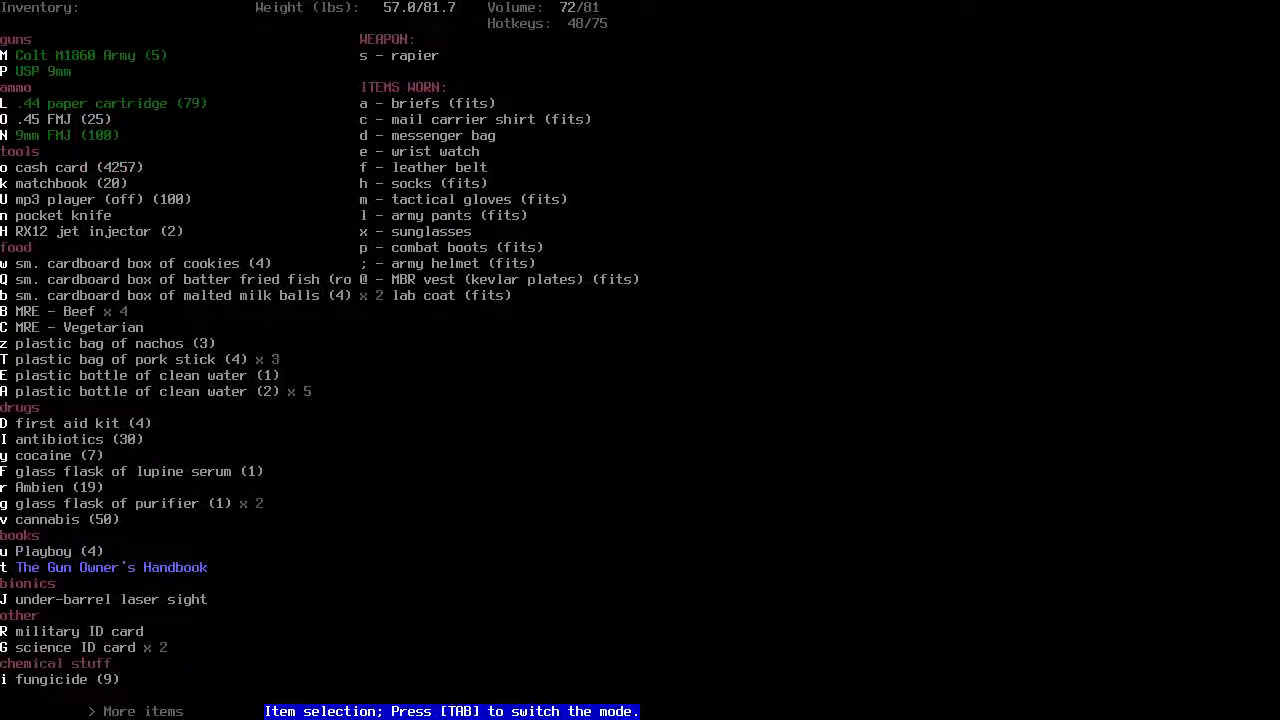
pyautogui.press('Escape')
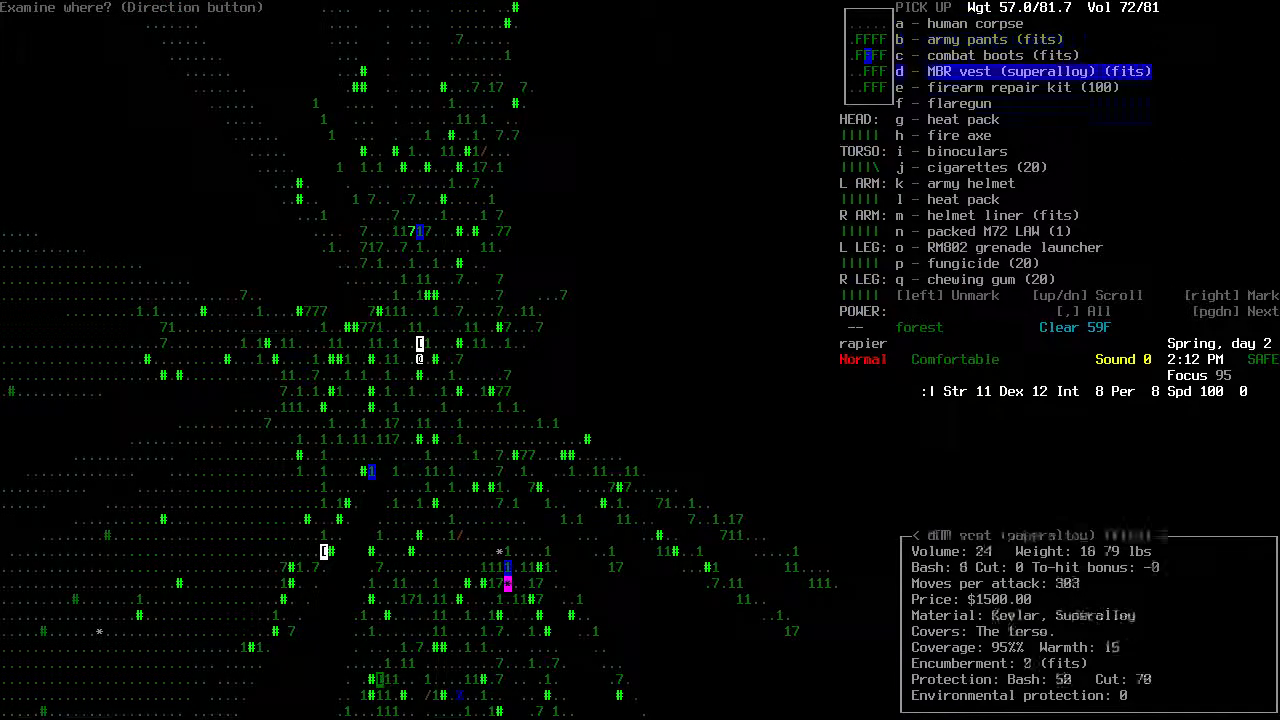
pyautogui.press('down')
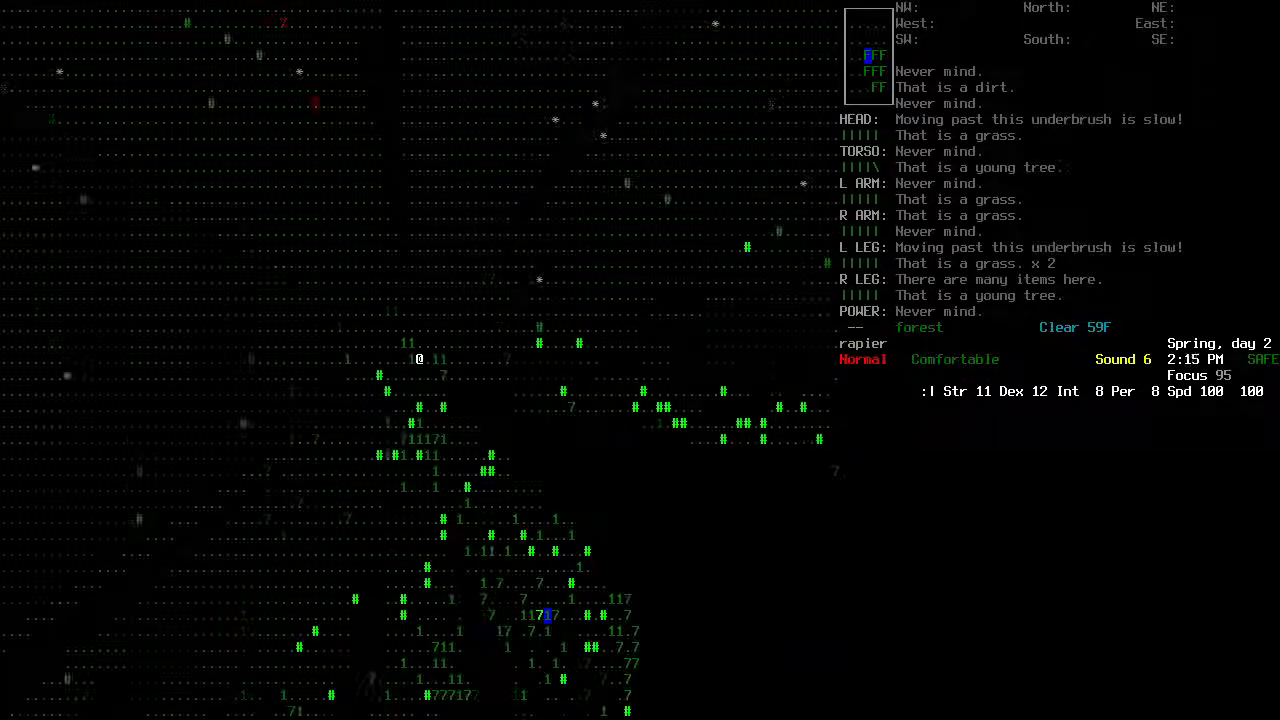
# Check the world map for the route, walk from the forest toward the walled compound, rechecking the map
pyautogui.press('/')
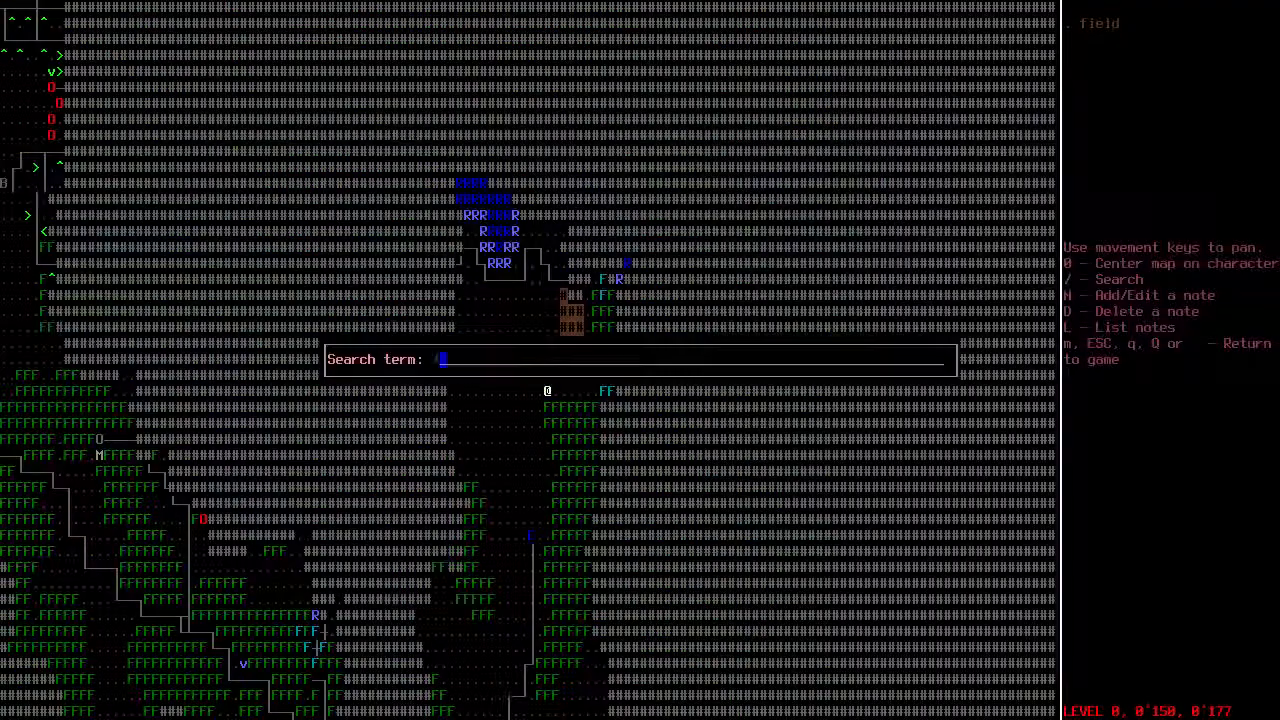
pyautogui.press('Escape')
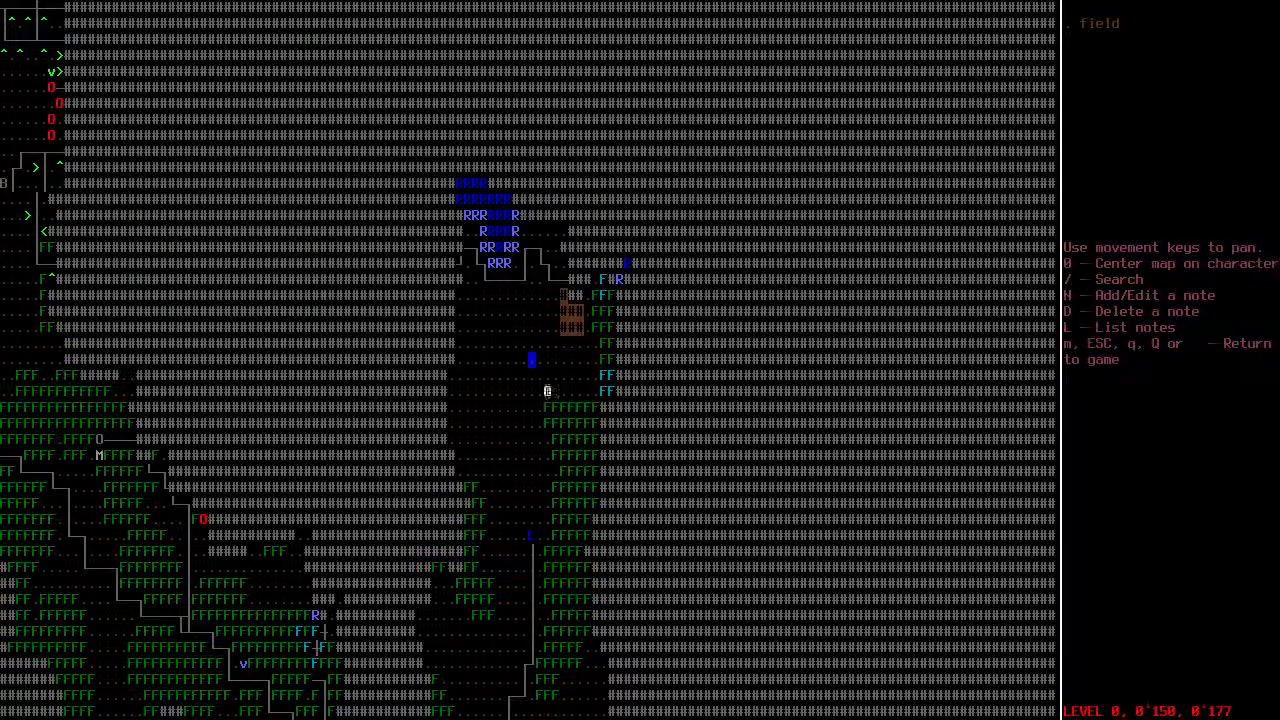
pyautogui.press('/')
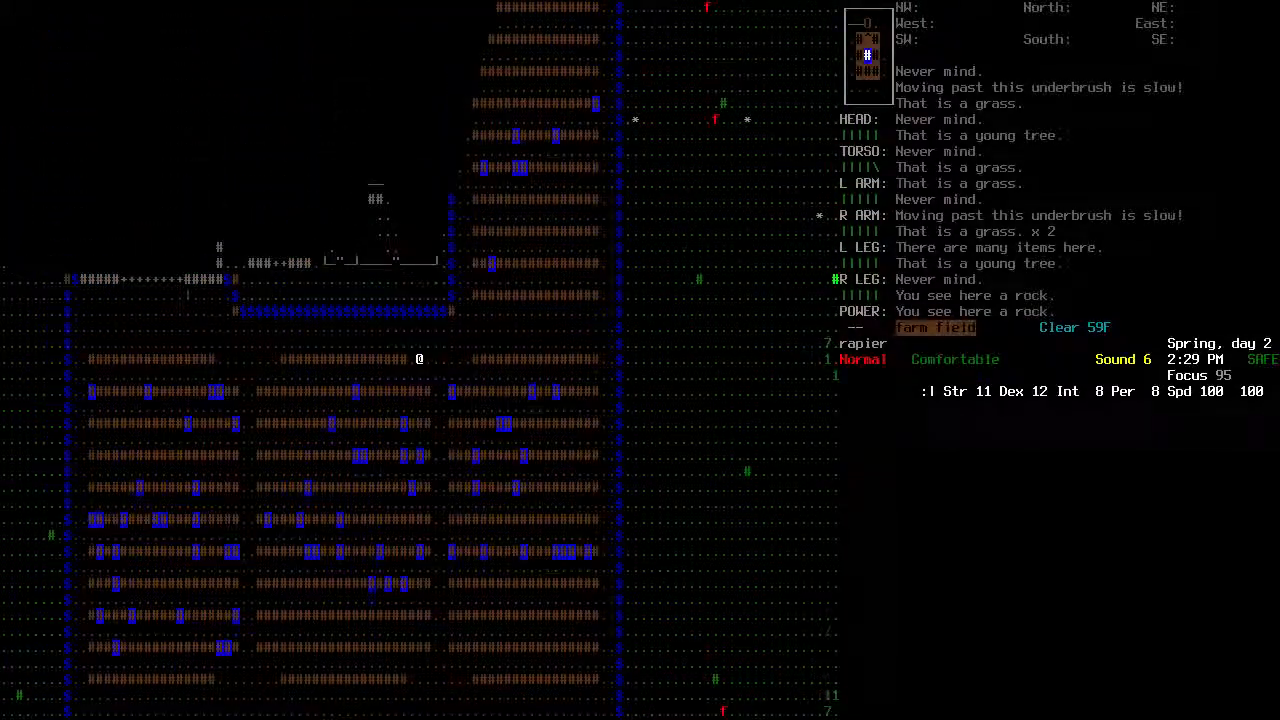
pyautogui.press('up')
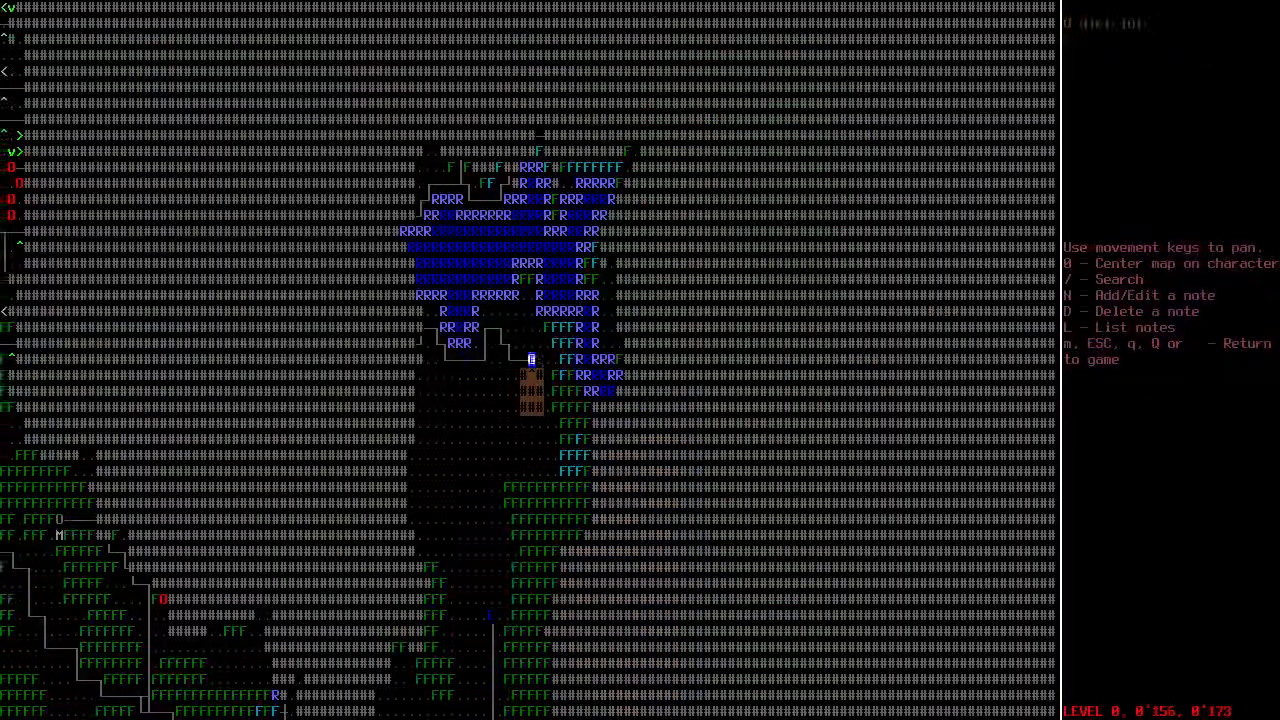
pyautogui.press('Escape')
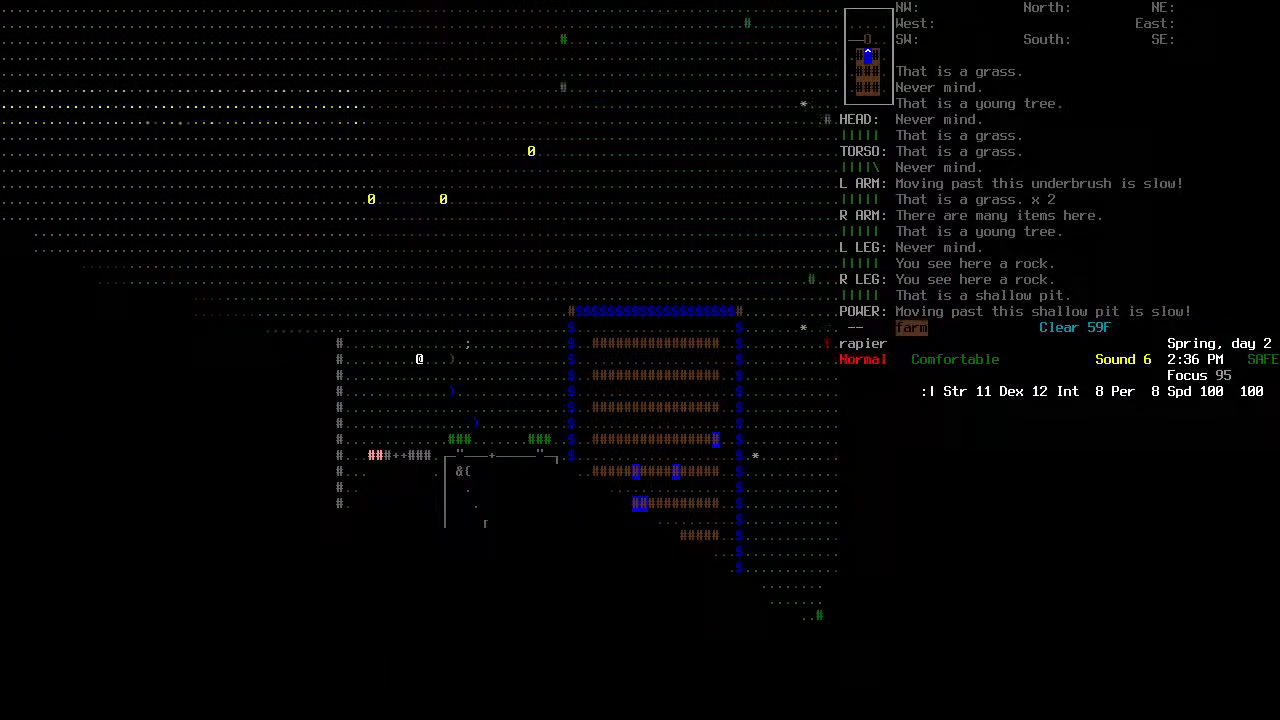
# Walk into the small house, look through the dresser's clothing, then bring the world map back up
pyautogui.press('g')
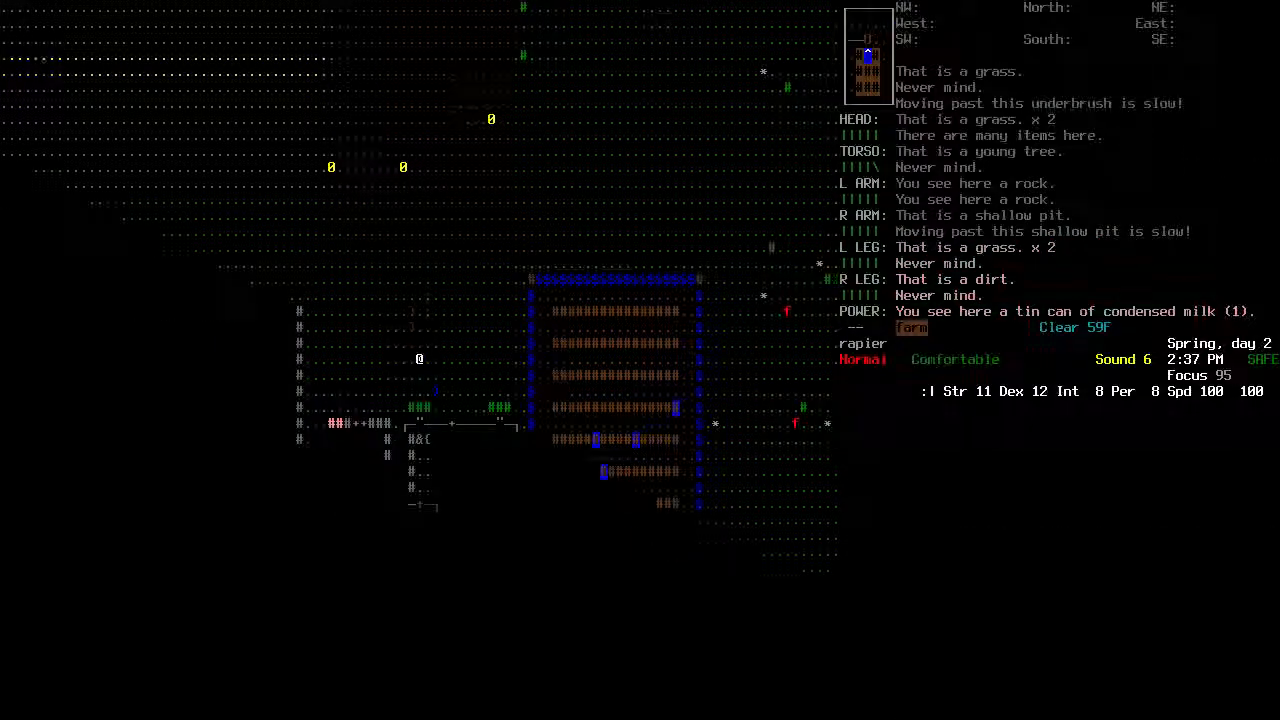
pyautogui.press('up')
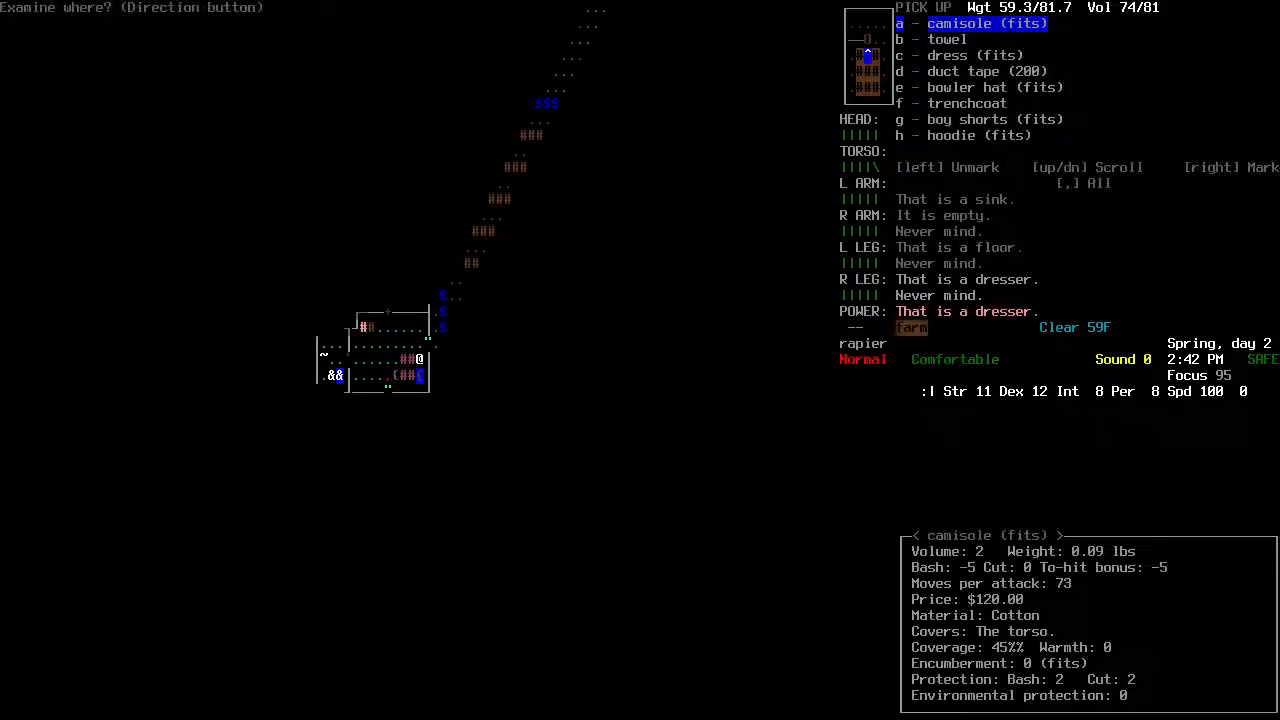
pyautogui.press('down')
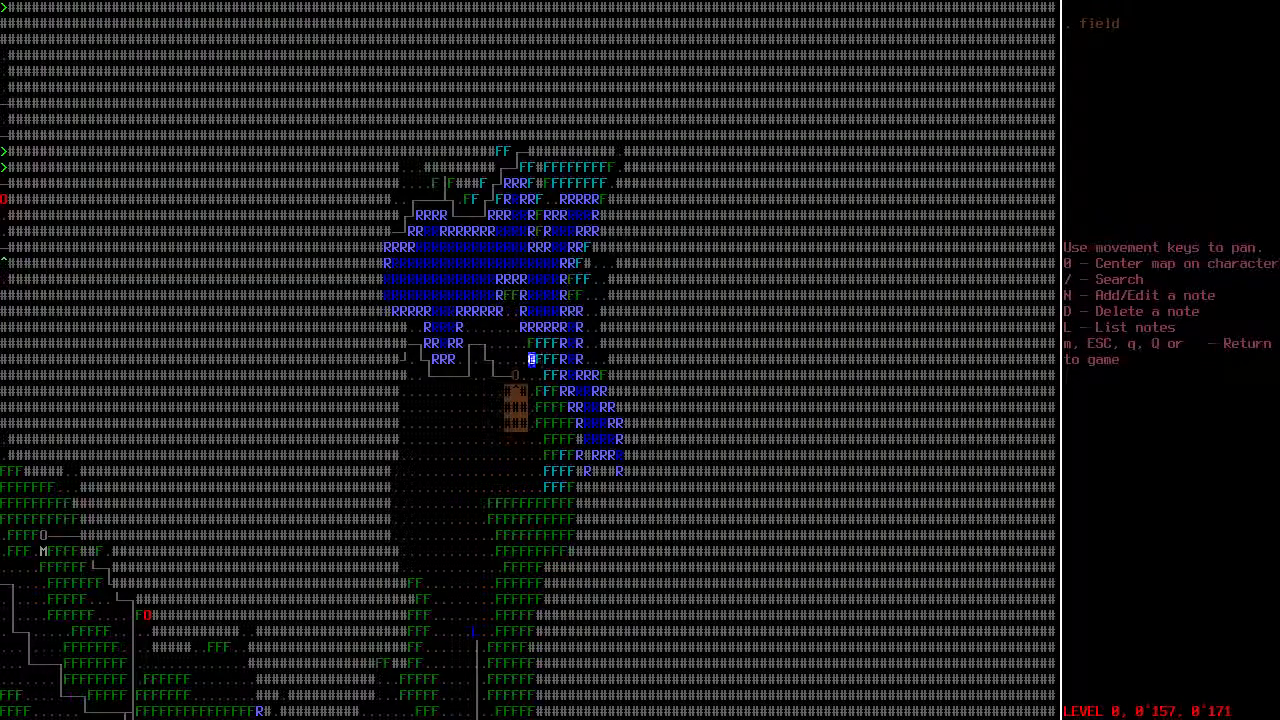
# Close the map, glance at the character sheet, and wade through the swamp to the river bank
pyautogui.press('Escape')
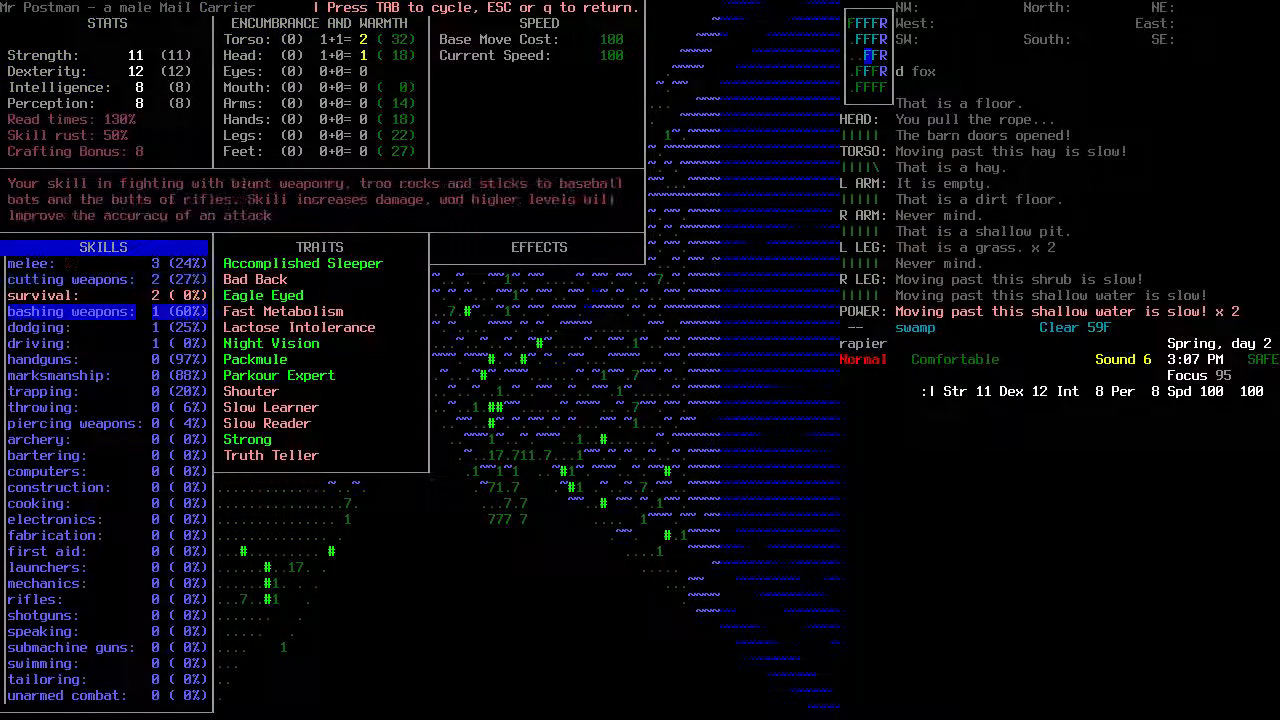
pyautogui.click(44, 680)
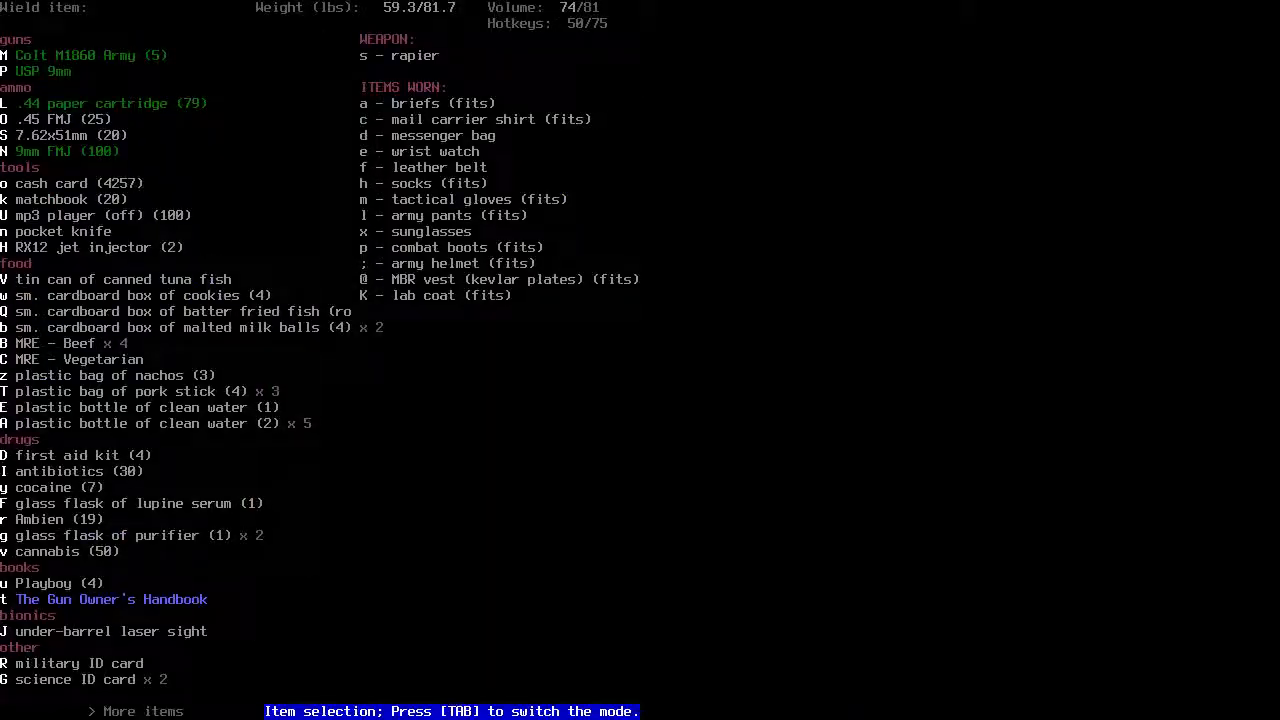
pyautogui.press('Tab')
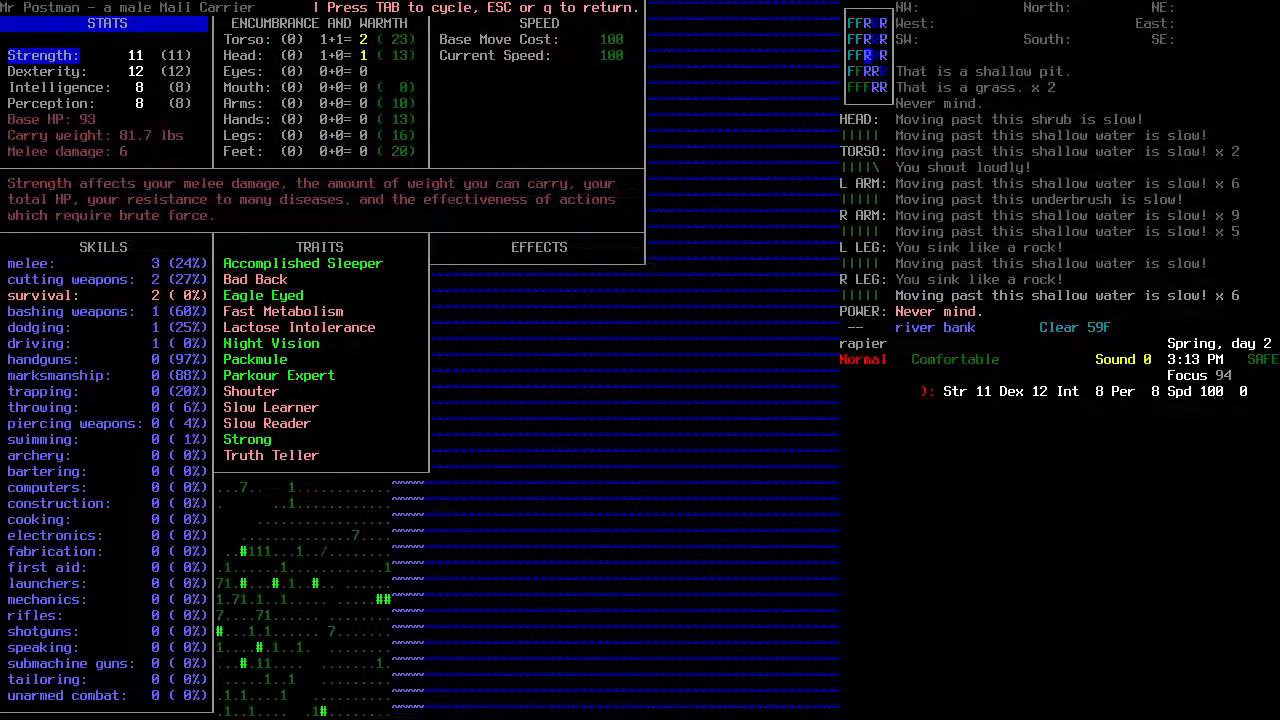
pyautogui.press('Escape')
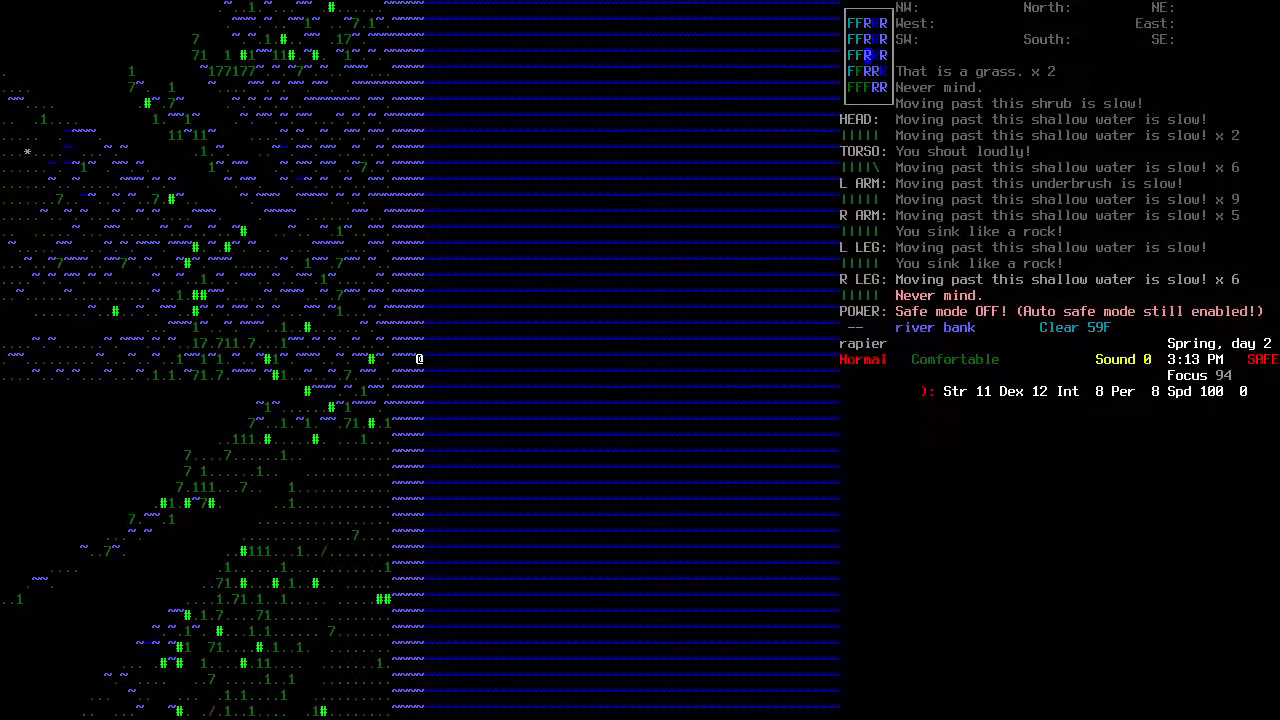
# Cross to the LMOE shelter and descend its stairs into the underground room
pyautogui.press('s')
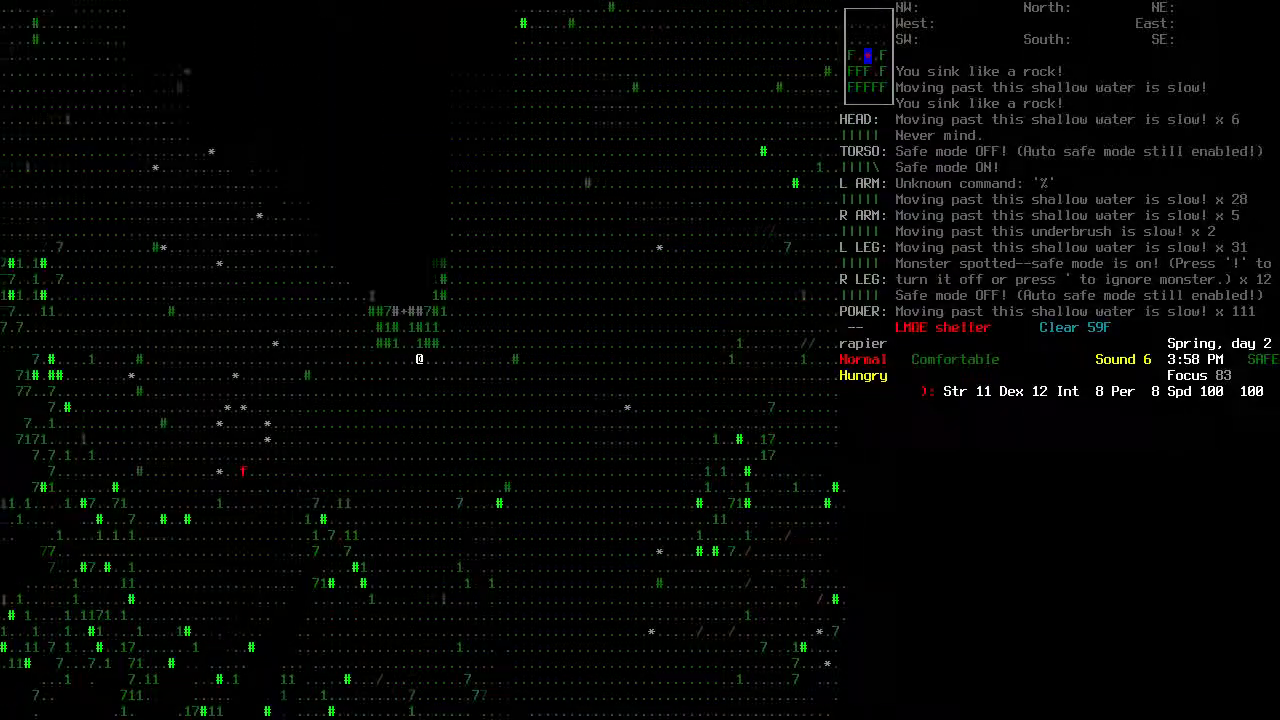
pyautogui.press('c')
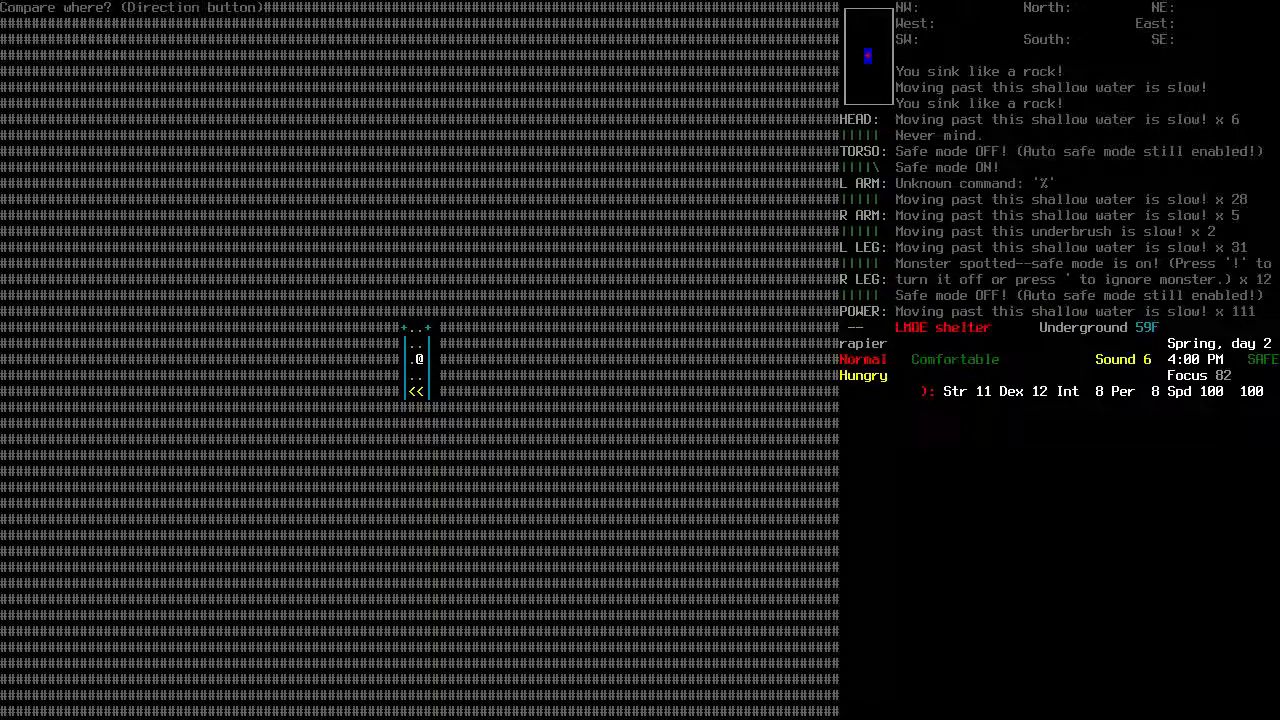
# Check the inventory, search the shelter's bookcase finding 'What's a Transistor?', and bring up the multidrop list
pyautogui.press('i')
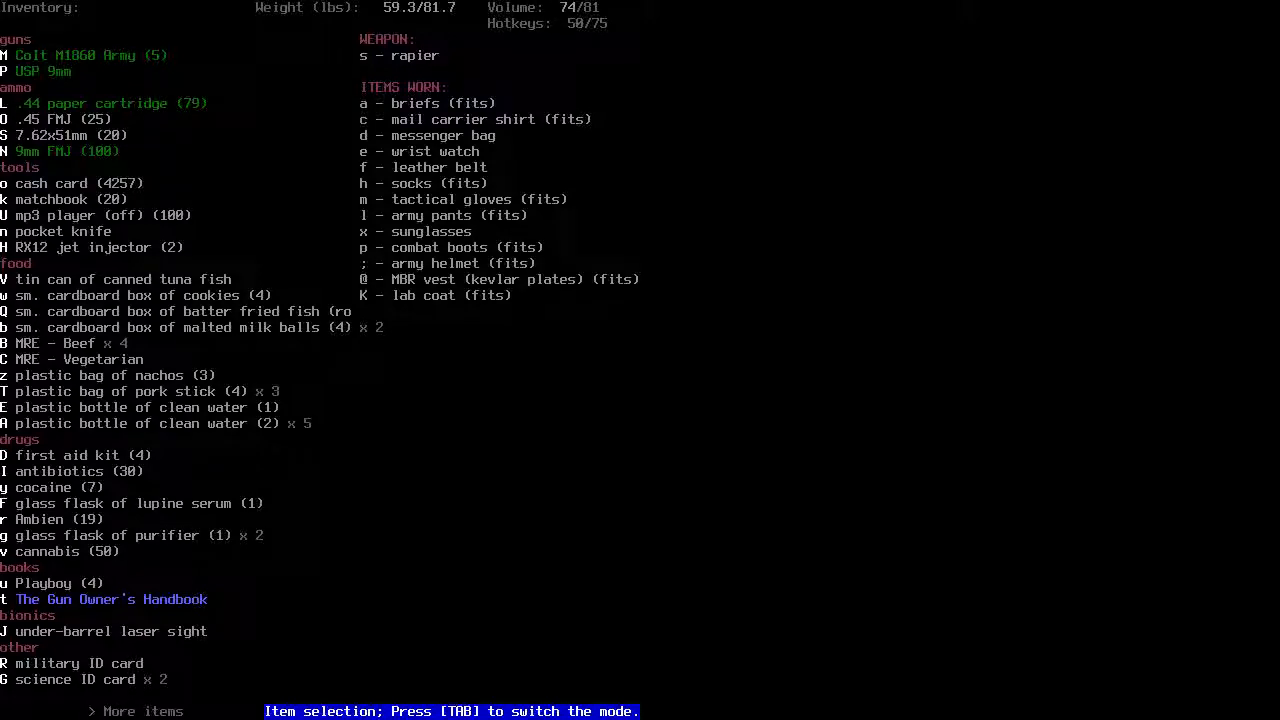
pyautogui.press('k')
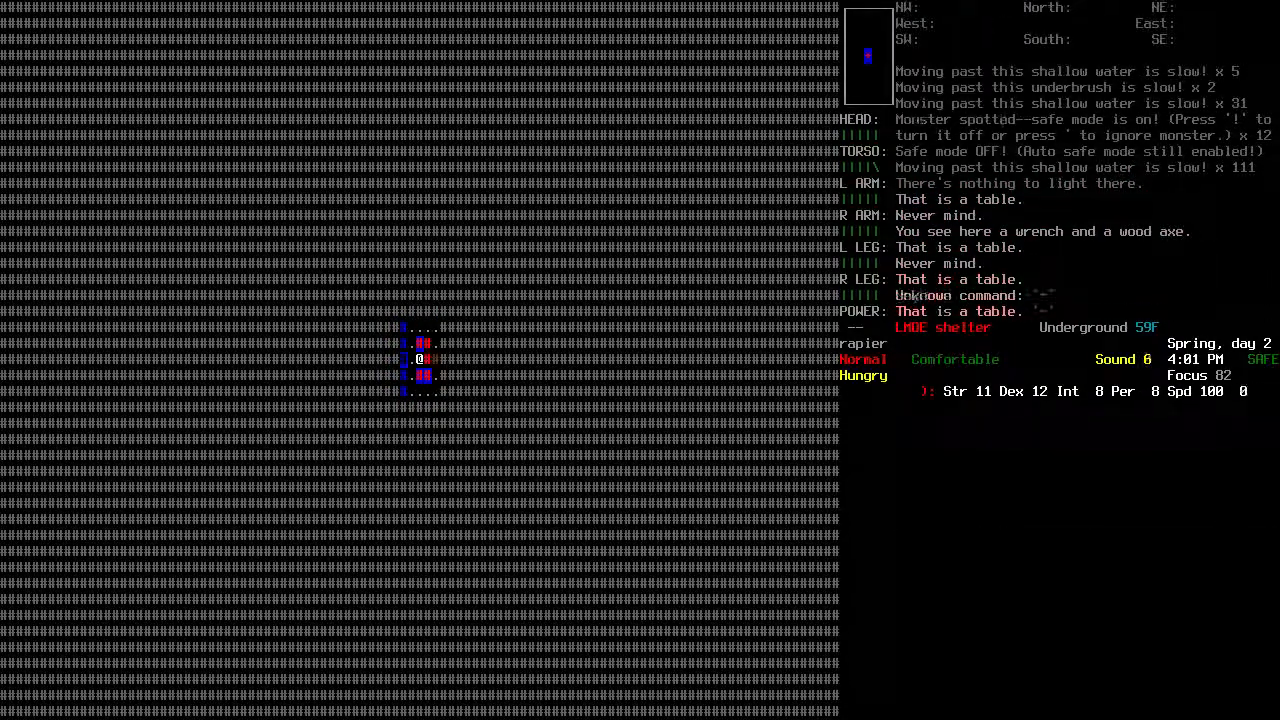
pyautogui.press('g')
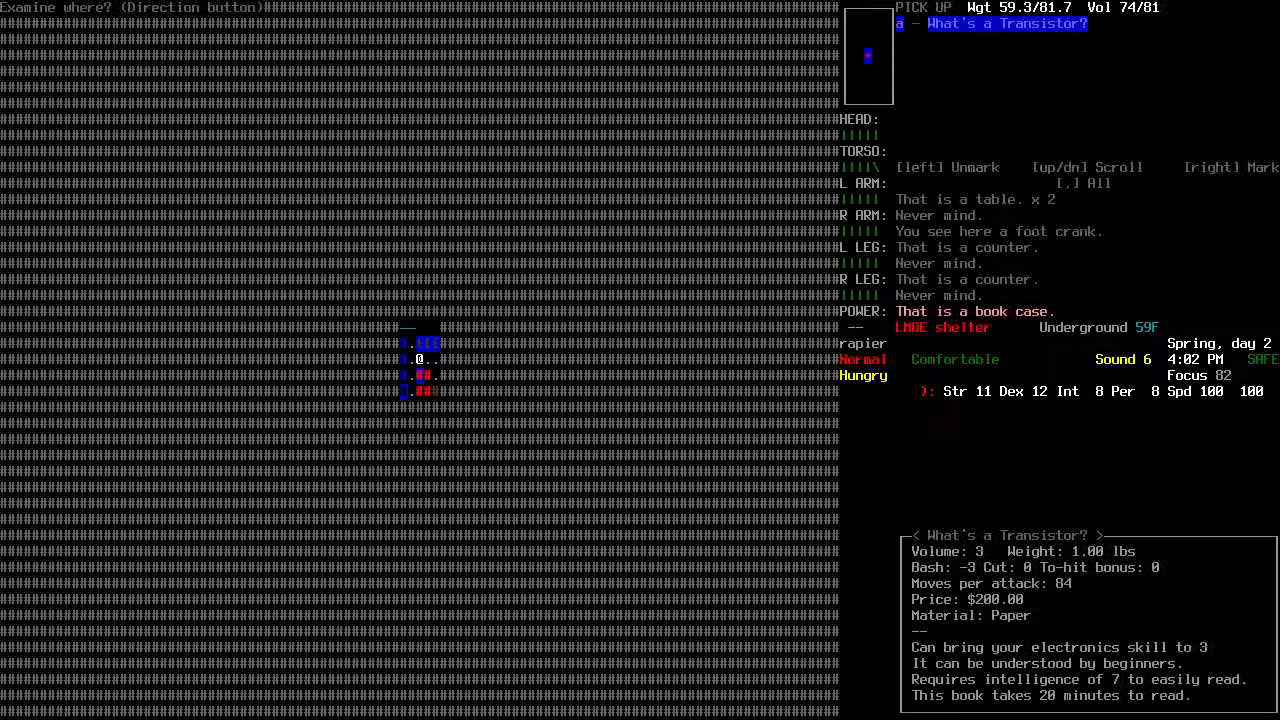
pyautogui.scroll(-3)
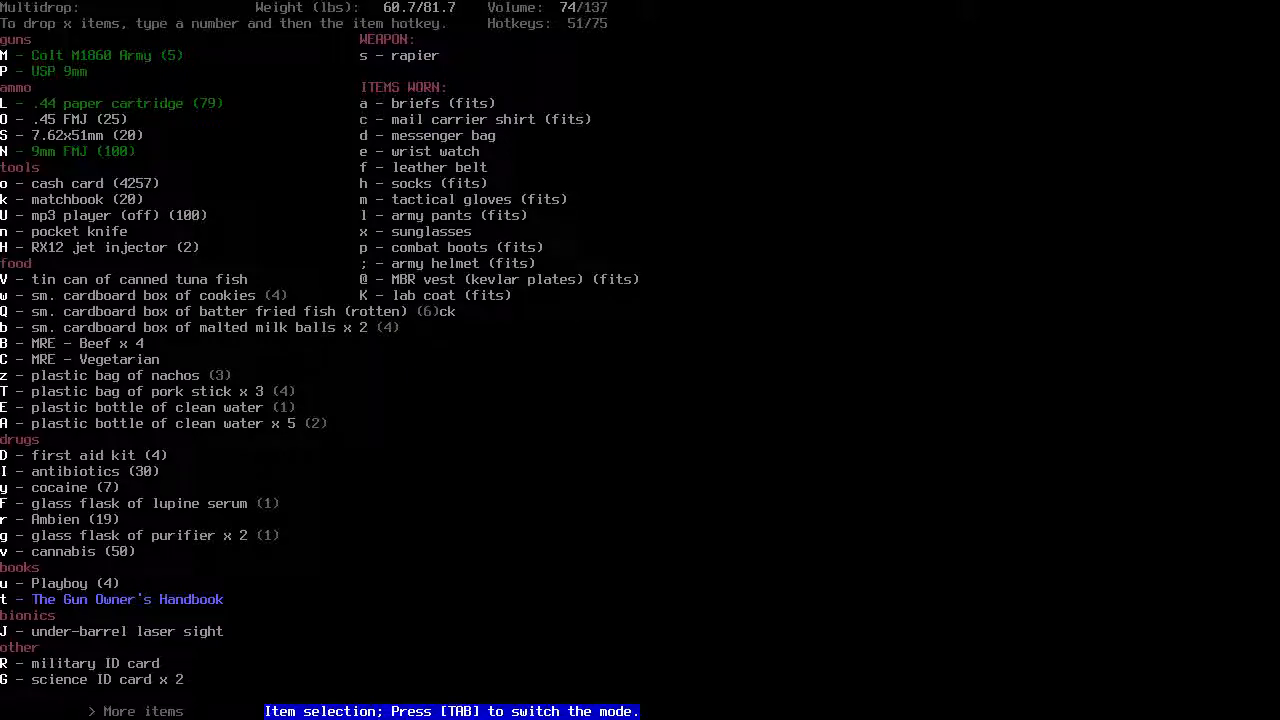
# Mark and unmark the lab coat, then drop the mail carrier shirt onto the shelter floor
pyautogui.press('K')
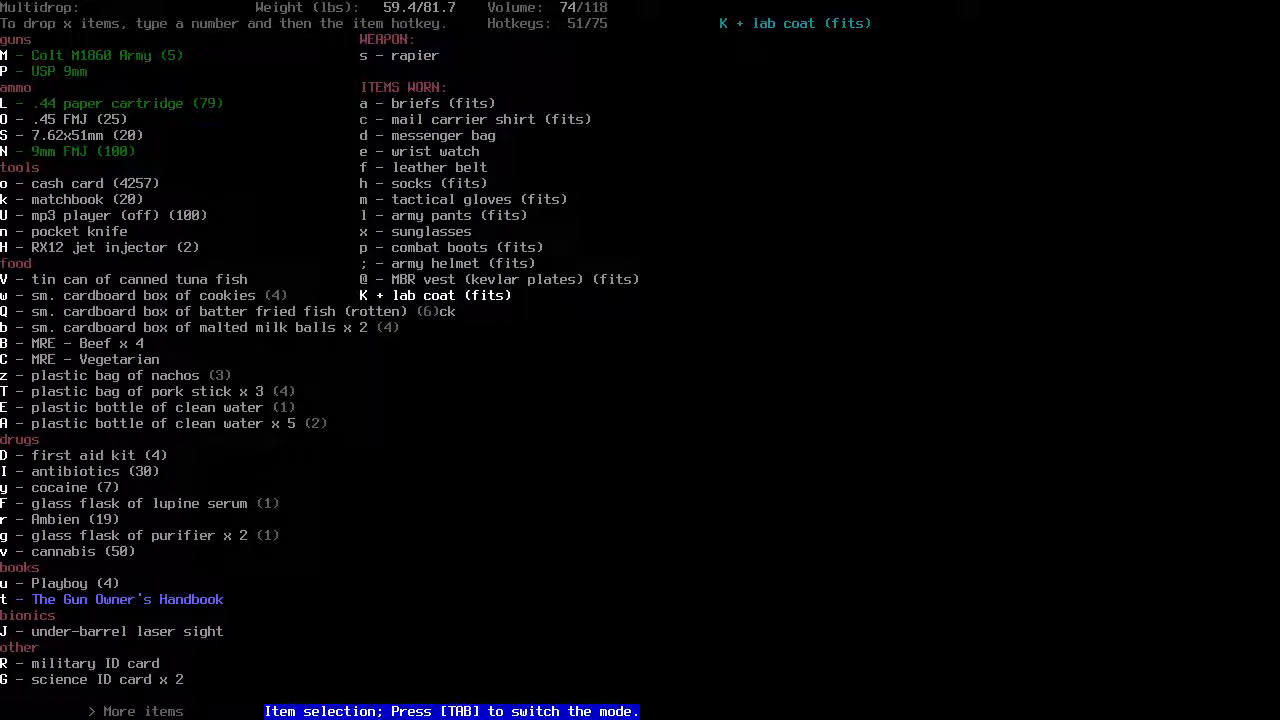
pyautogui.press('C')
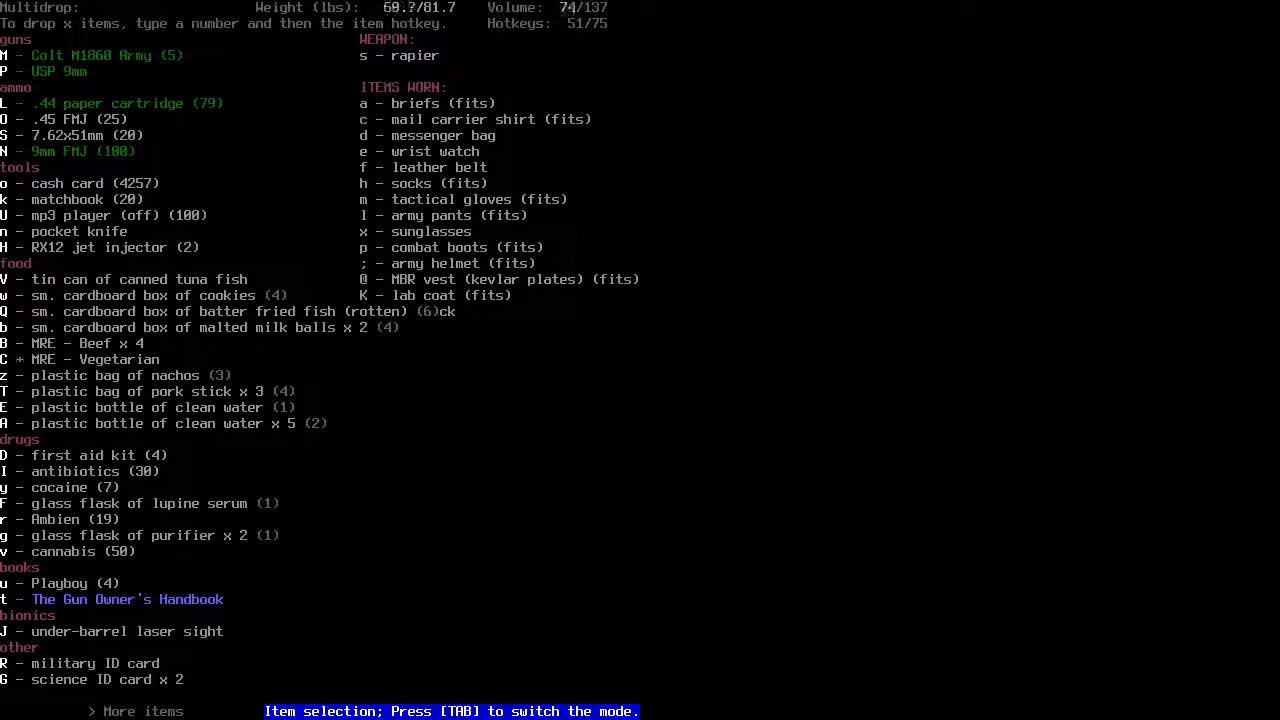
pyautogui.press('c')
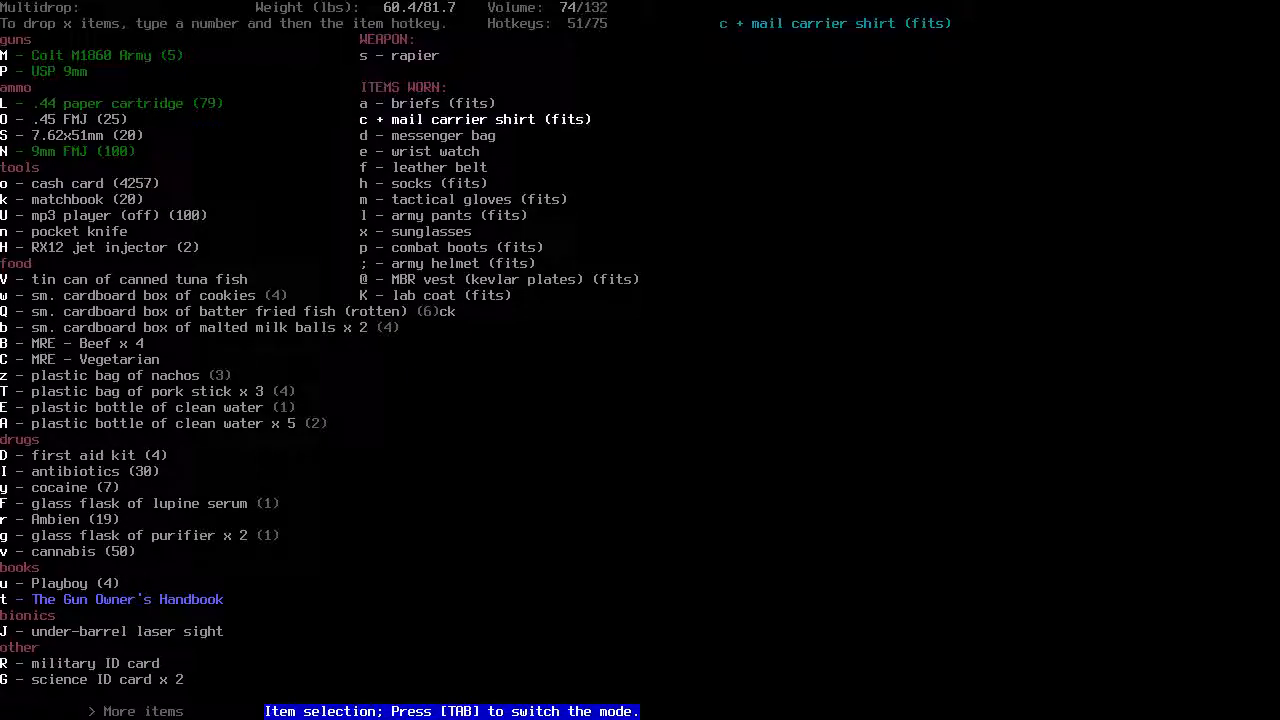
pyautogui.press('a')
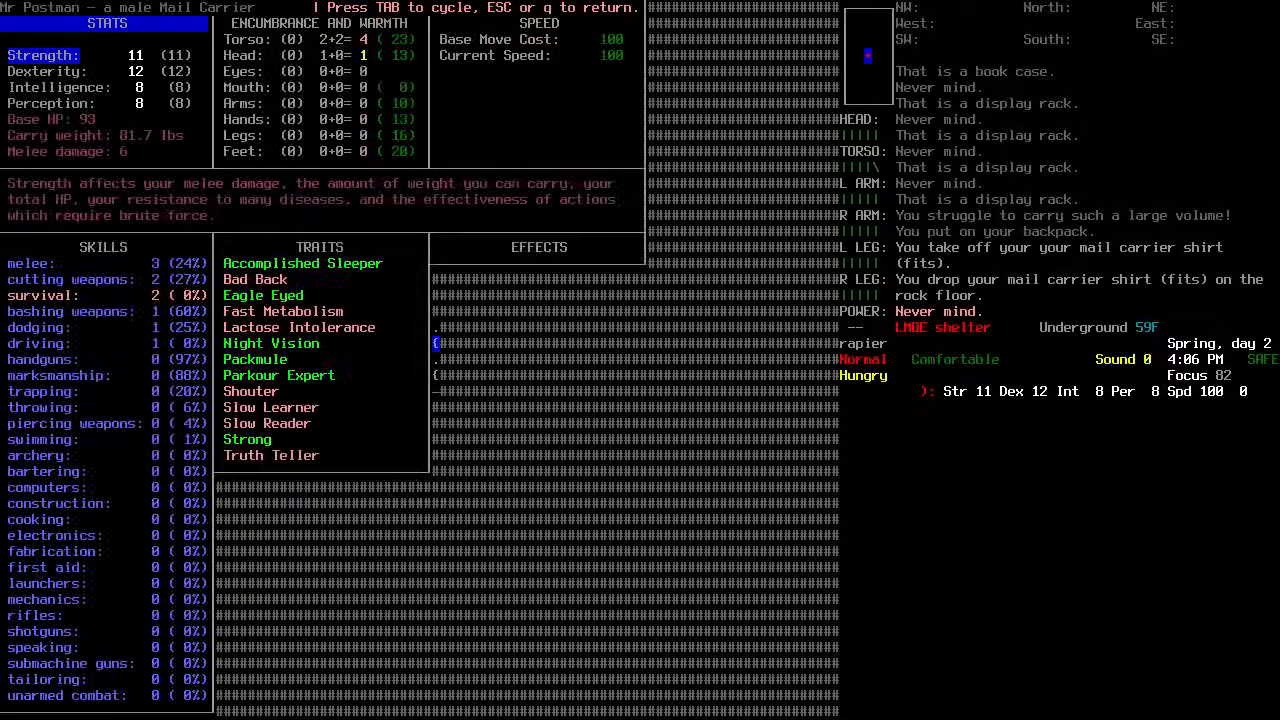
pyautogui.press('Tab')
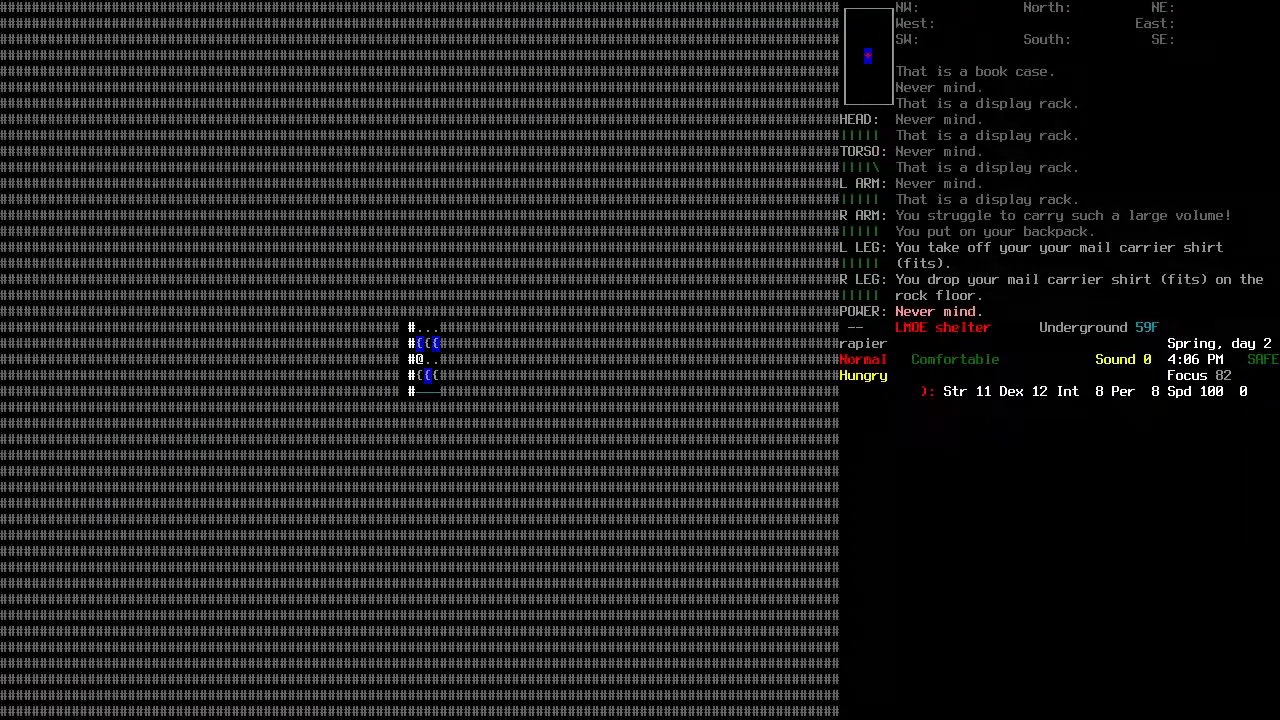
# Look over the display rack and pick up its canned food, syrup and the M1911
pyautogui.press('i')
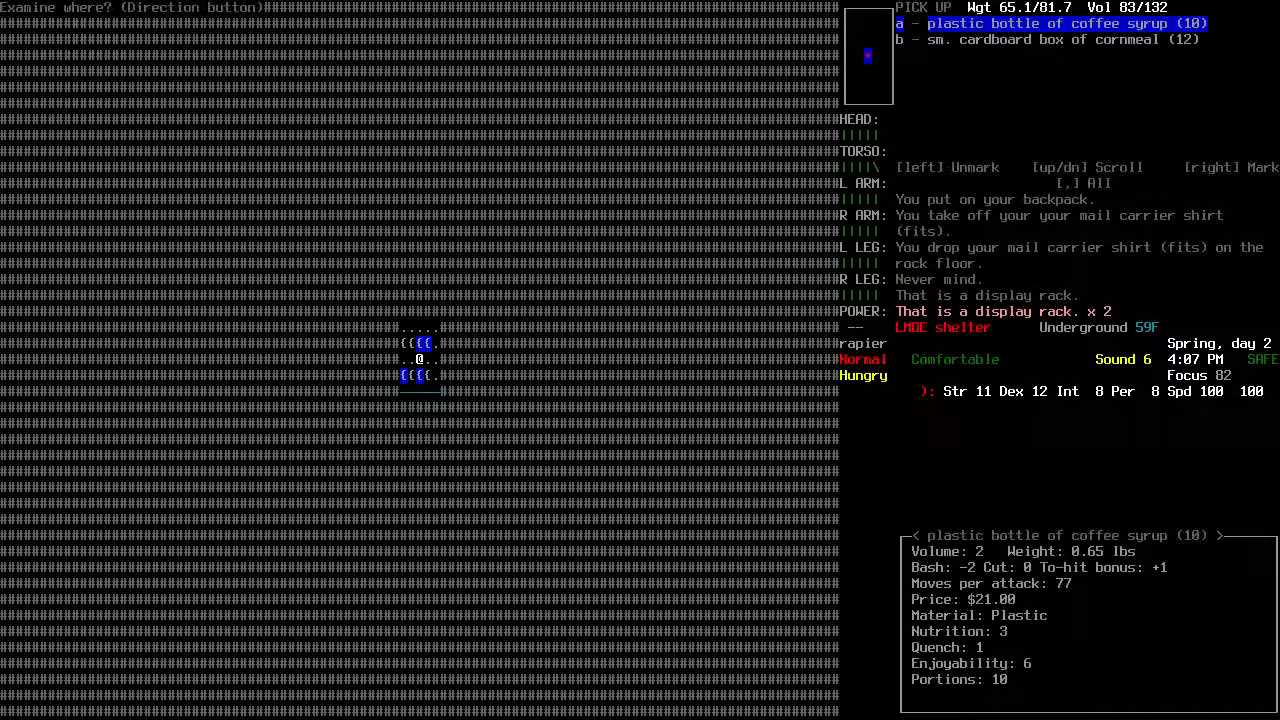
pyautogui.press('down')
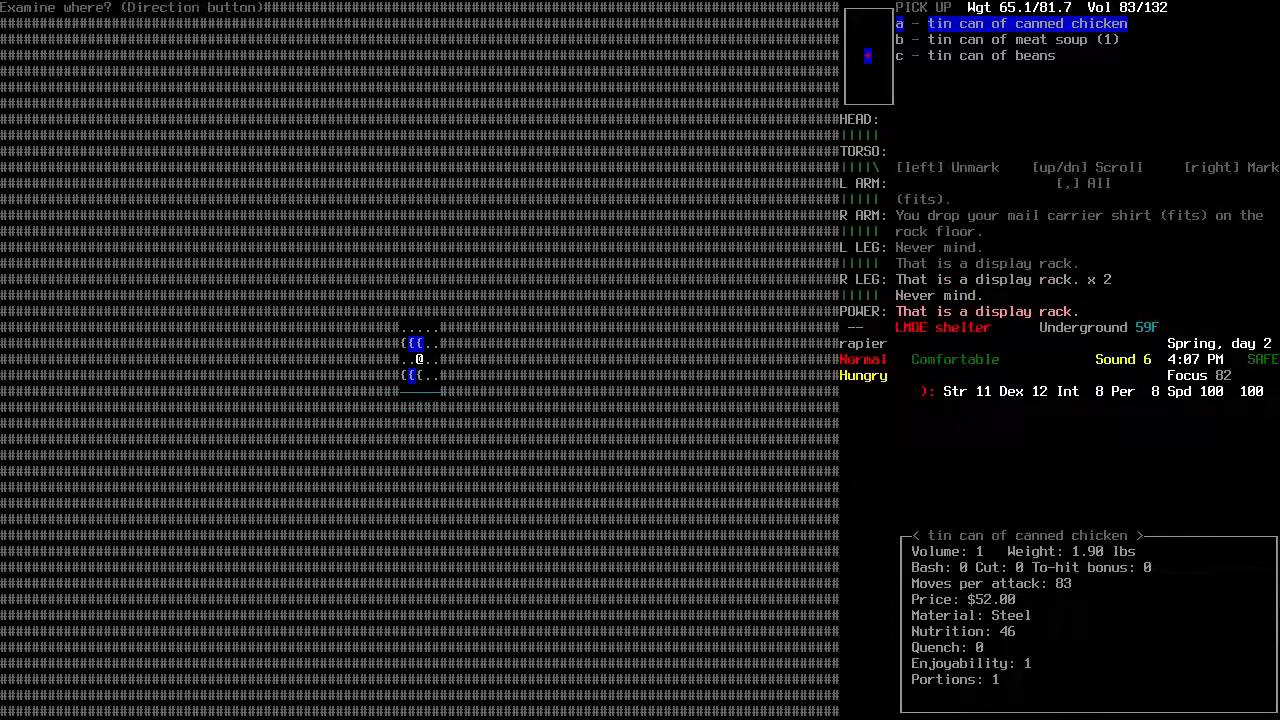
pyautogui.press('a')
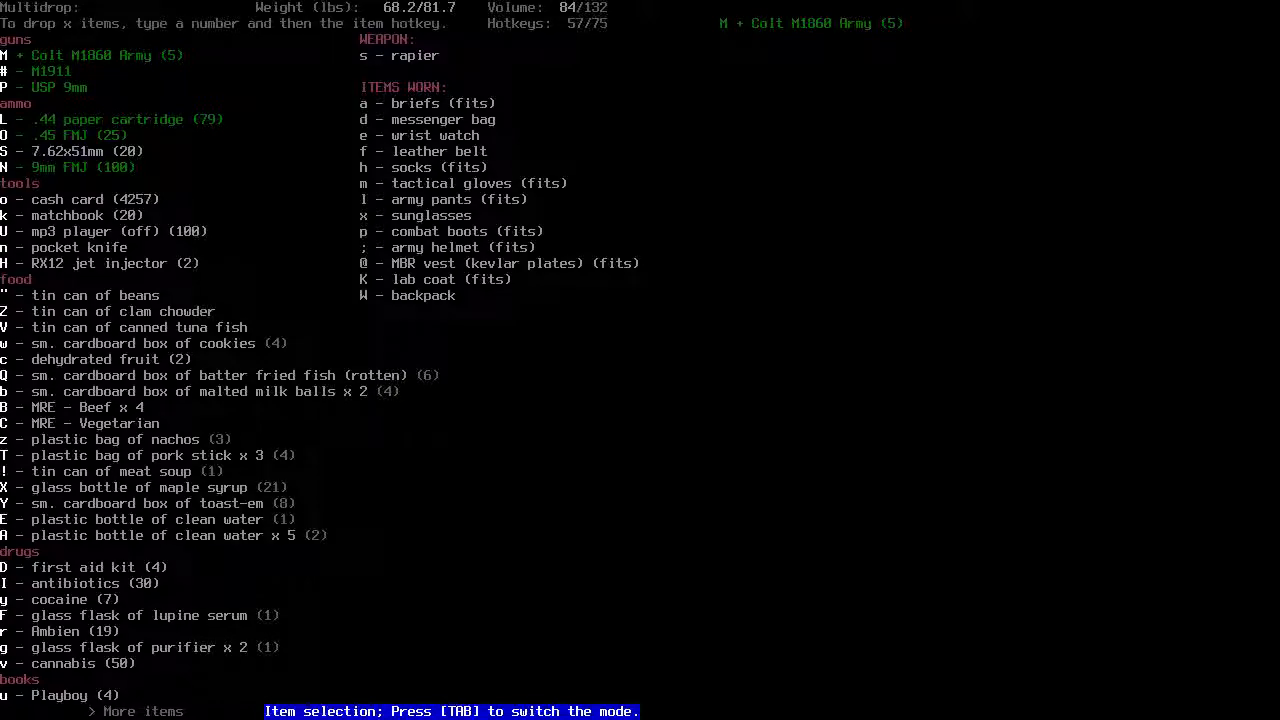
# Multidrop the Colt M1860 Army together with its .44 paper cartridges onto the rock floor
pyautogui.press('Tab')
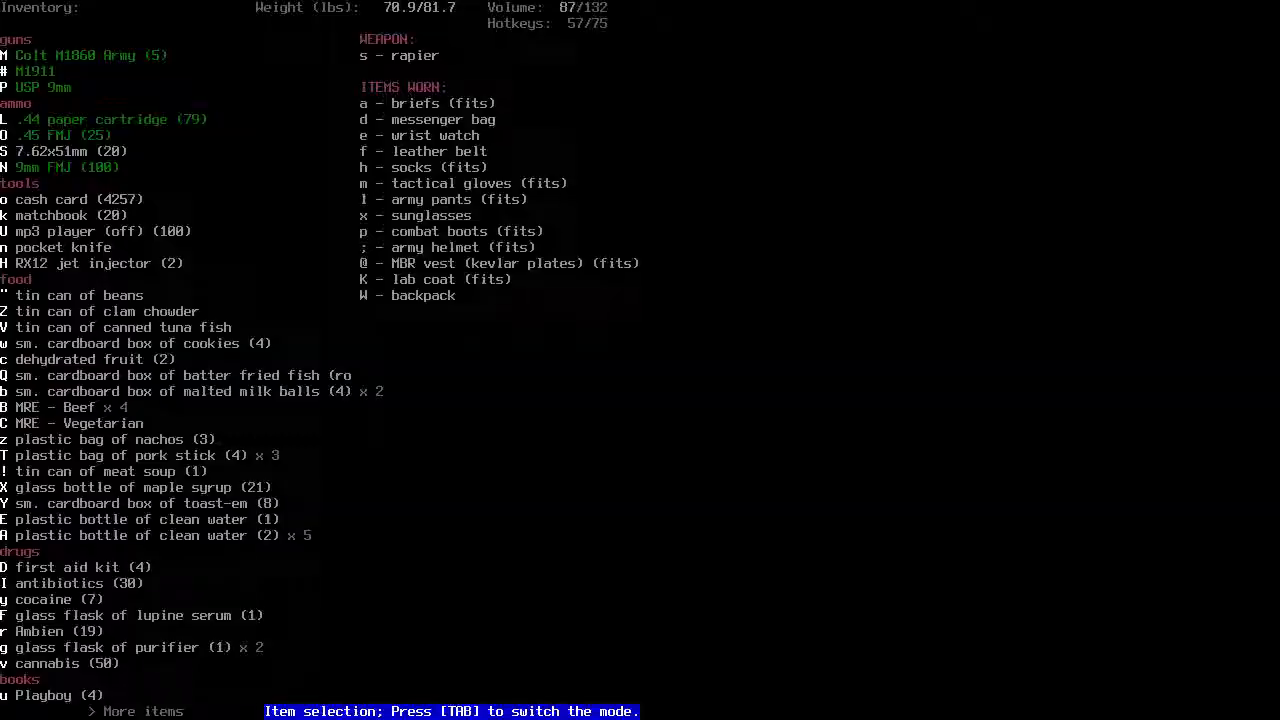
pyautogui.click(90, 56)
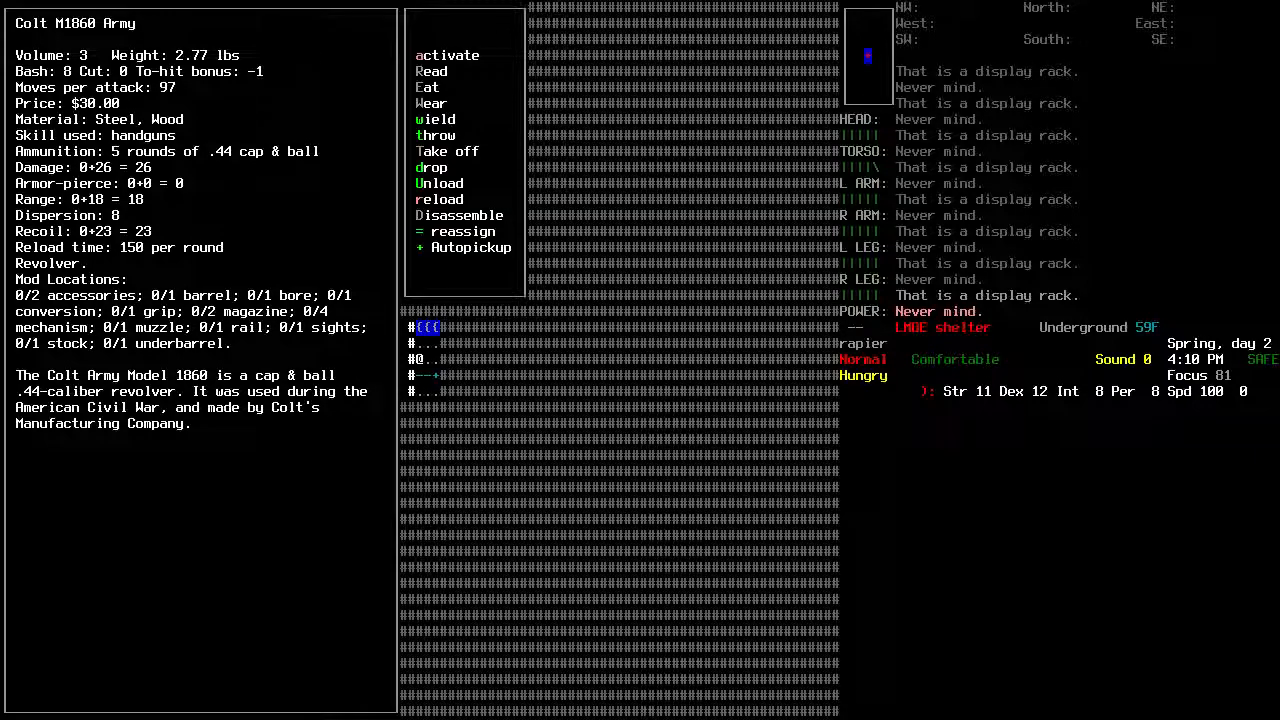
pyautogui.click(432, 168)
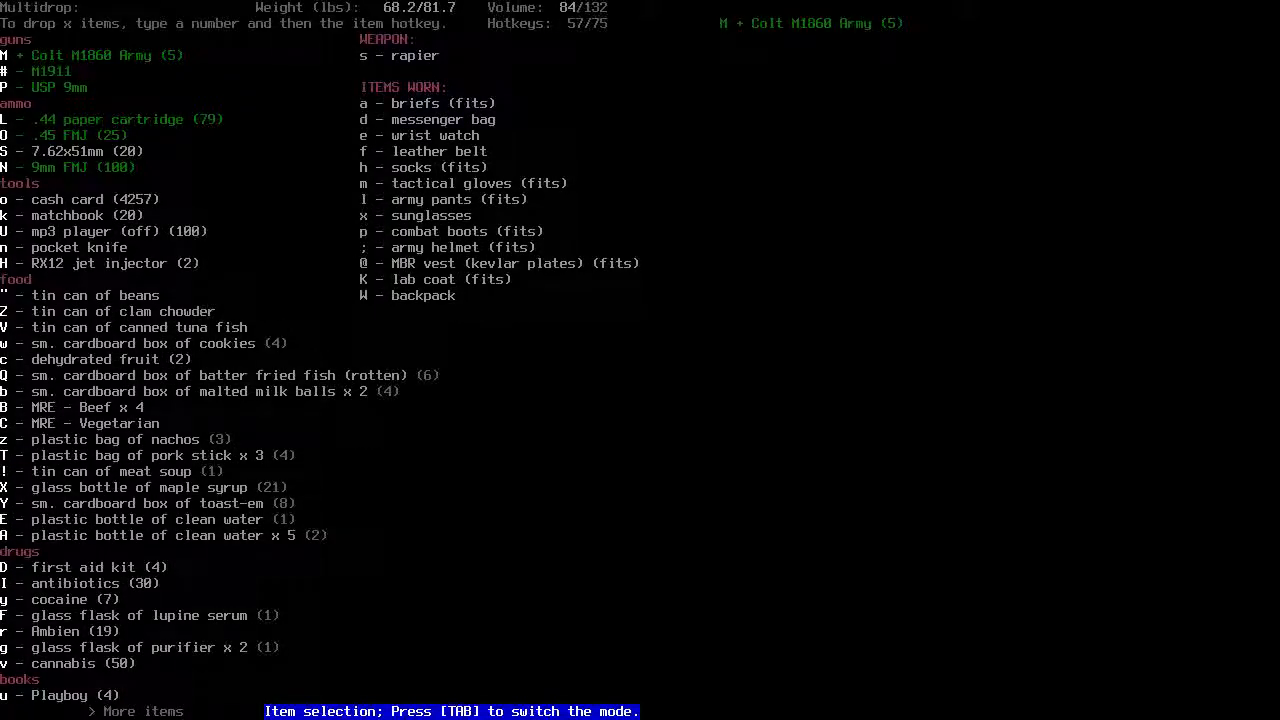
pyautogui.press('L')
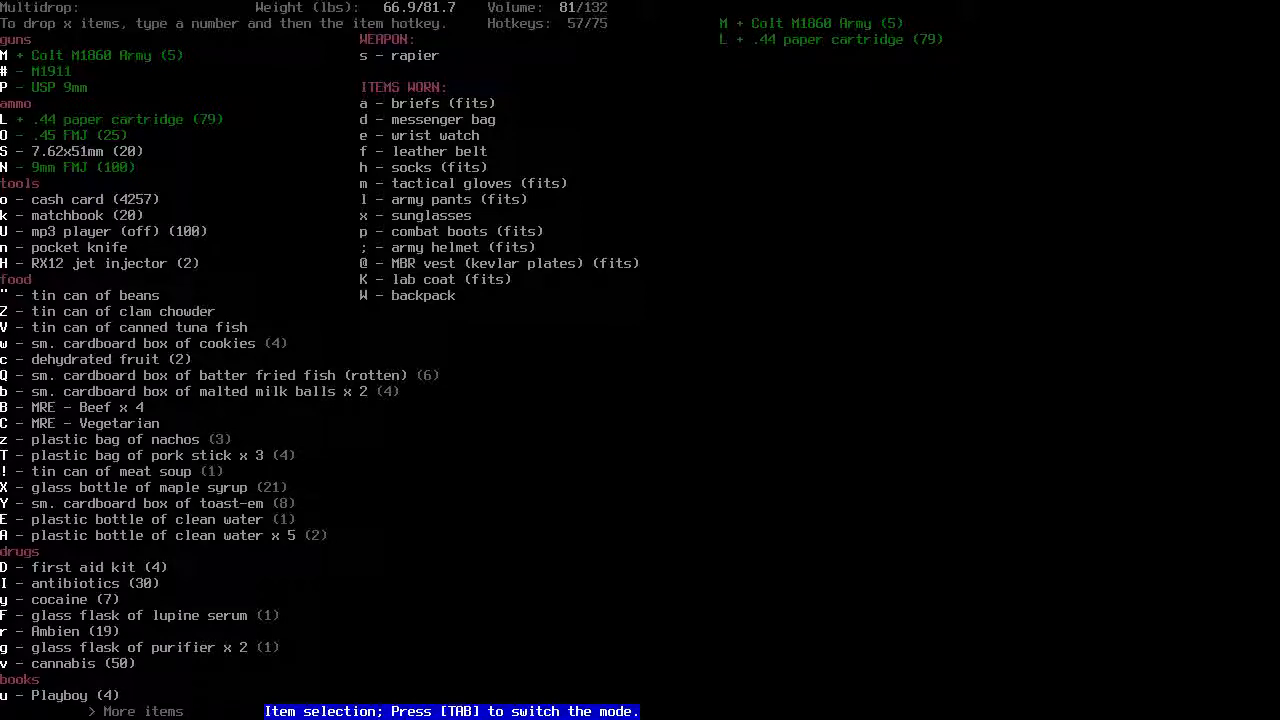
pyautogui.press('S')
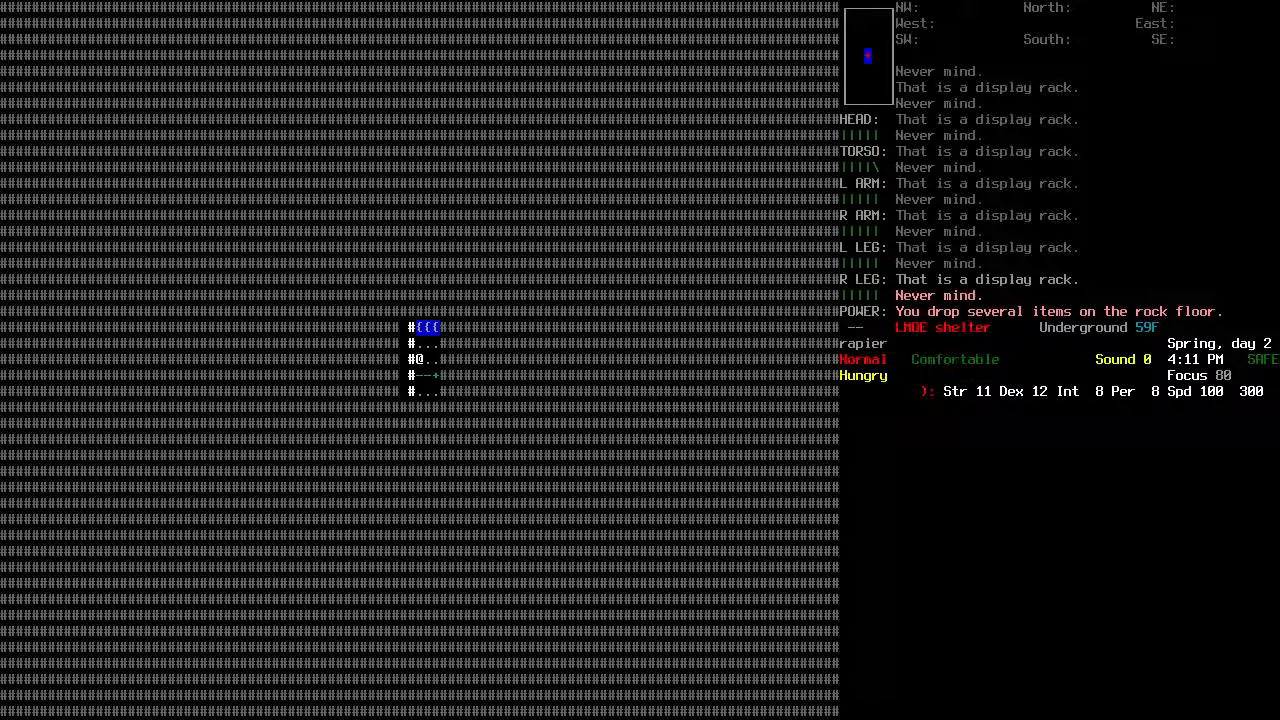
pyautogui.press('i')
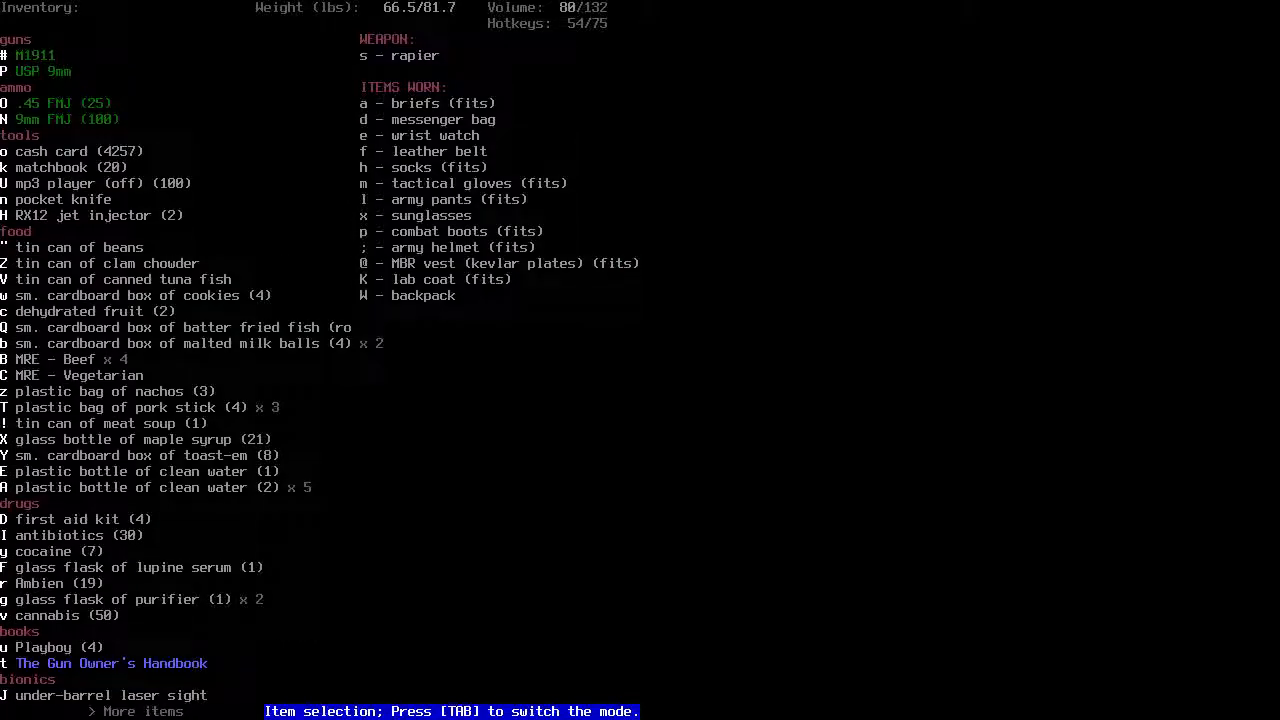
# Add the M1911 to autopickup rules, then remove it again
pyautogui.click(36, 56)
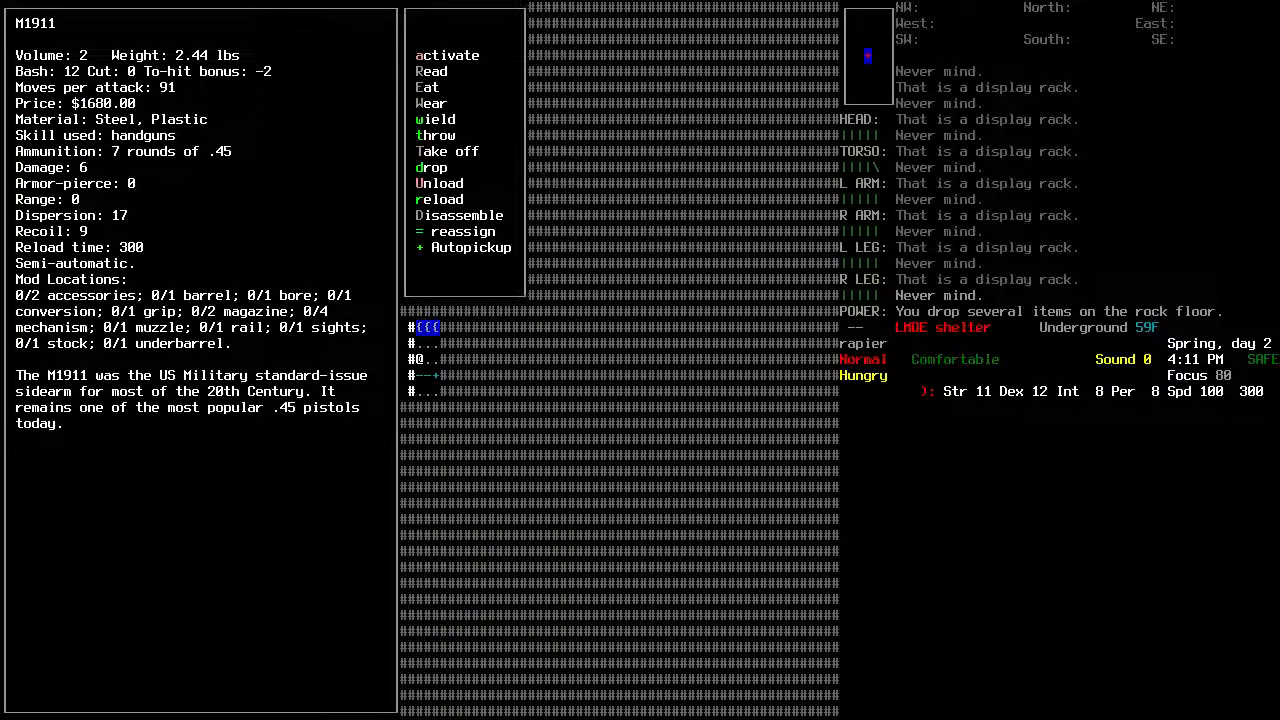
pyautogui.click(472, 248)
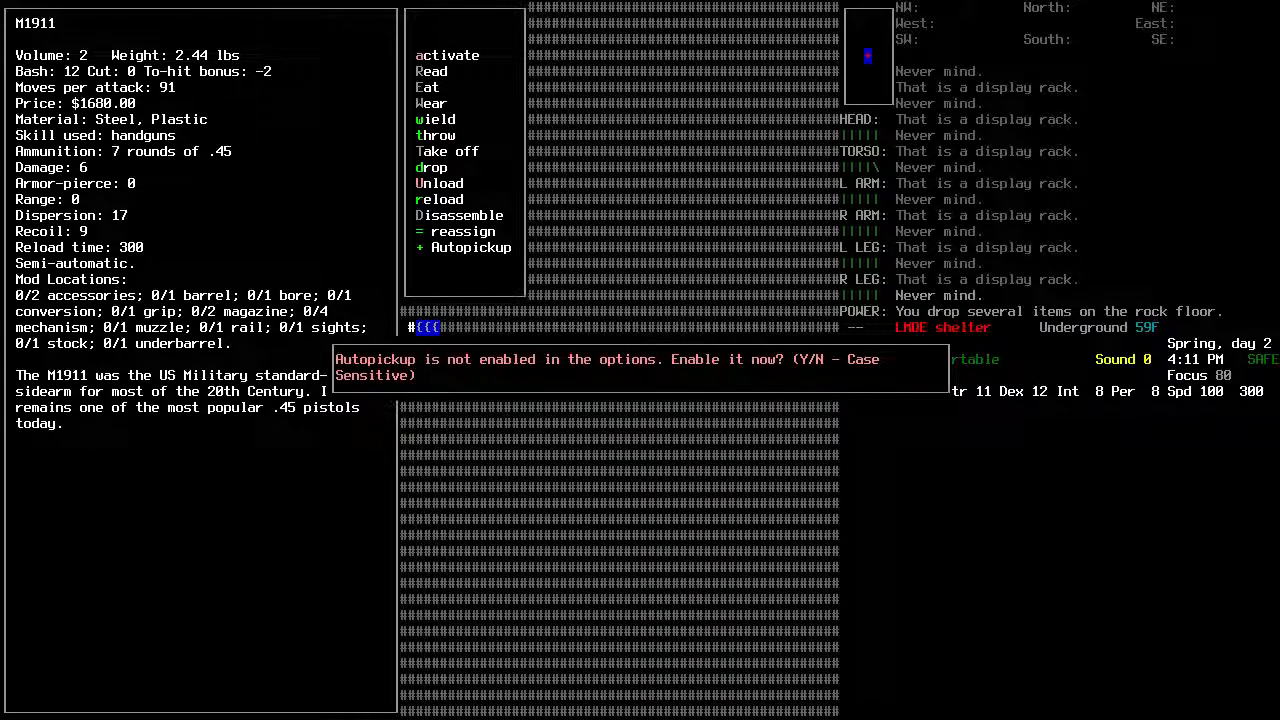
pyautogui.press('y')
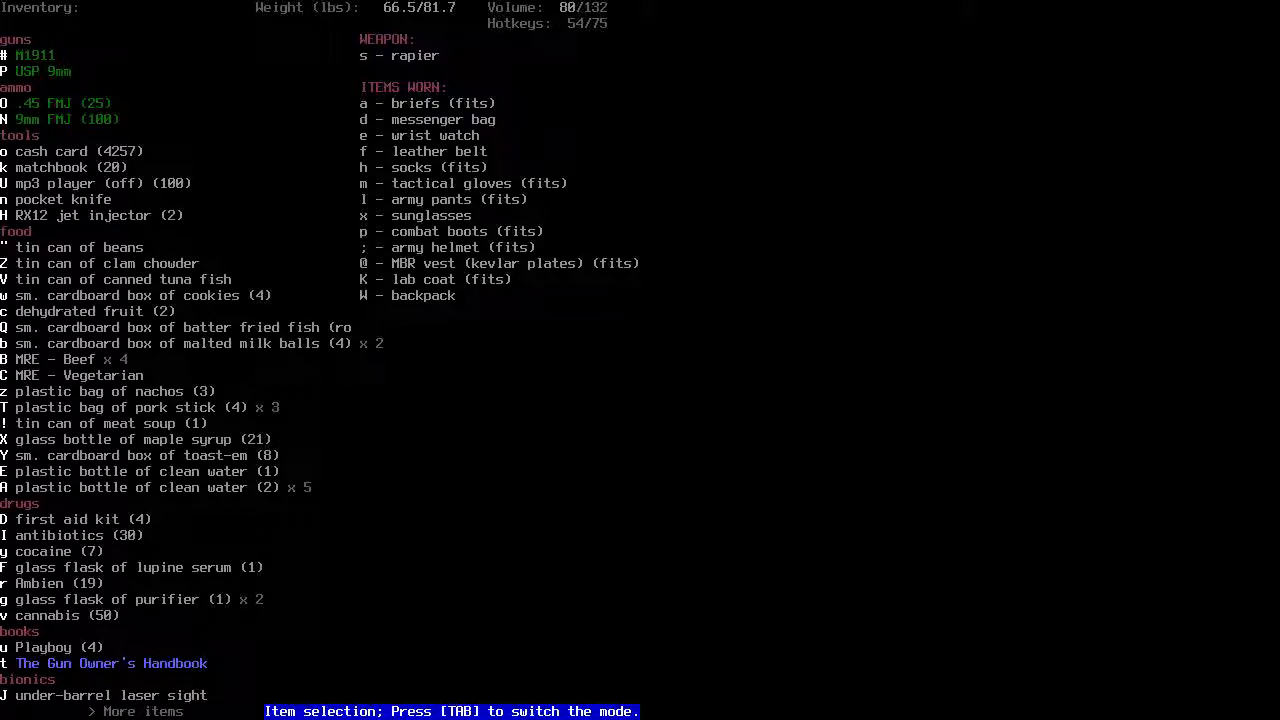
pyautogui.click(34, 56)
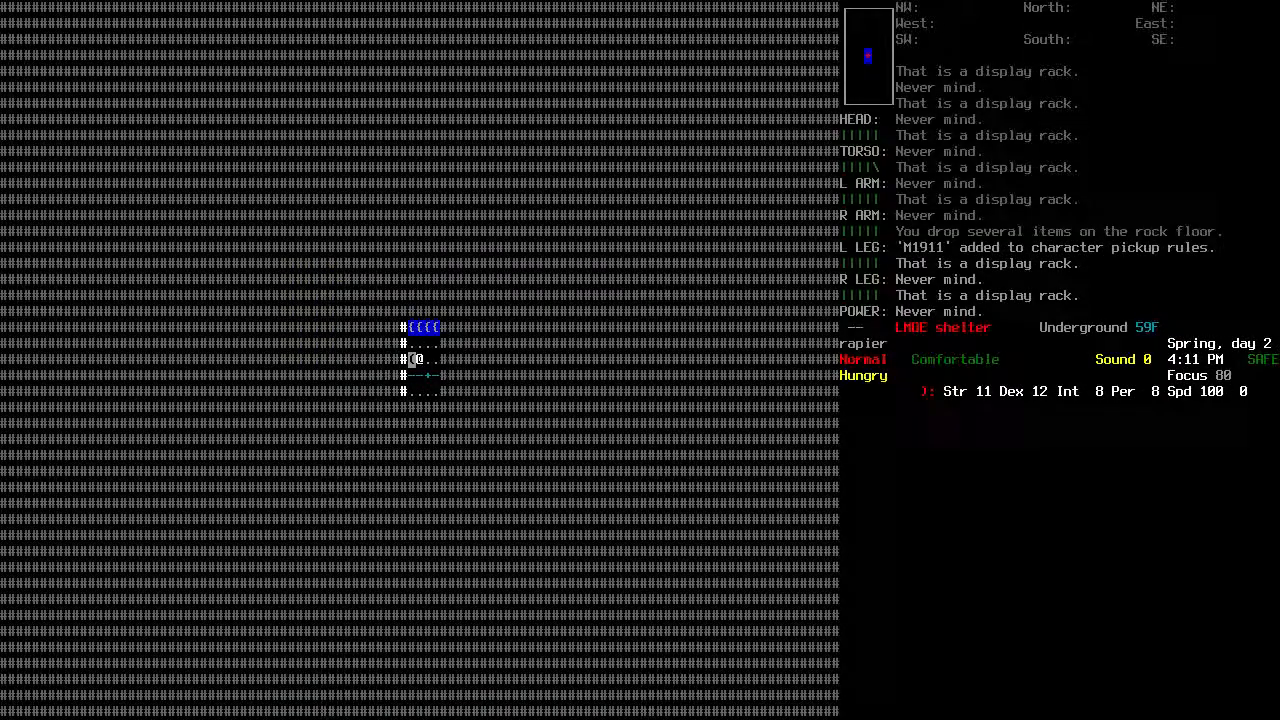
pyautogui.press('i')
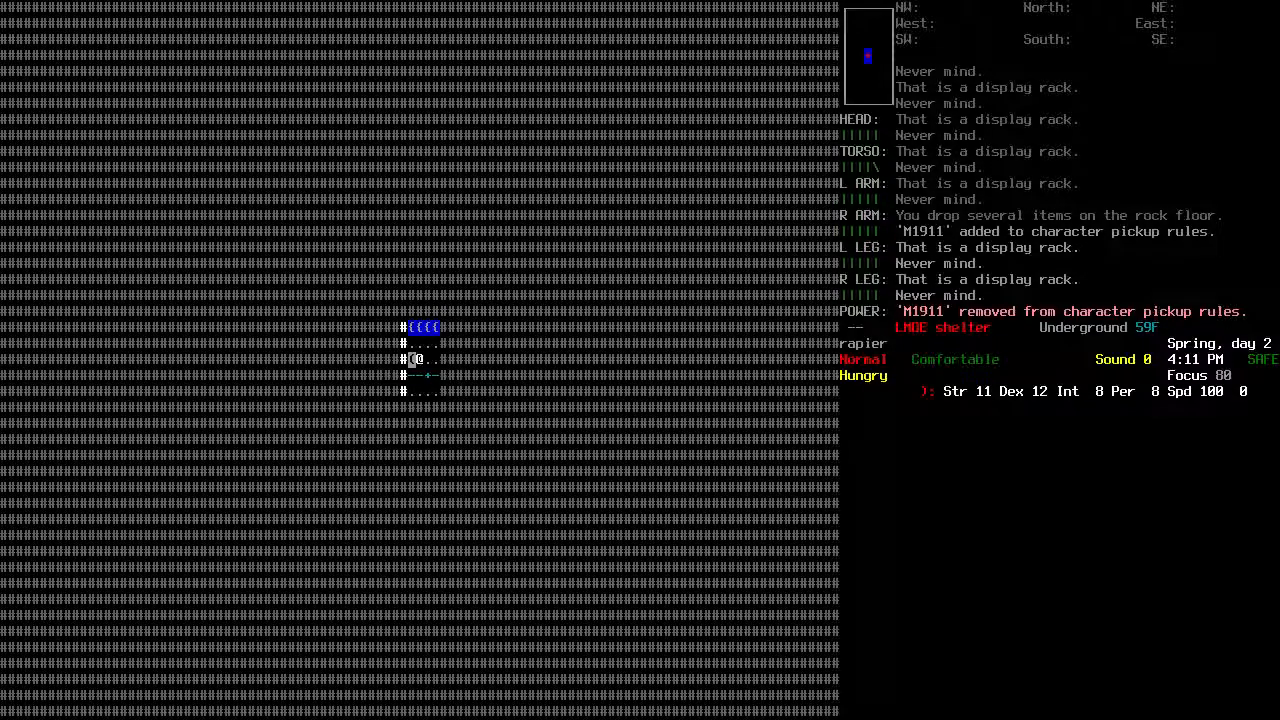
# Reassign the M1911's inventory letter to g
pyautogui.press('e')
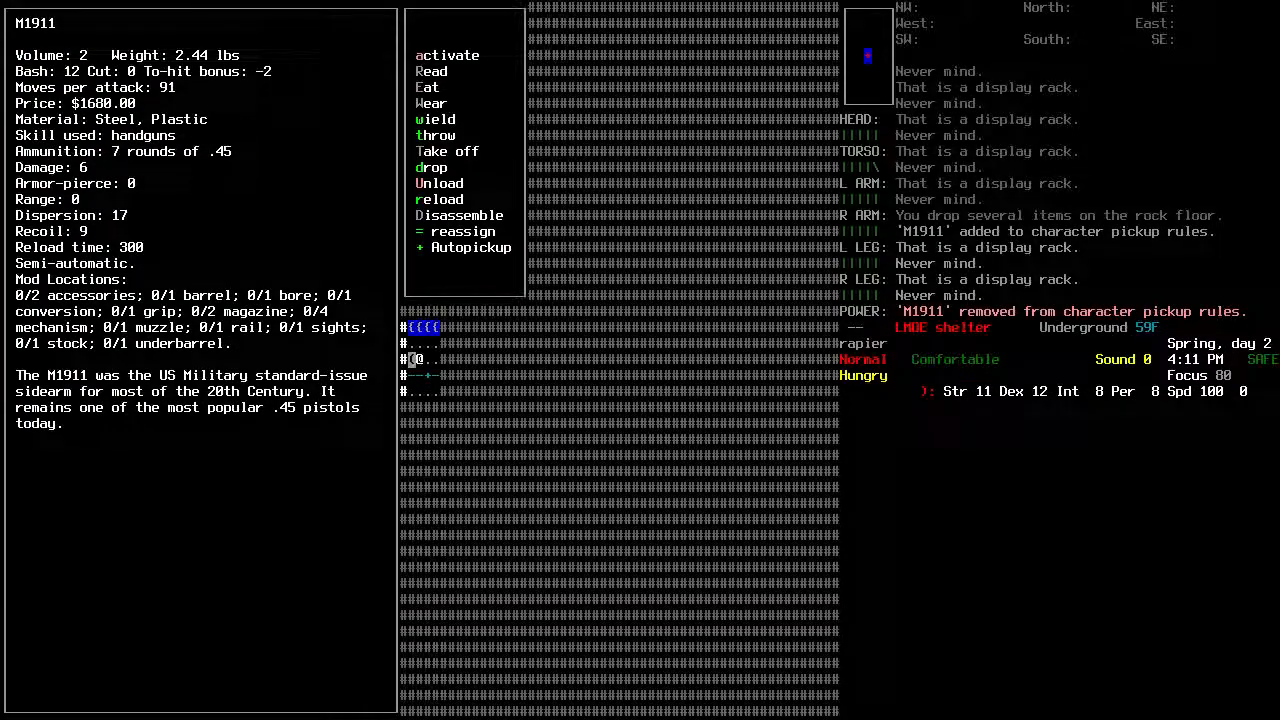
pyautogui.click(462, 232)
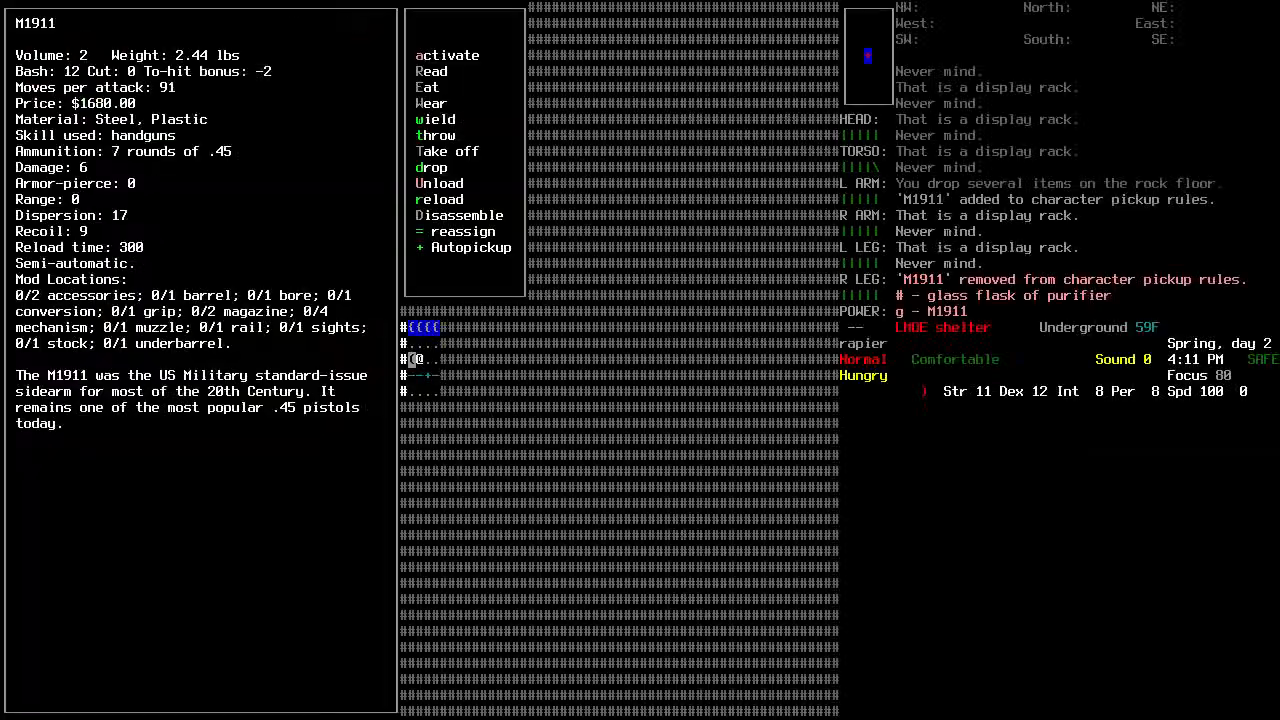
# Reload the M1911 with seven rounds, then wield and load the USP 9mm with fifteen
pyautogui.click(440, 200)
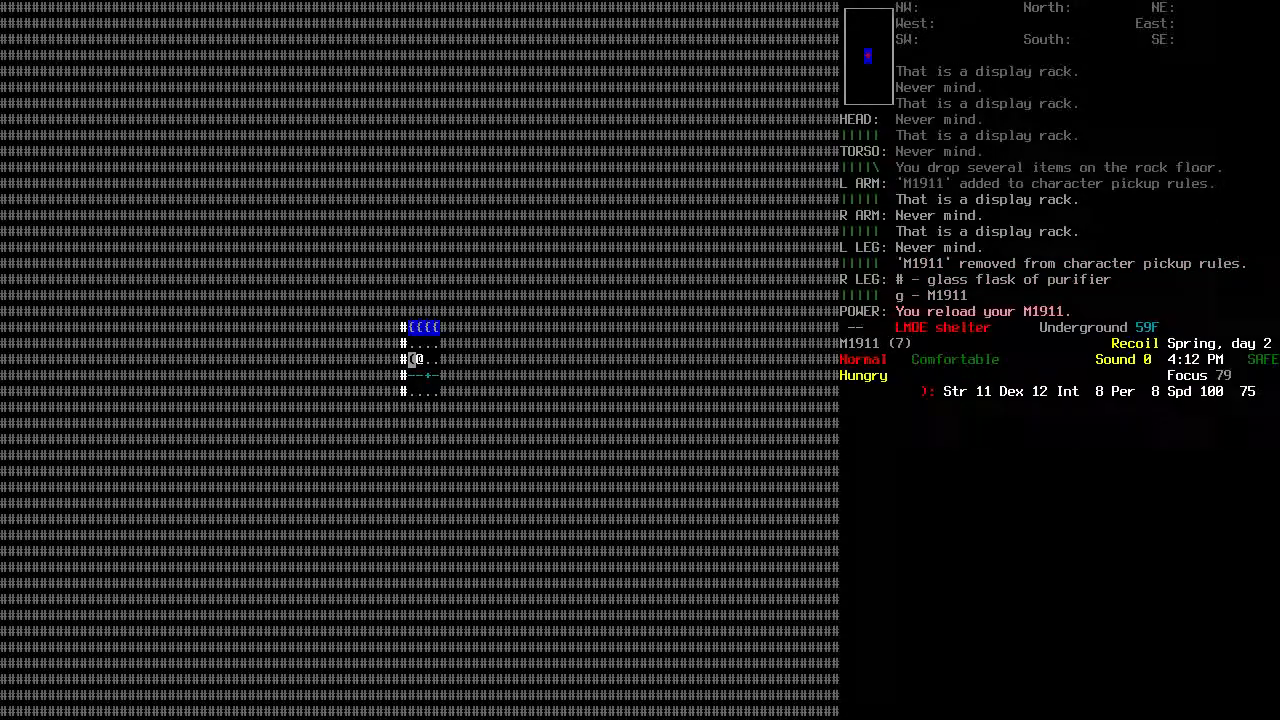
pyautogui.press('i')
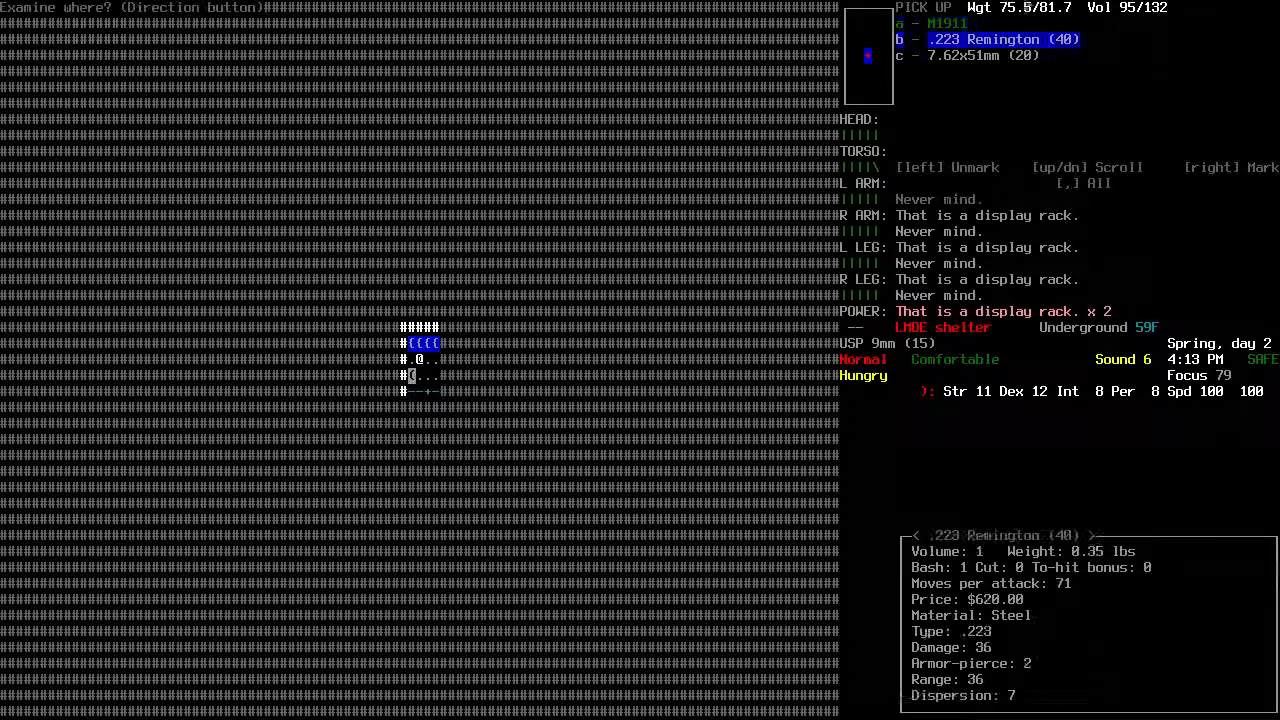
# Pick up the Remington 700 and .223 rounds, later leaving them and carrying two two-by-fours to the stove
pyautogui.press('i')
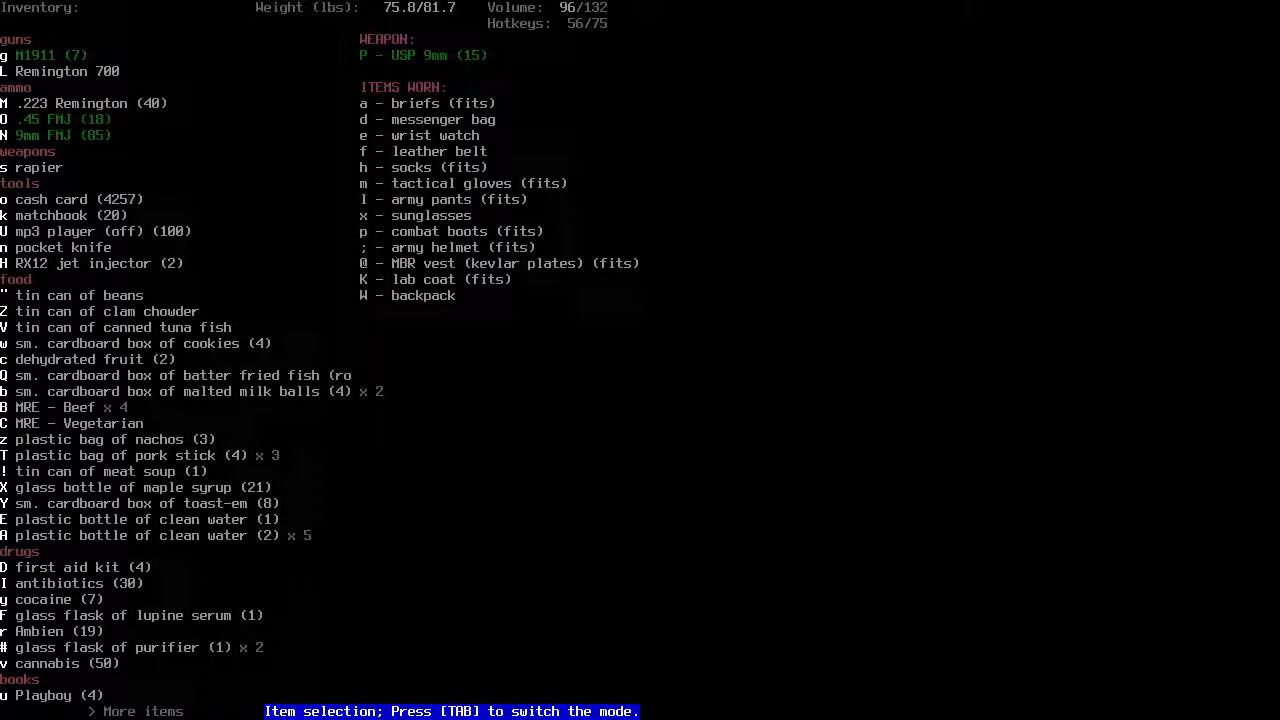
pyautogui.press('Tab')
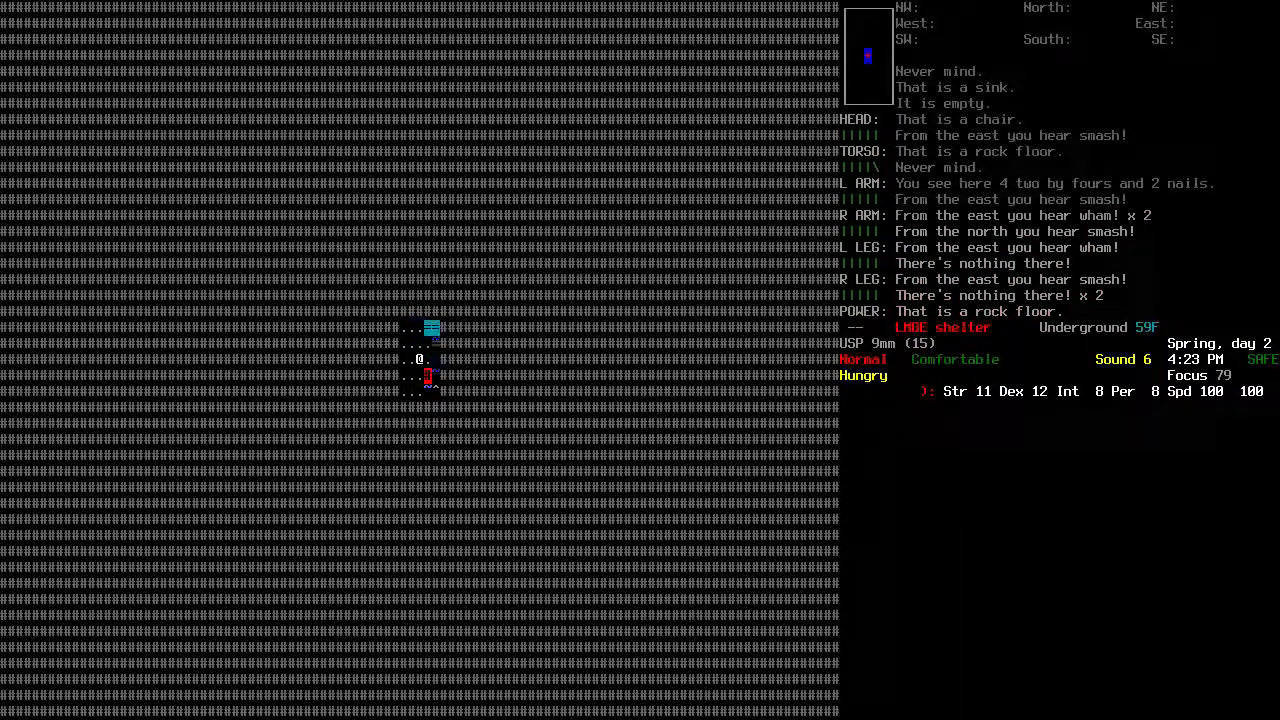
# Drop one two-by-four on the floor after cancelling a first drop attempt
pyautogui.press('d')
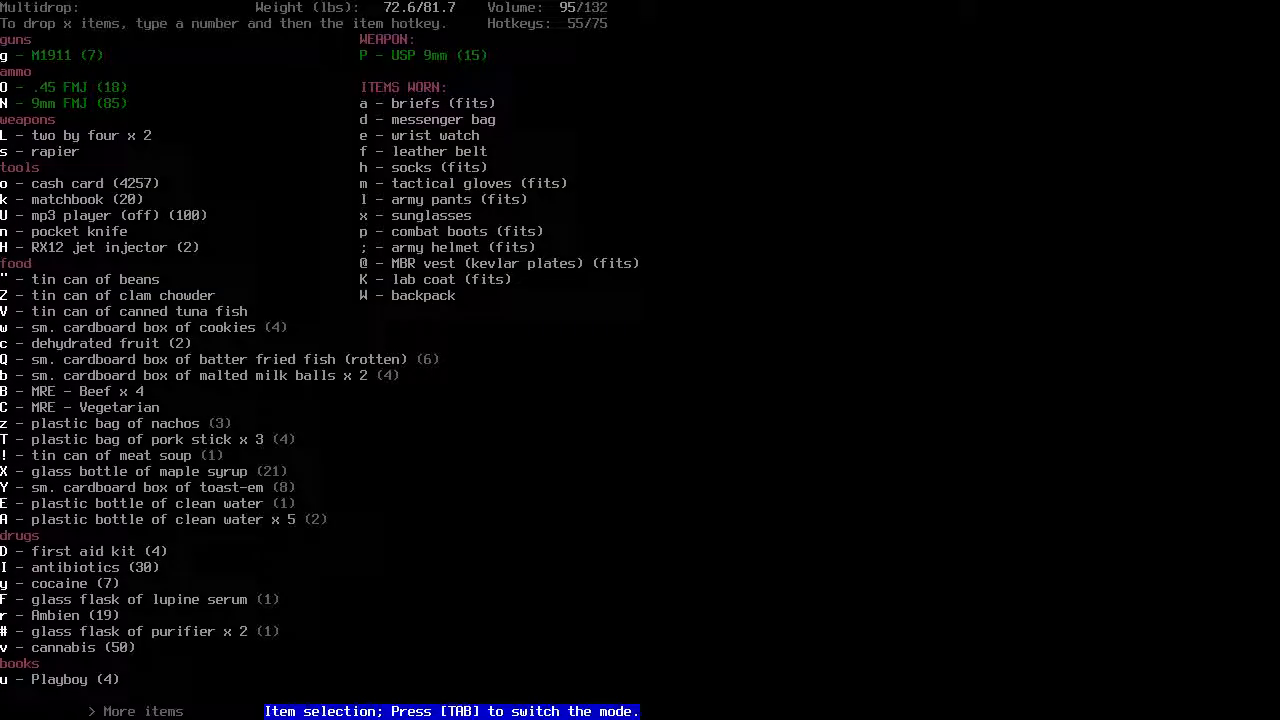
pyautogui.press('Escape')
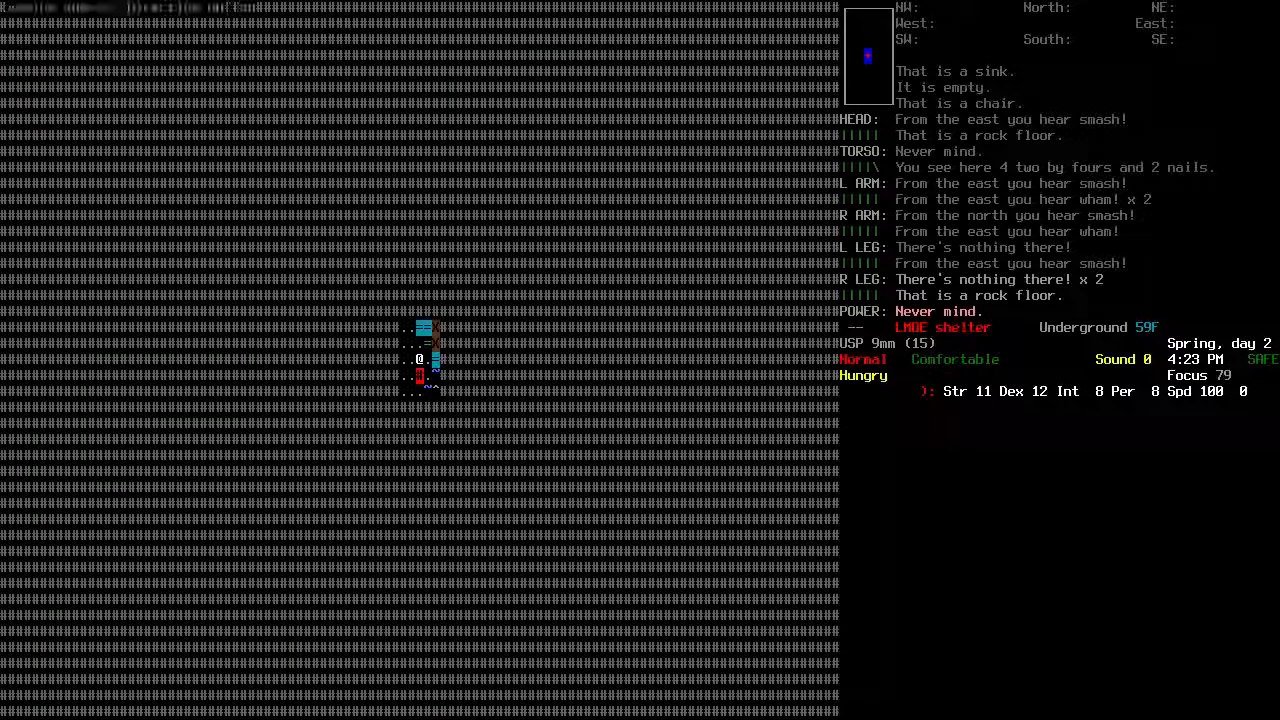
pyautogui.press('i')
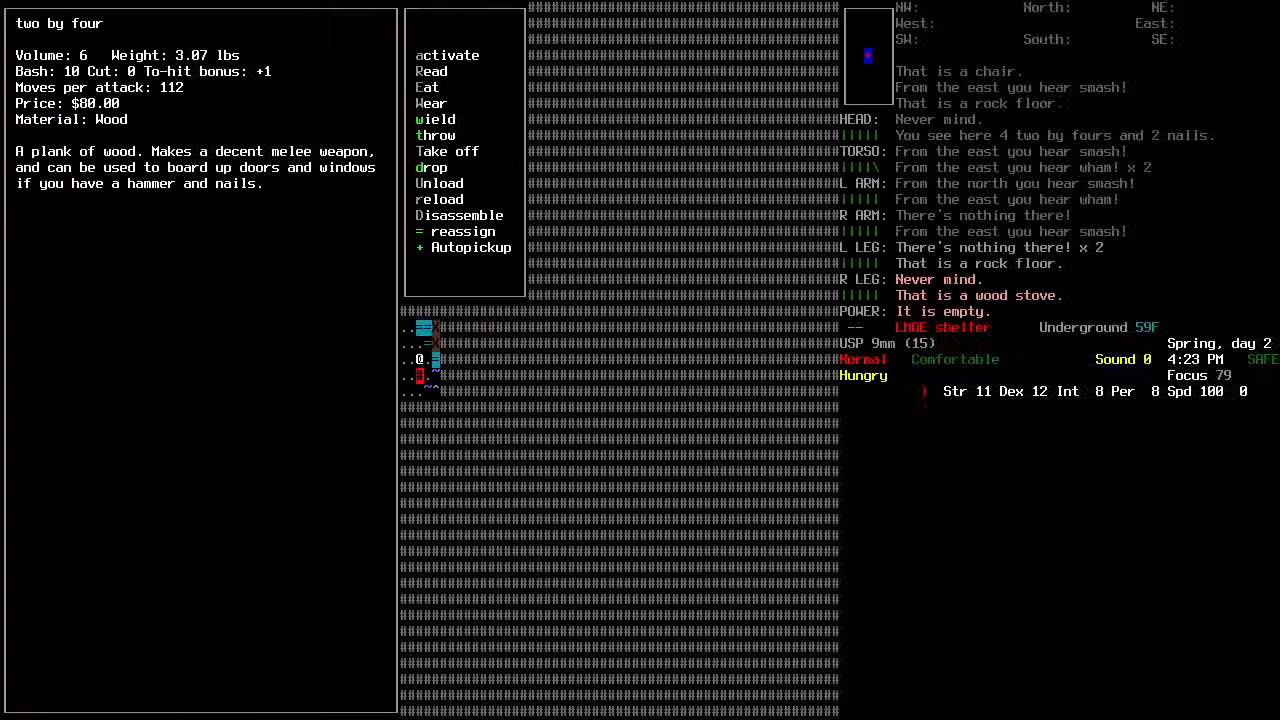
pyautogui.click(432, 168)
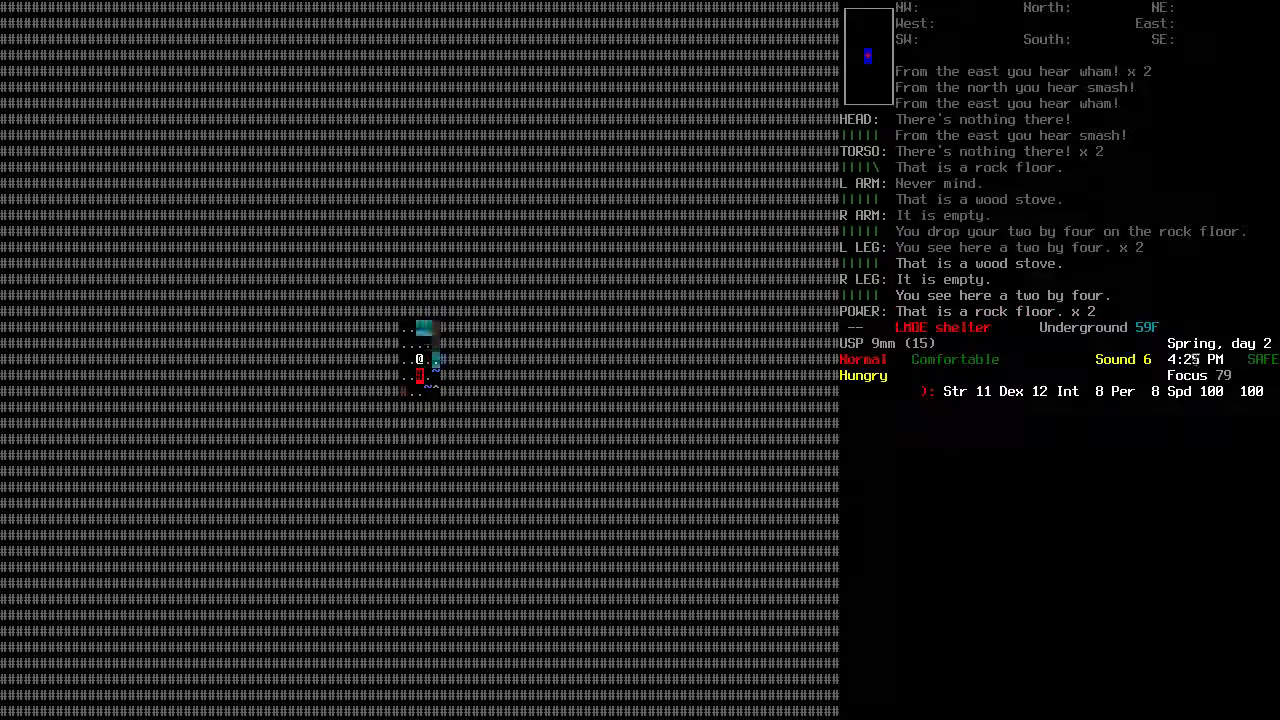
# Drop the two-by-fours onto the wood stove tile and examine it
pyautogui.press('d')
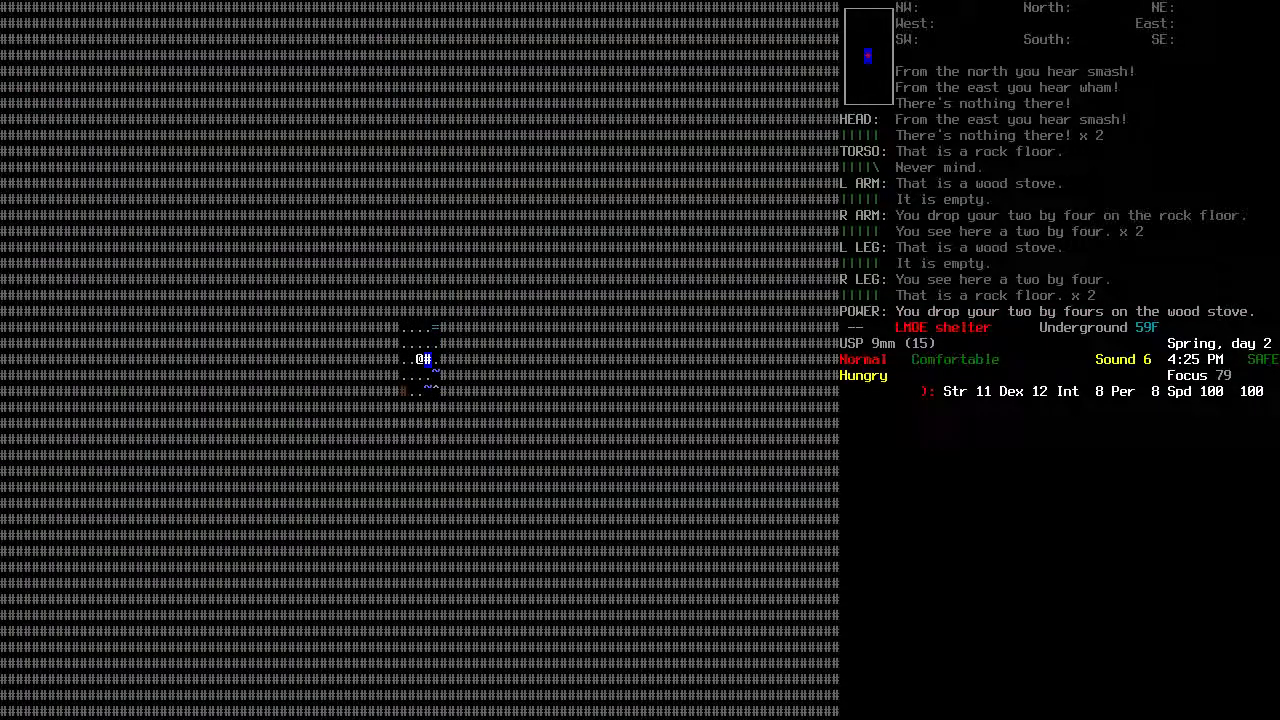
pyautogui.press('x')
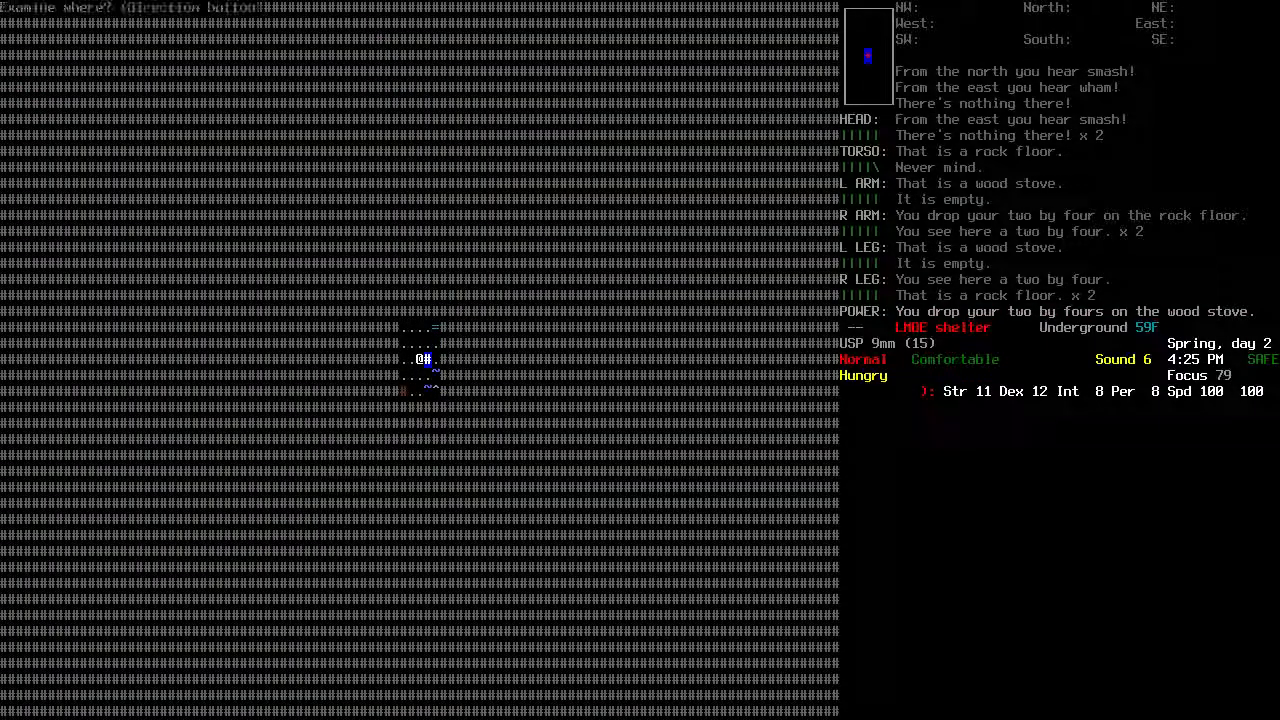
pyautogui.press('i')
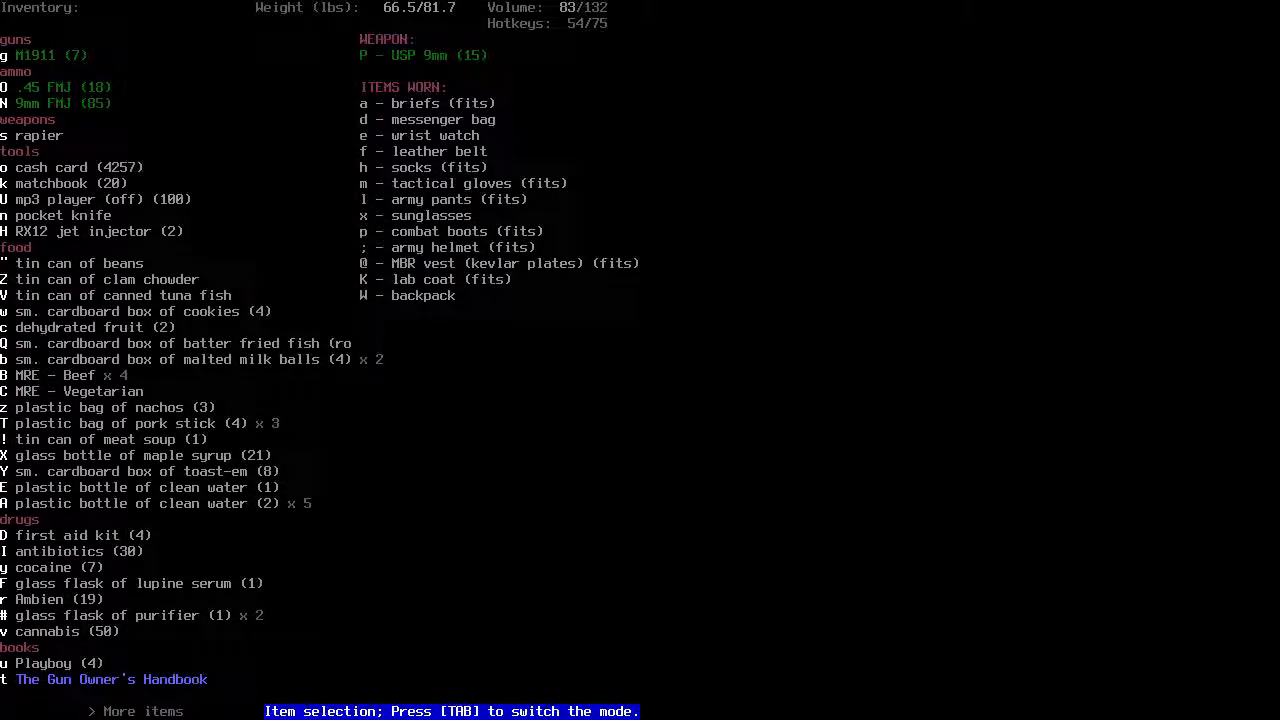